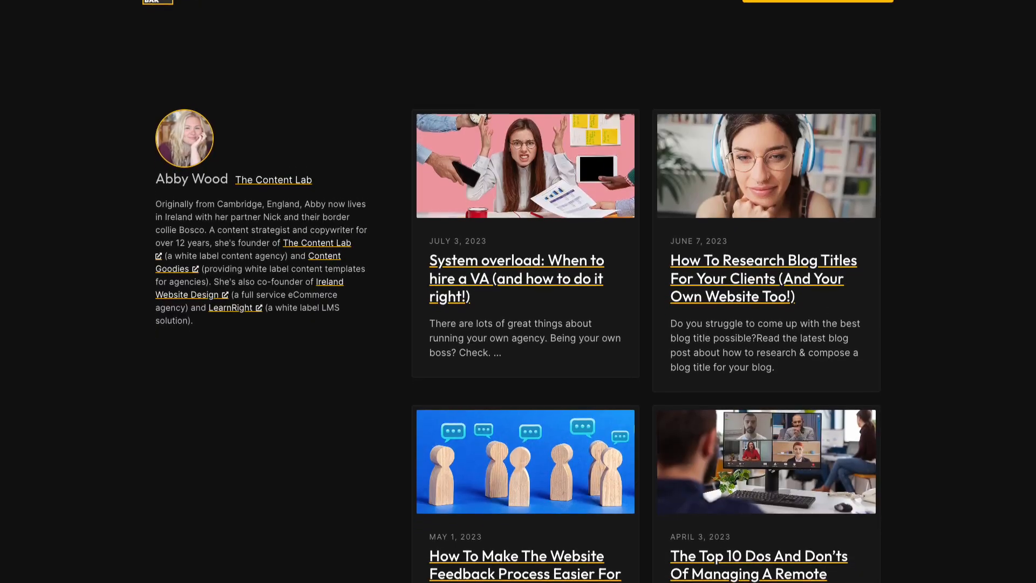
Scroll through the first author's archive page to review the stacked full-width posts
scroll(down, 3)
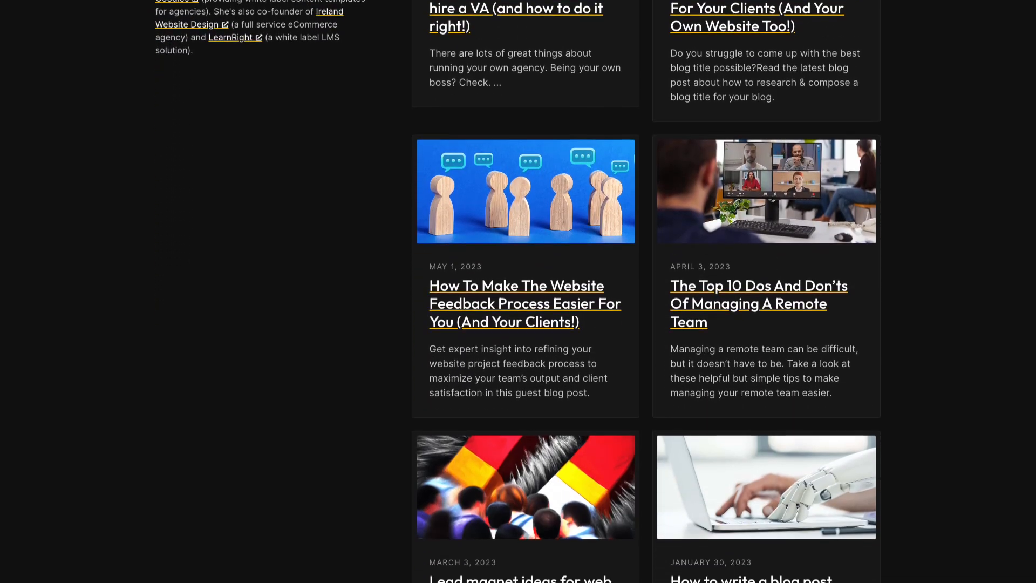
scroll(down, 3)
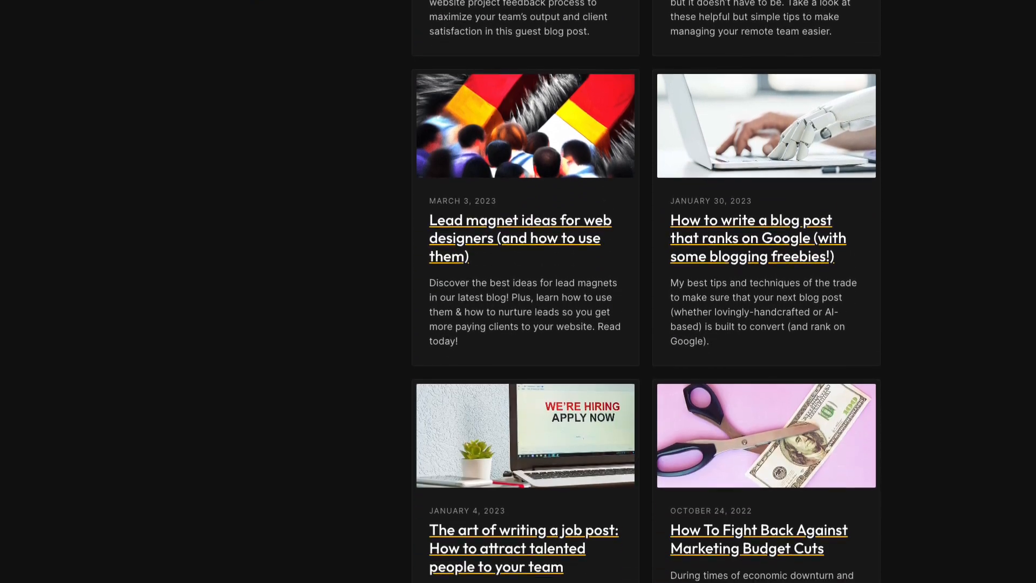
scroll(down, 3)
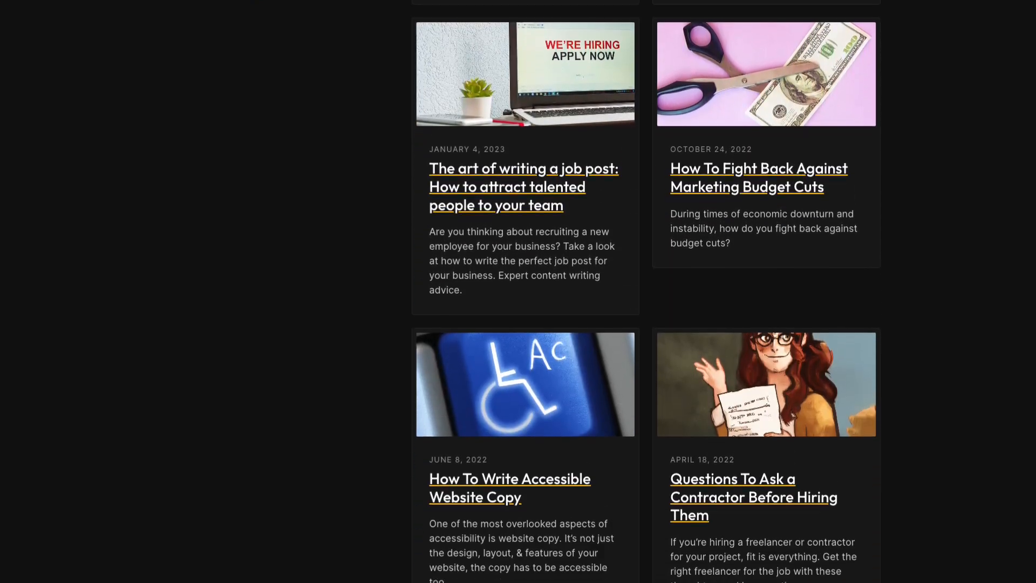
scroll(down, 3)
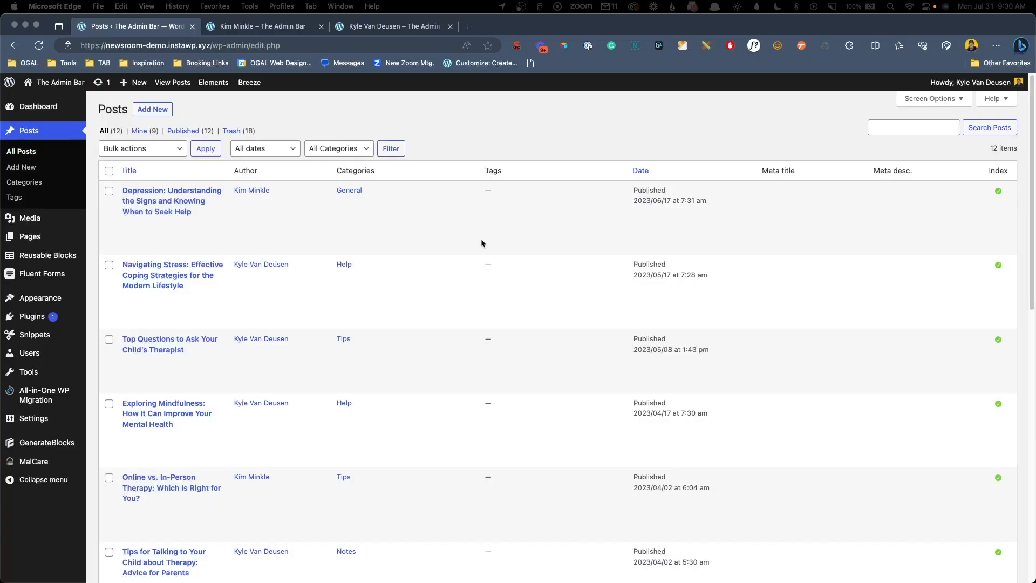
mouse_move(512, 262)
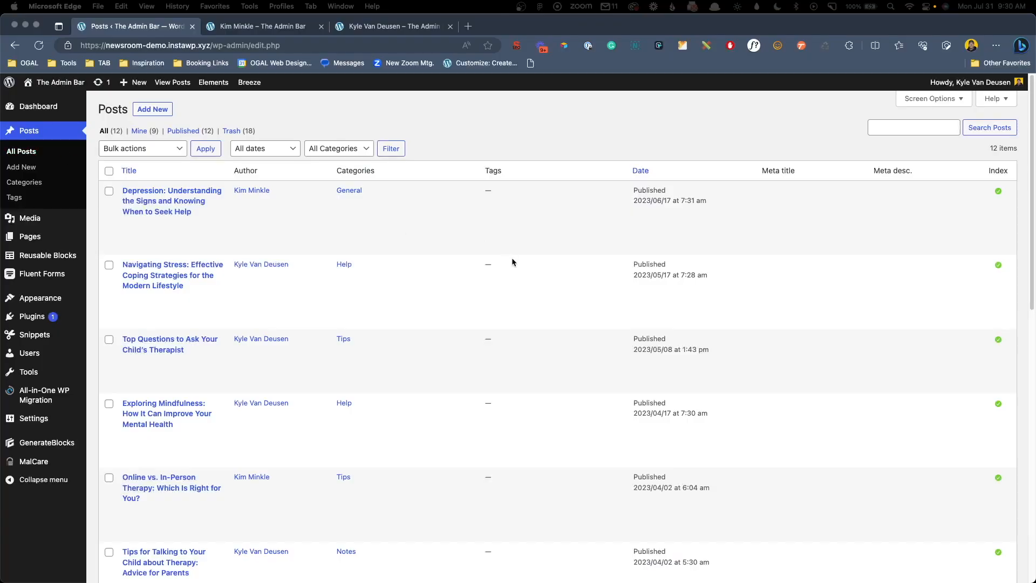
mouse_move(259, 187)
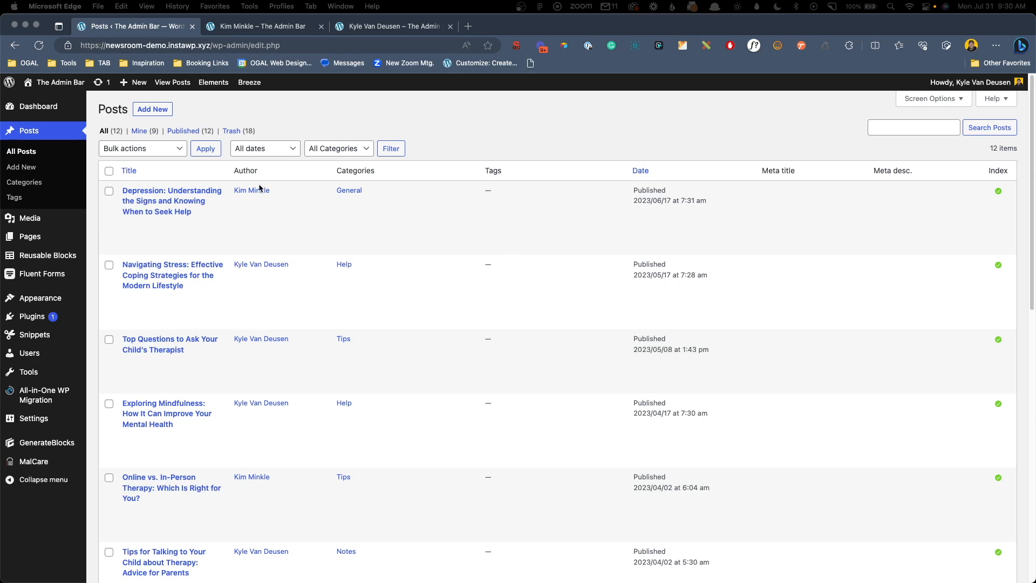
mouse_move(239, 272)
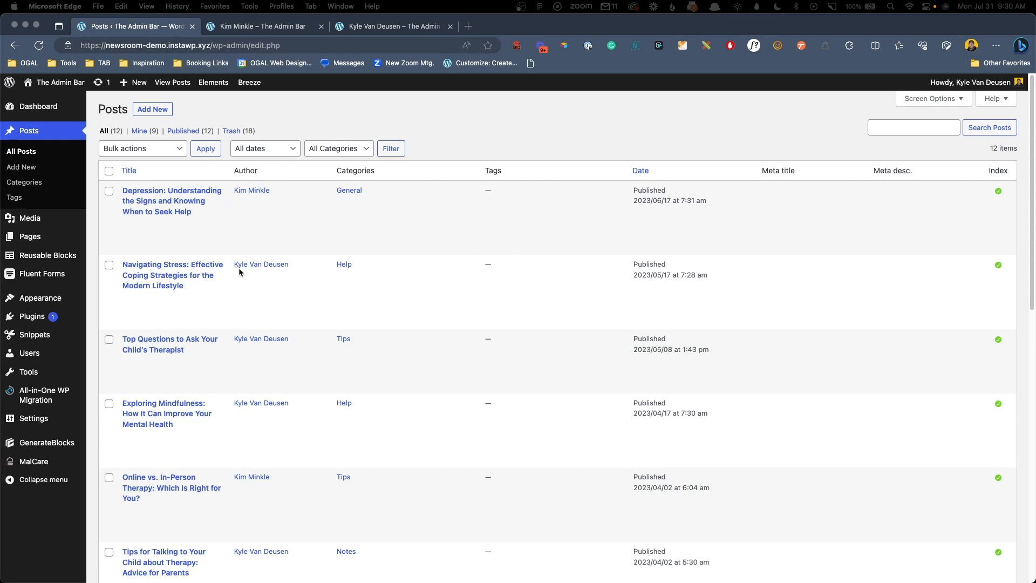
scroll(up, 3)
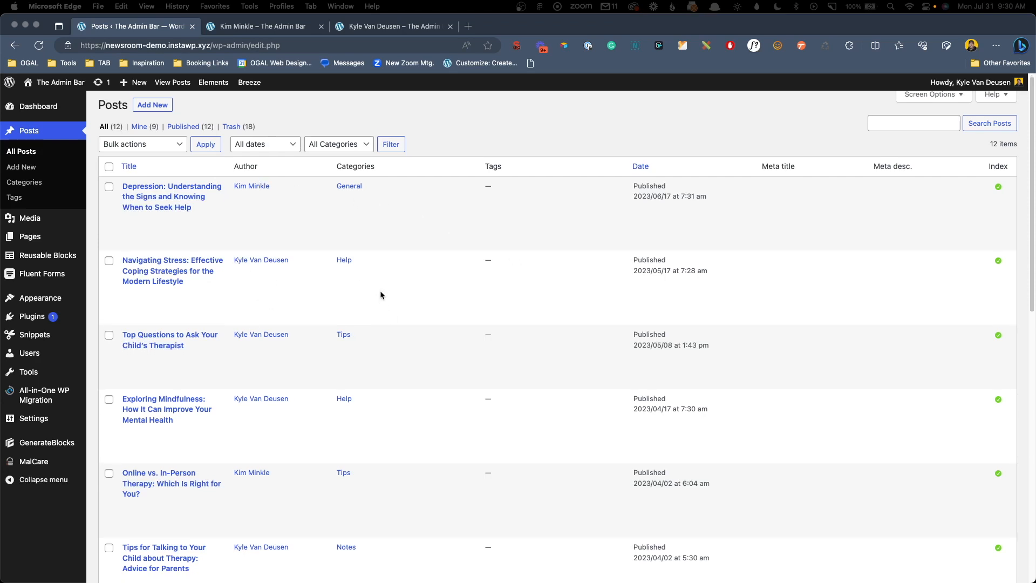
scroll(down, 3)
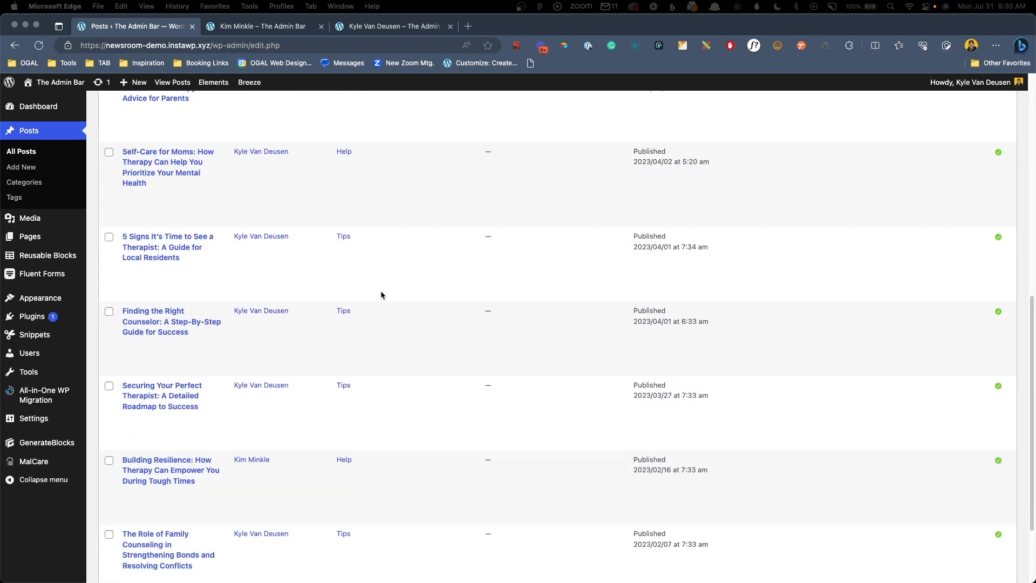
scroll(up, 3)
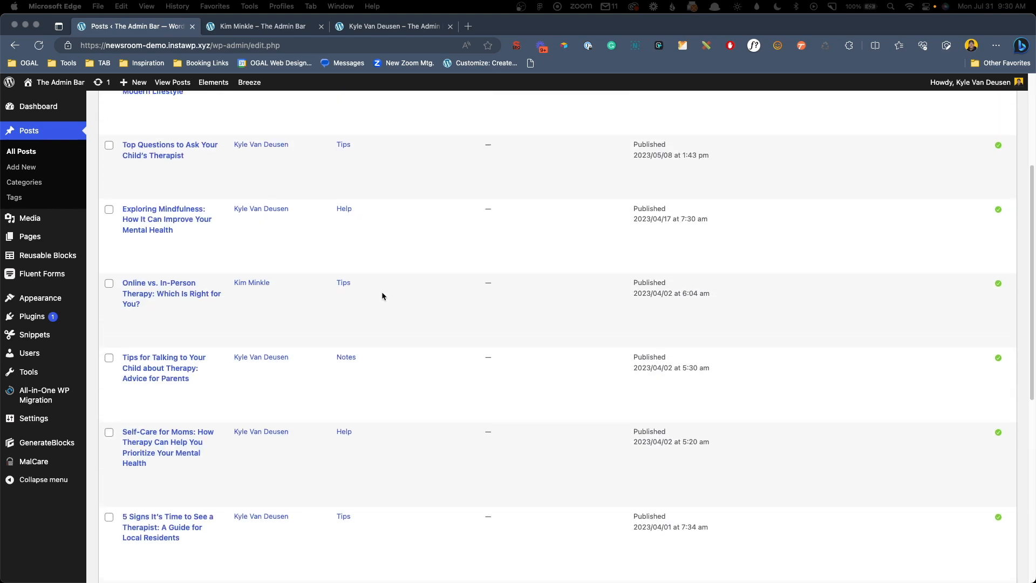
scroll(up, 3)
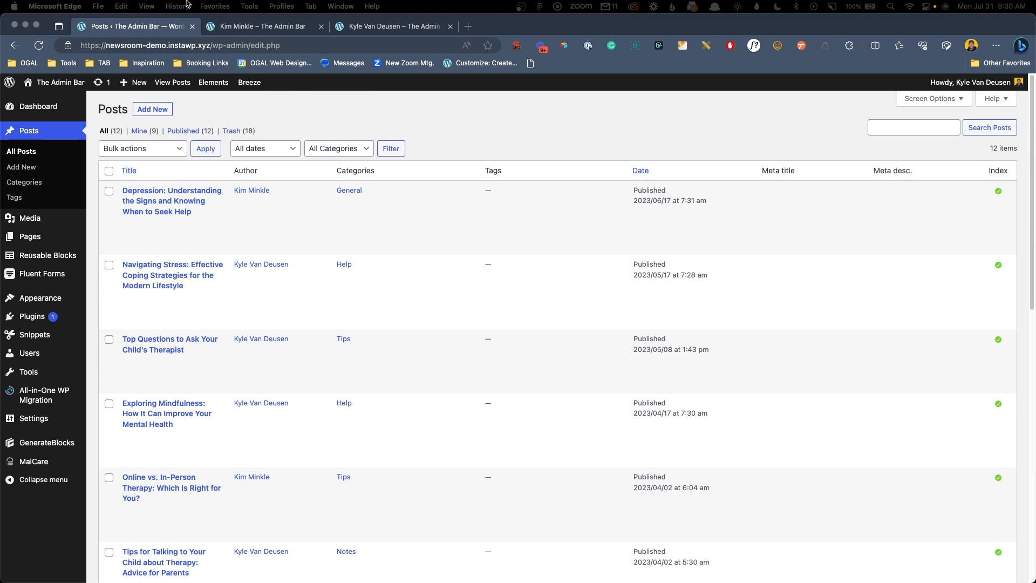
Switch to the second author's archive tab and scroll through that author's posts
click(261, 27)
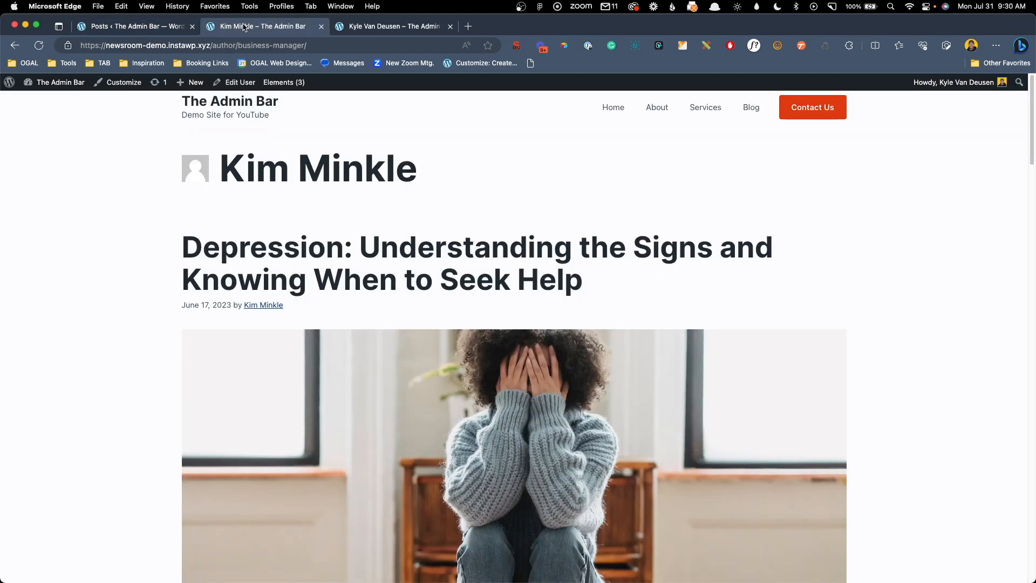
mouse_move(212, 193)
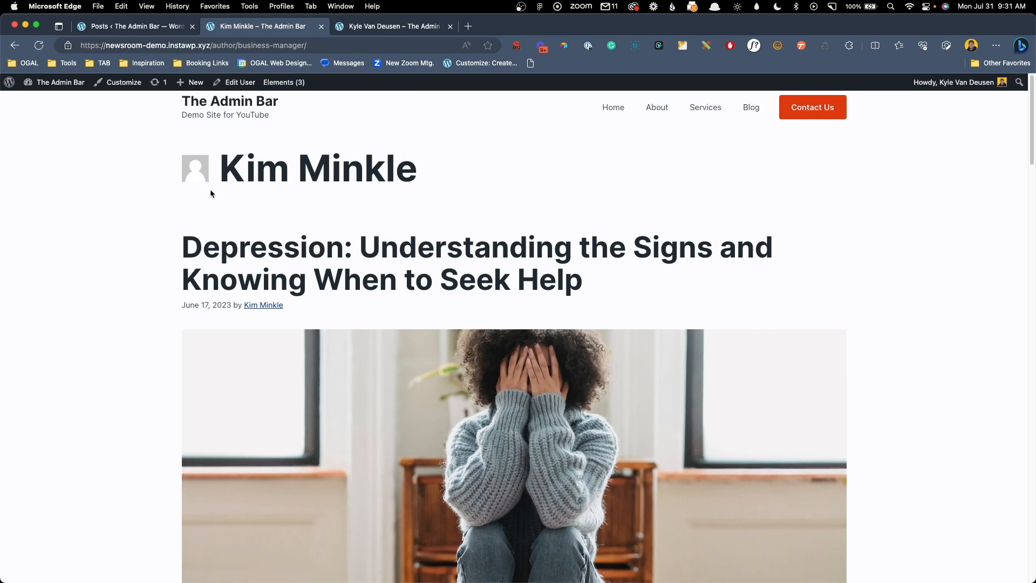
mouse_move(198, 169)
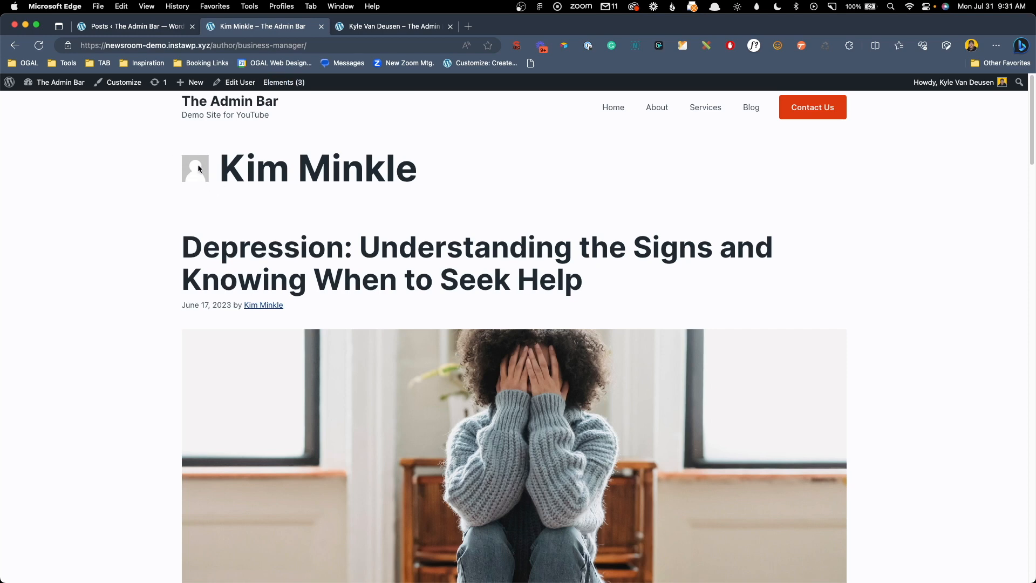
mouse_move(254, 209)
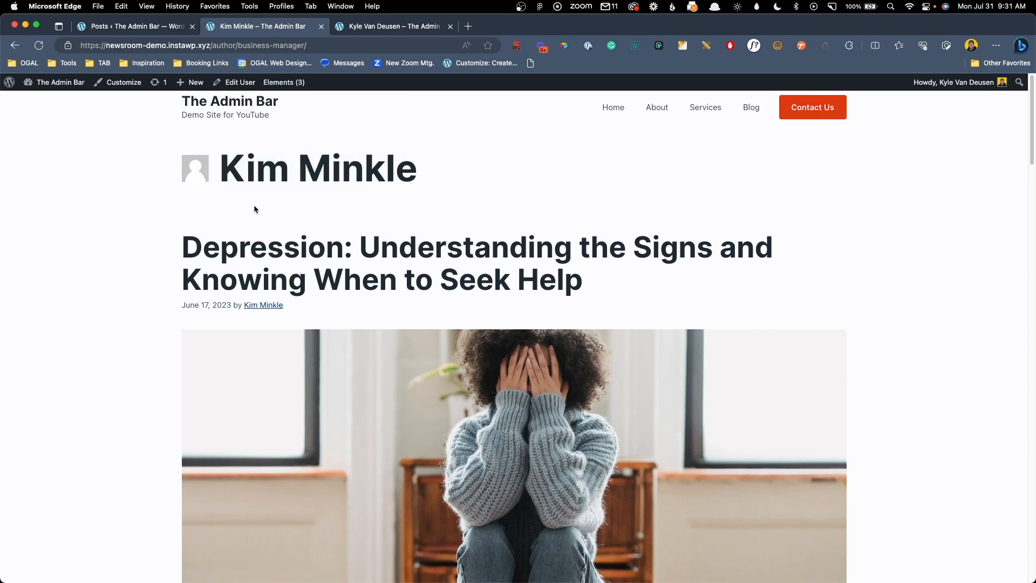
click(393, 27)
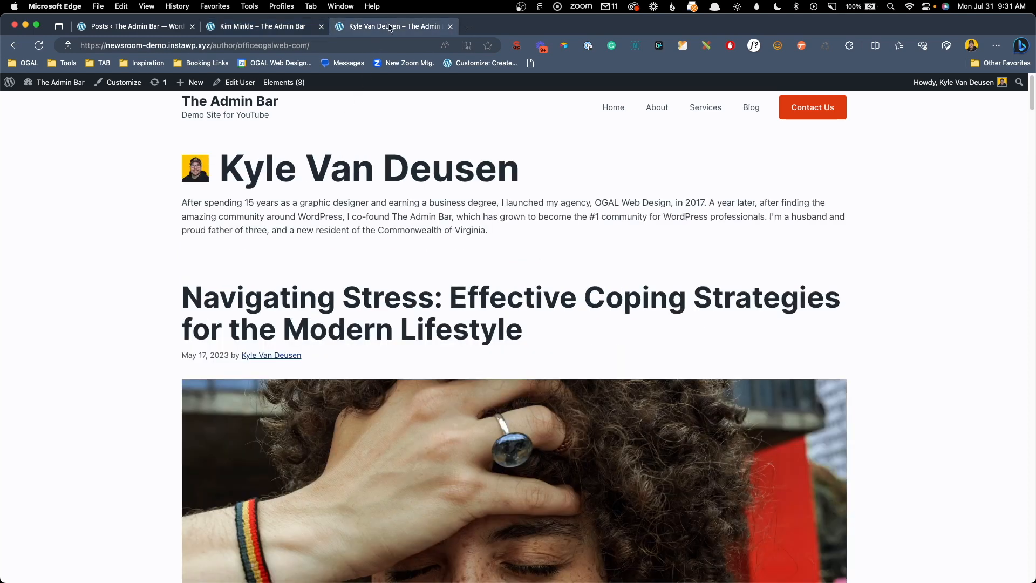
mouse_move(476, 252)
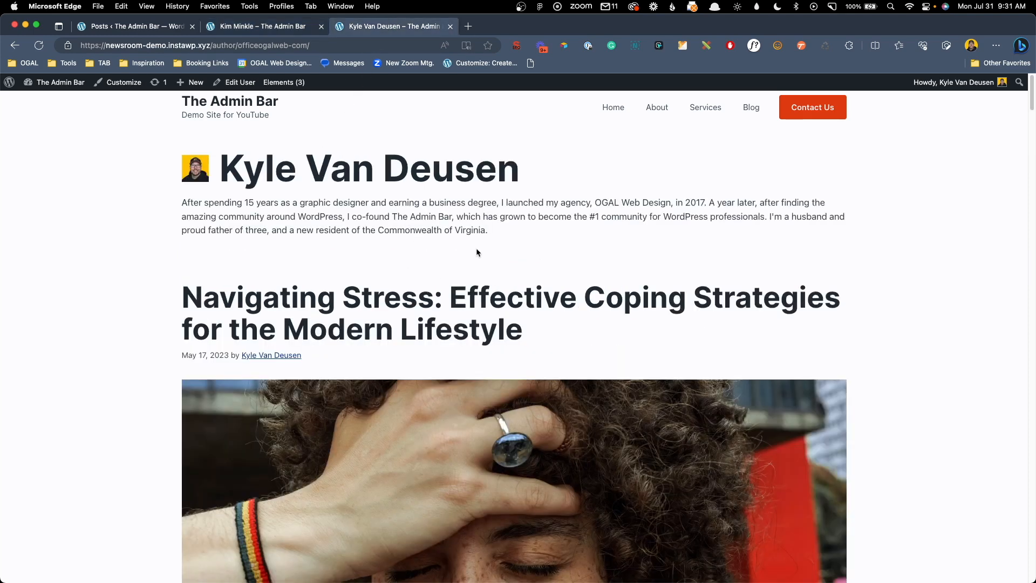
mouse_move(177, 152)
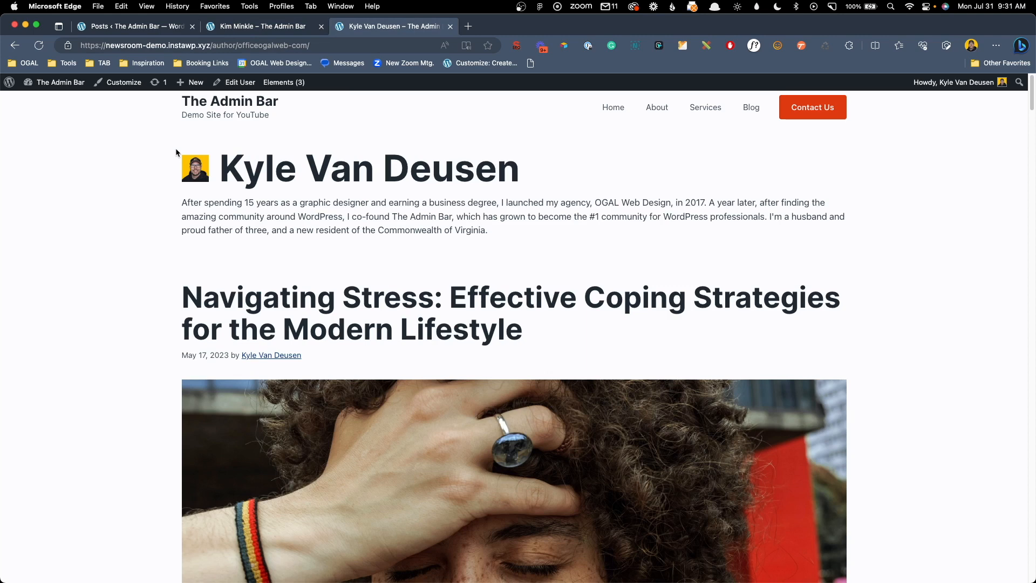
mouse_move(237, 178)
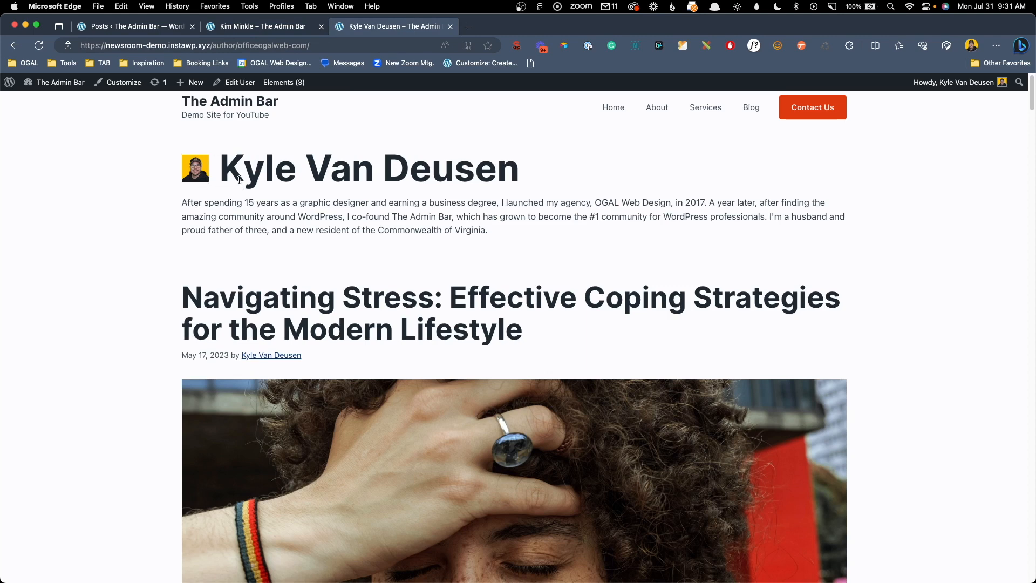
mouse_move(404, 239)
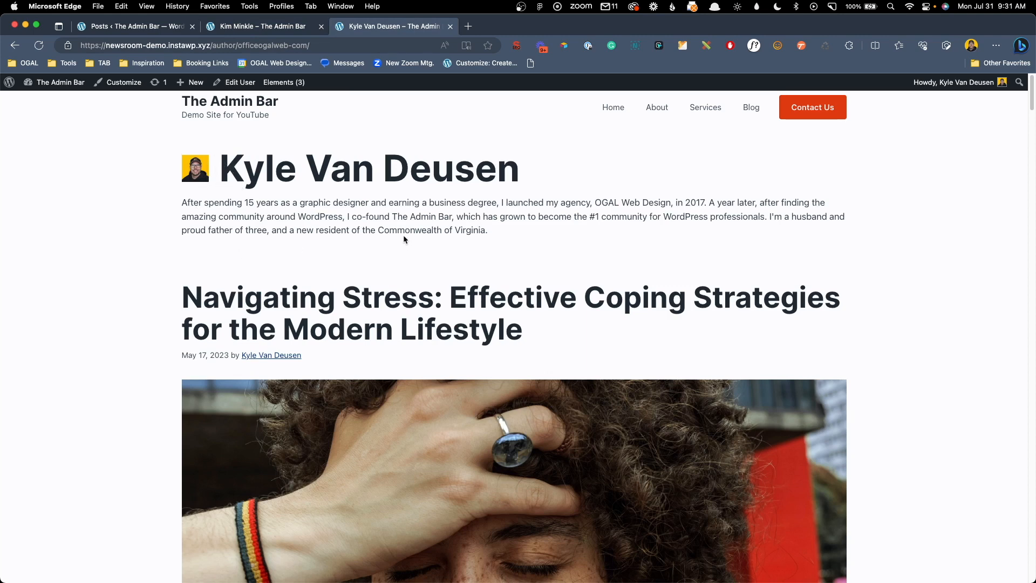
scroll(down, 3)
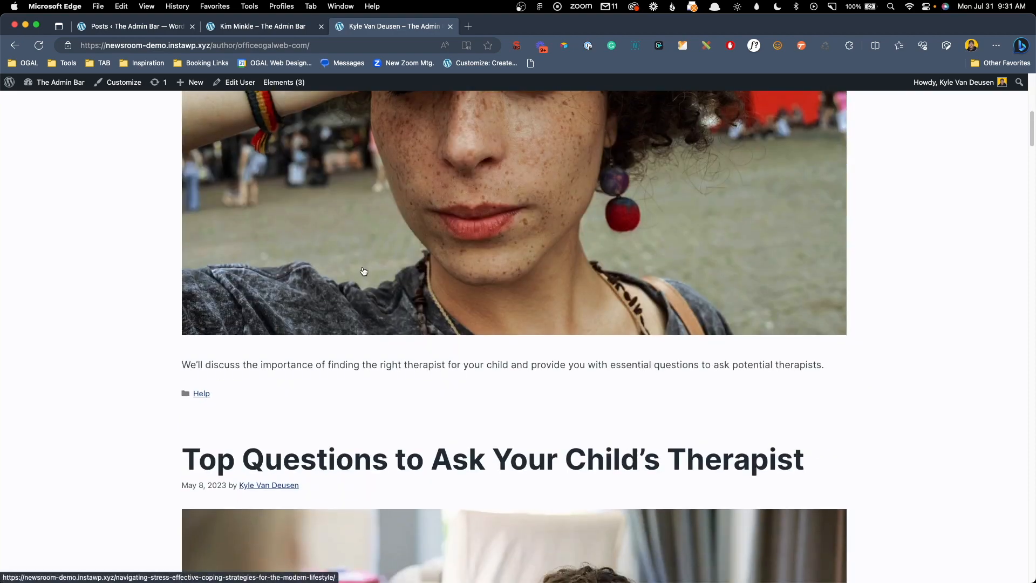
scroll(down, 3)
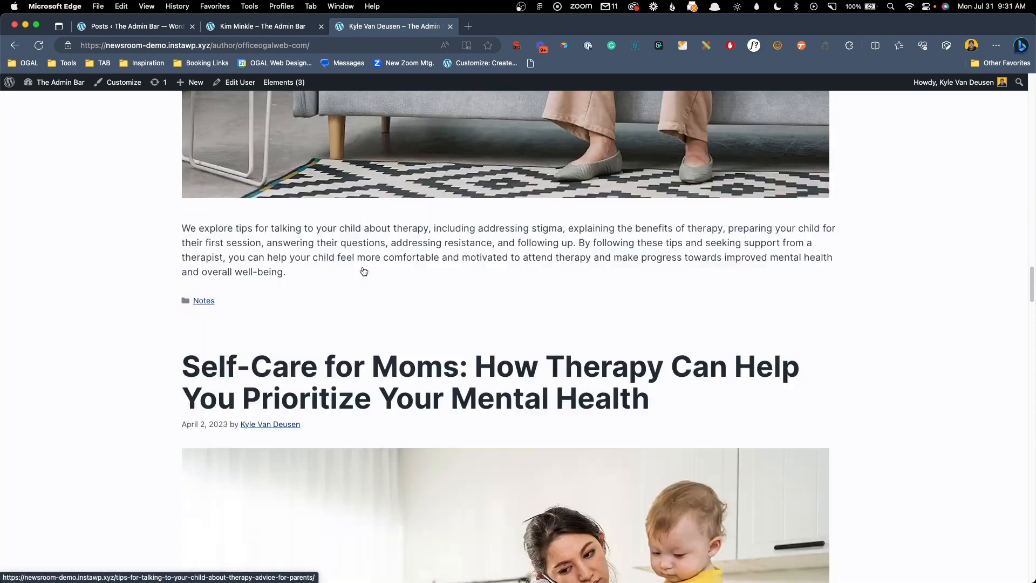
scroll(down, 3)
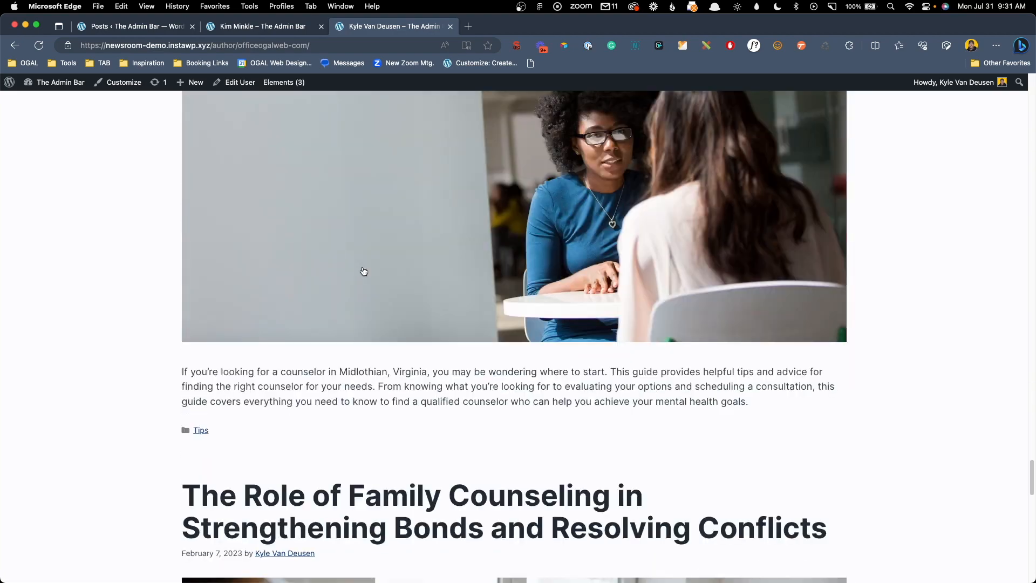
Compare both author archives, flipping between the Kim Minkle and Kyle Van Deusen tabs
click(262, 26)
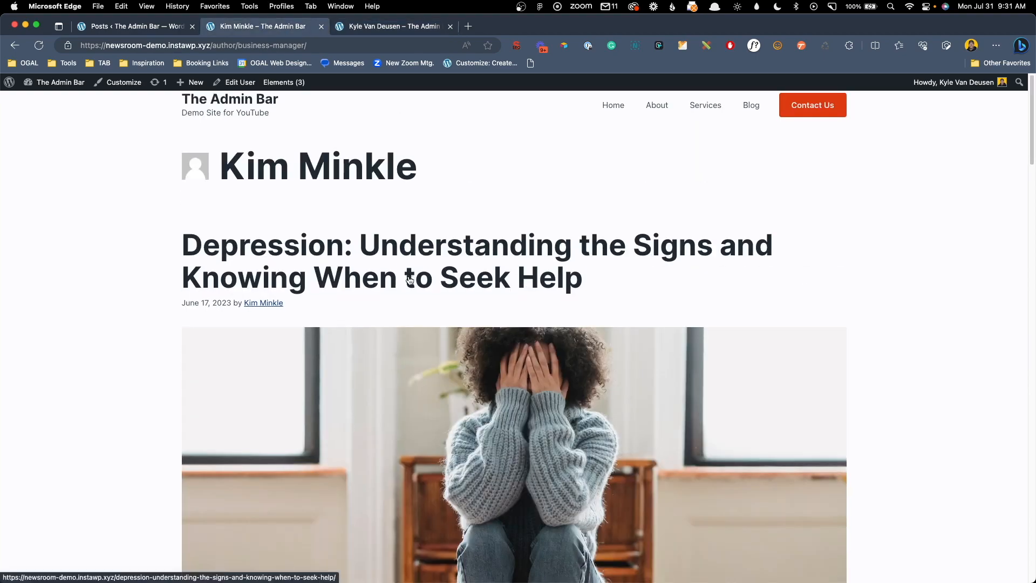
scroll(down, 3)
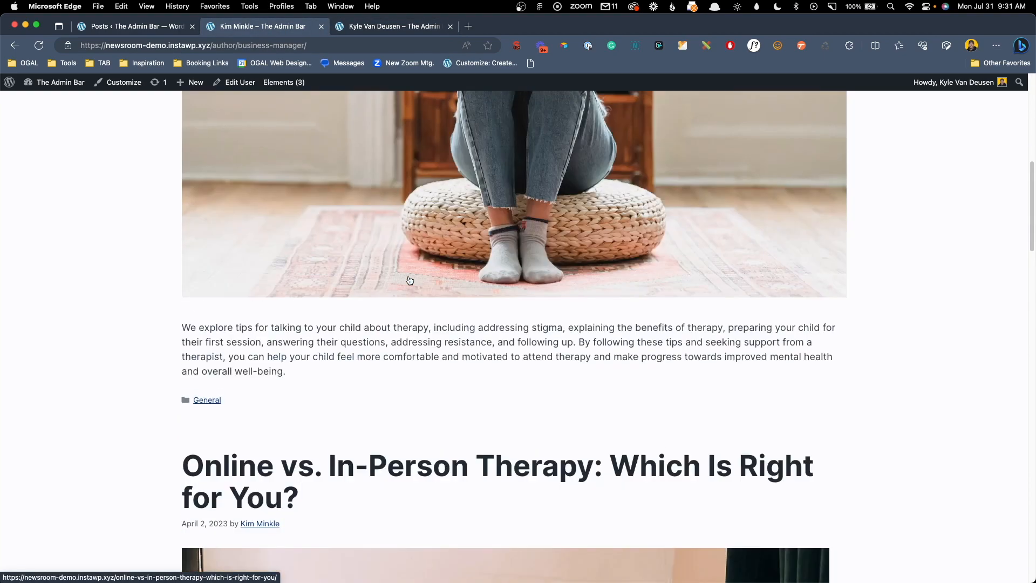
scroll(up, 3)
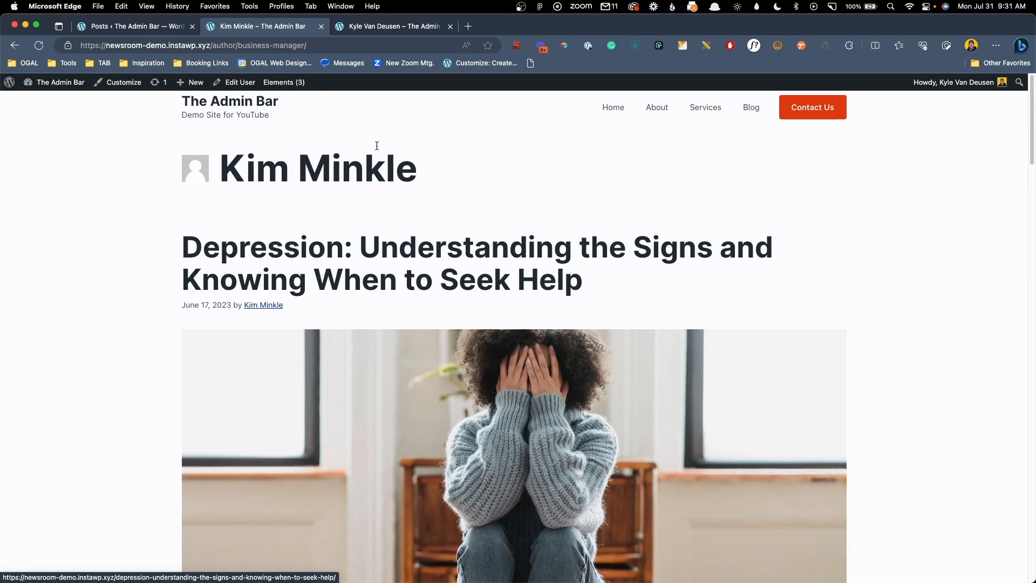
mouse_move(389, 27)
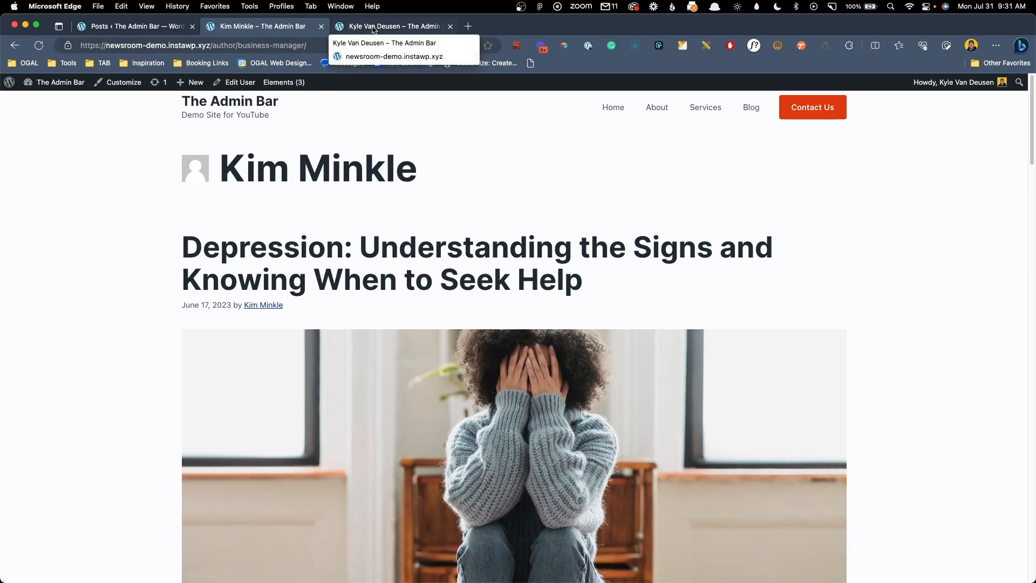
mouse_move(538, 491)
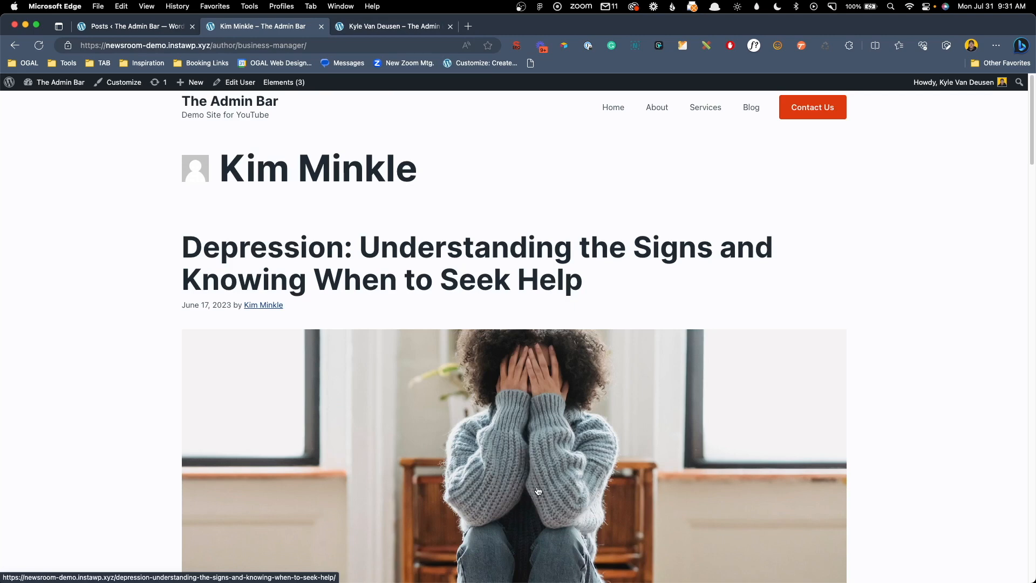
mouse_move(459, 574)
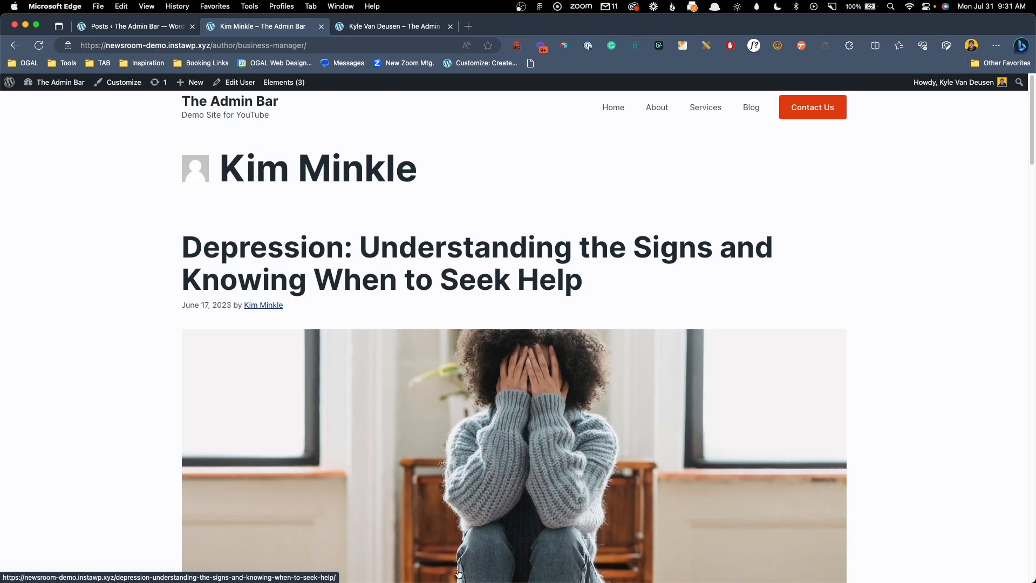
scroll(down, 3)
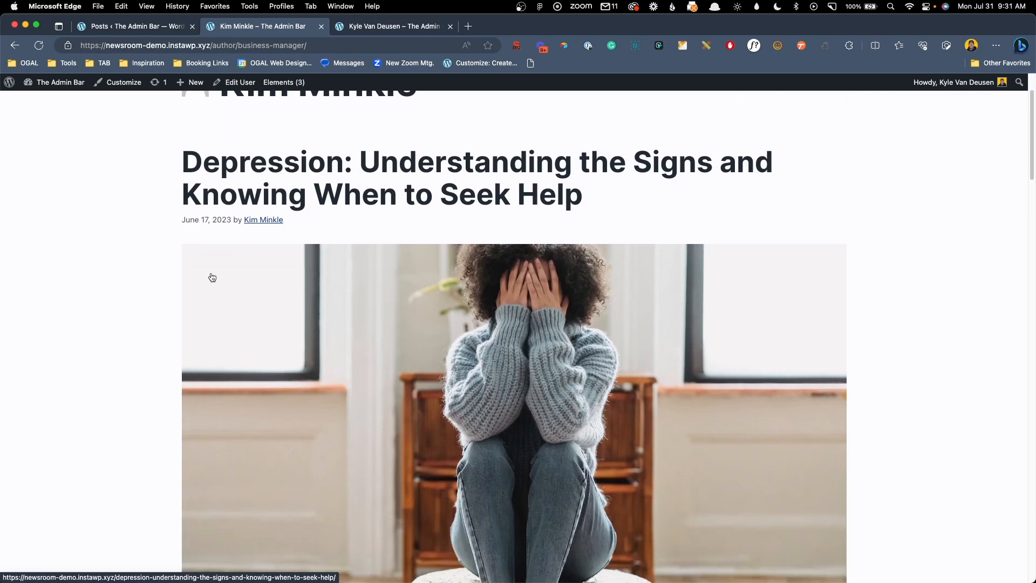
scroll(up, 3)
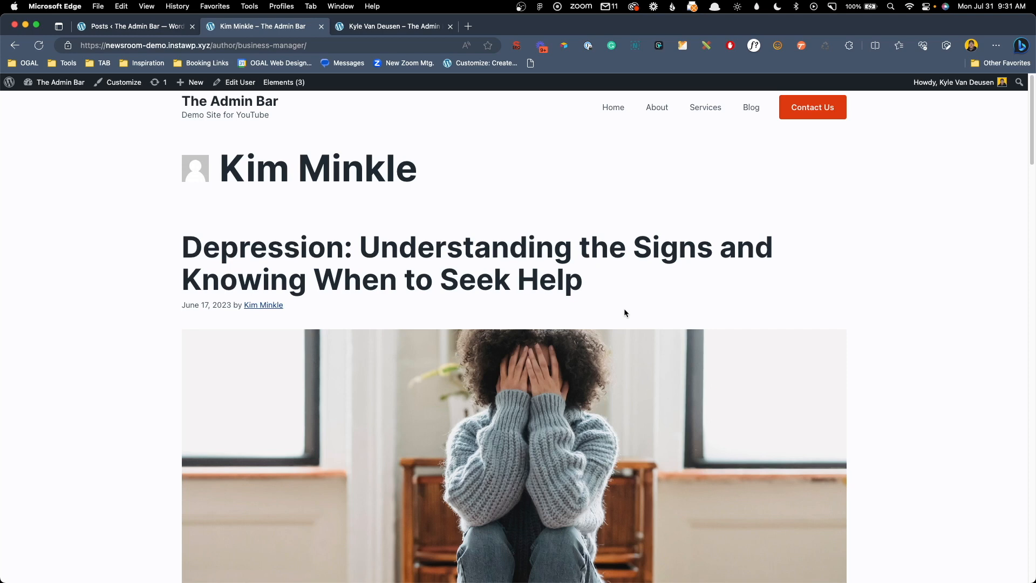
mouse_move(417, 88)
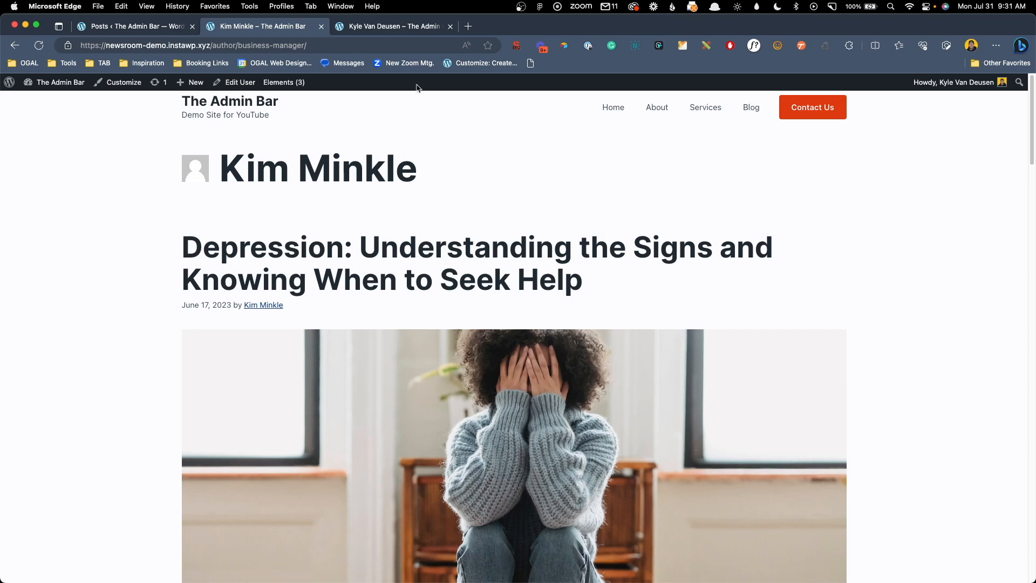
click(390, 26)
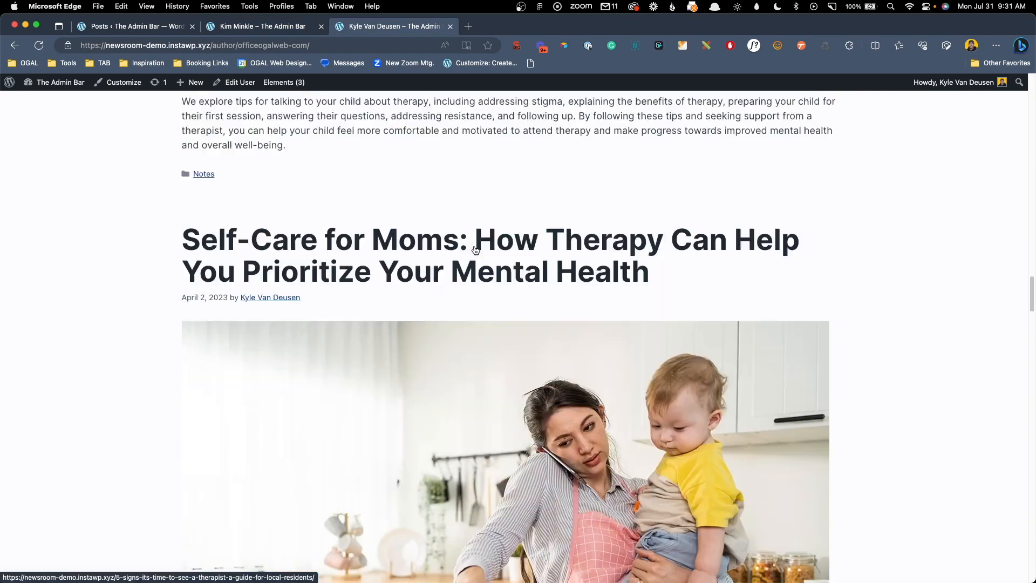
scroll(up, 3)
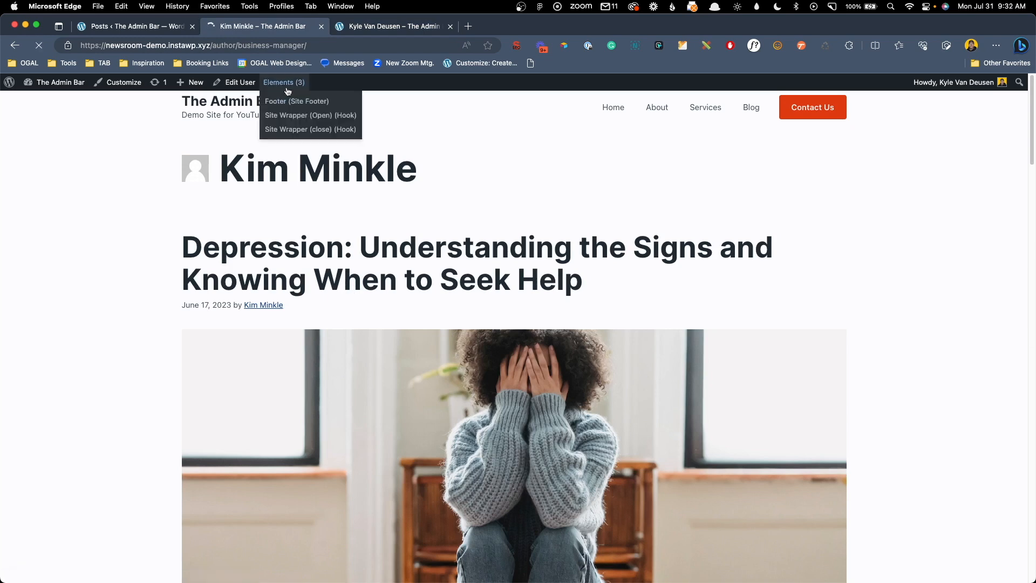
Create a new GeneratePress element of type Block from the Elements screen
click(283, 82)
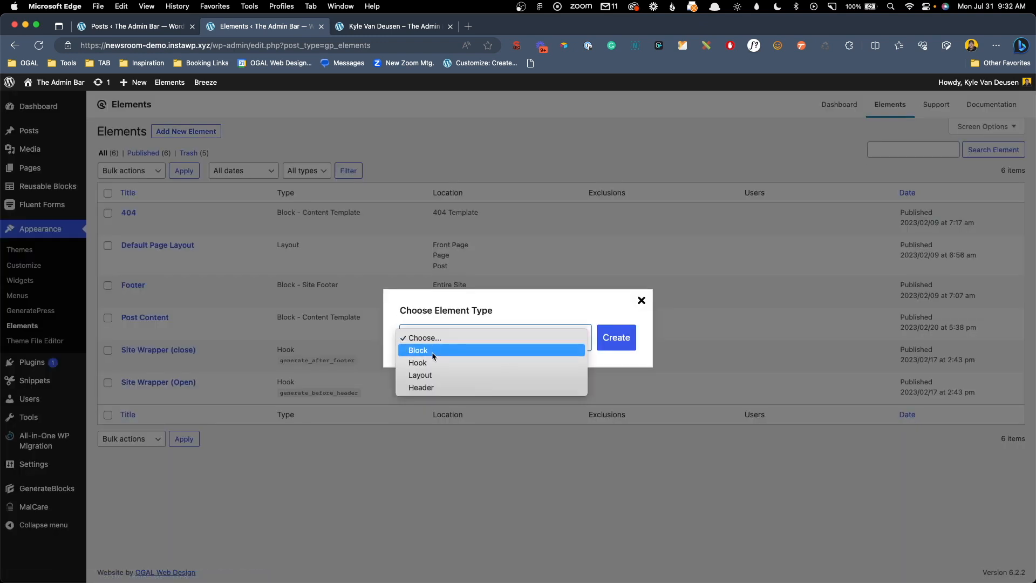
click(418, 350)
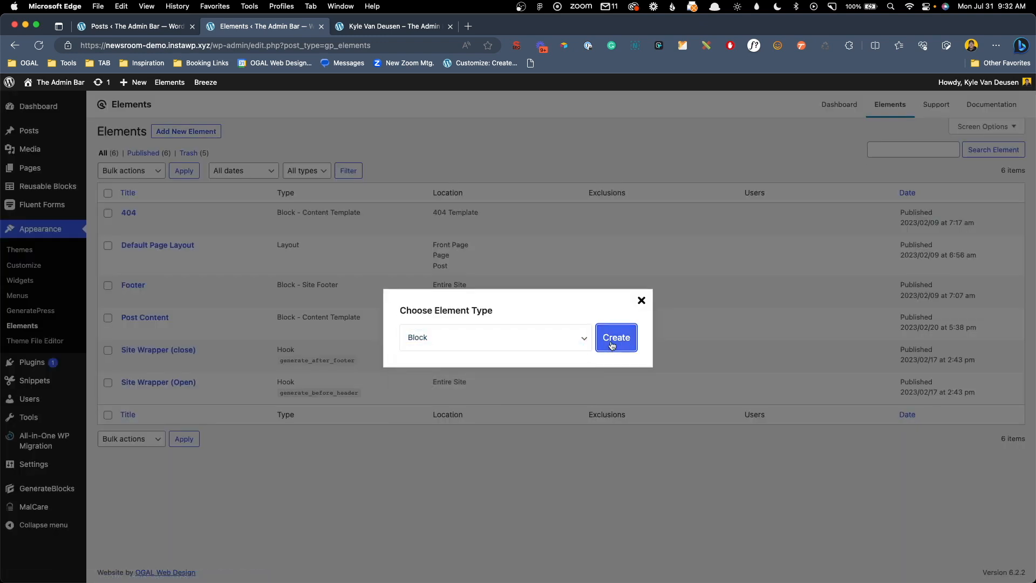
click(615, 338)
text(AUthor)
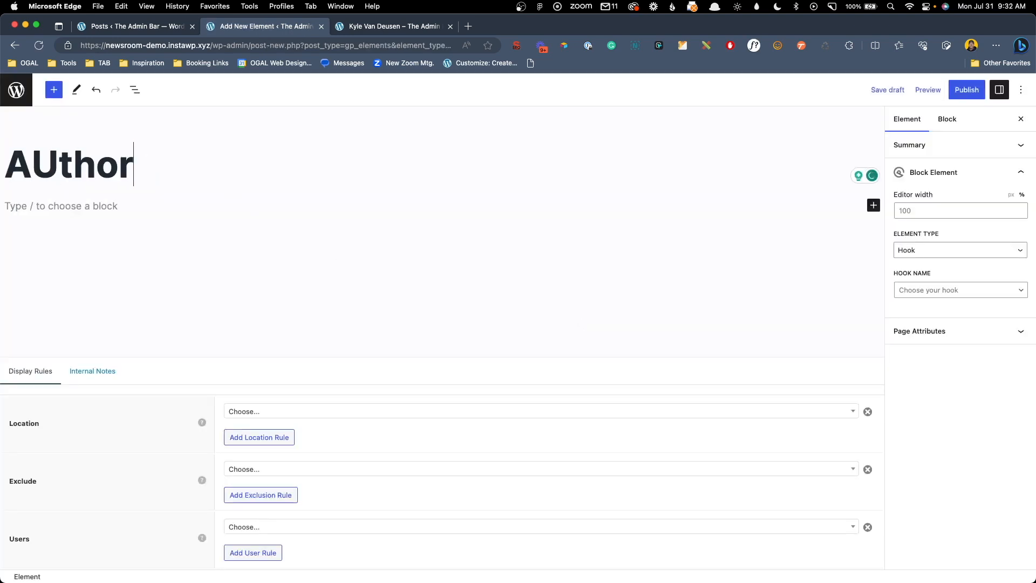
Title the element 'Author Archive Template' and correct its capitalization
text(Archive Templa)
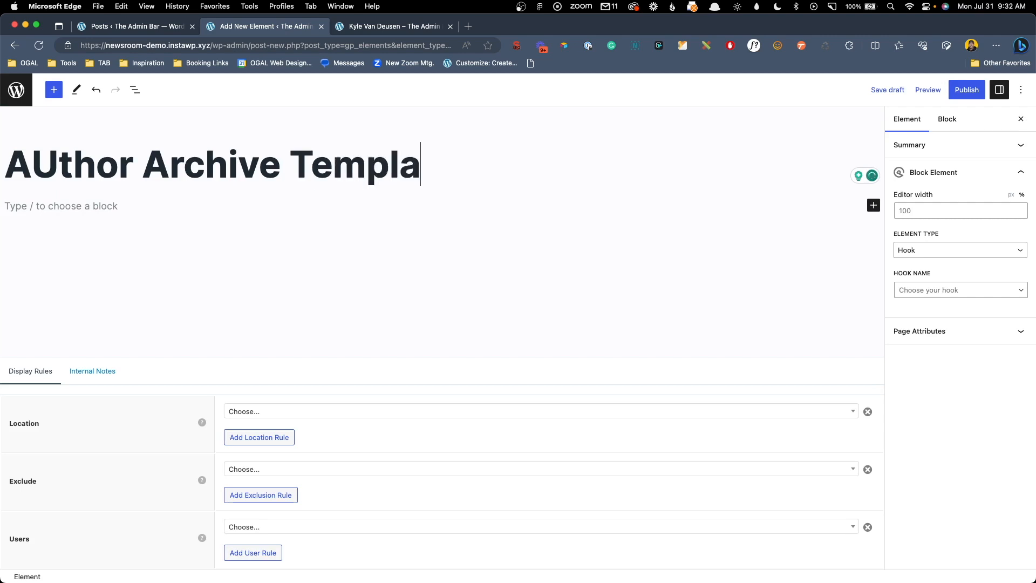
text(Author Archive Template)
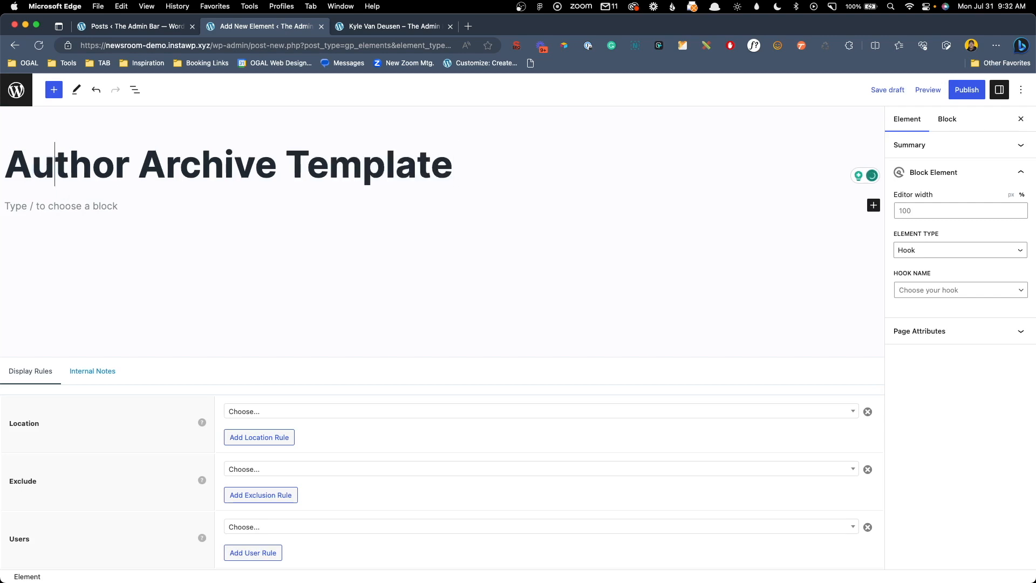
click(61, 199)
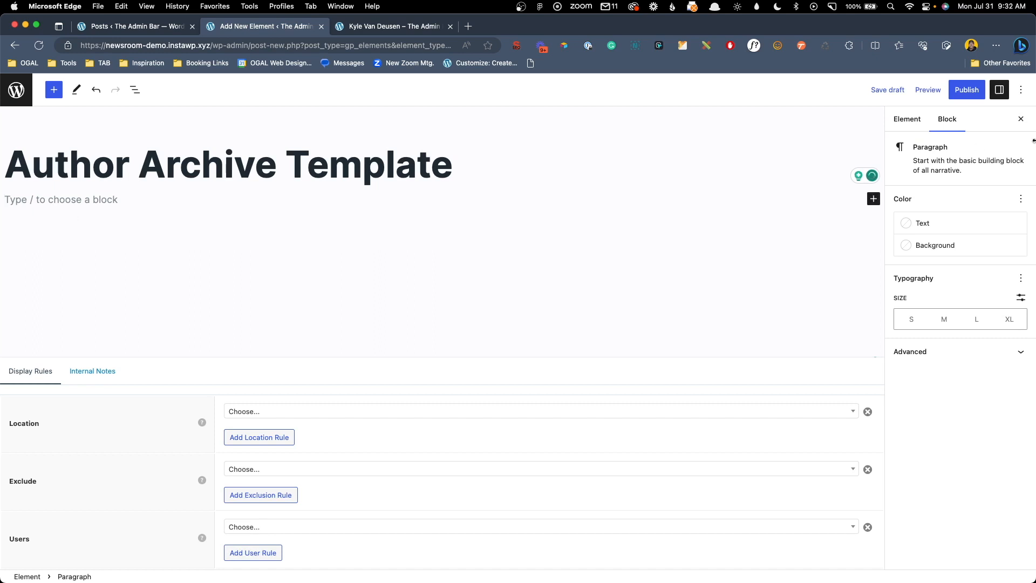
Set the element's Element Type to Loop Template in its settings
click(907, 118)
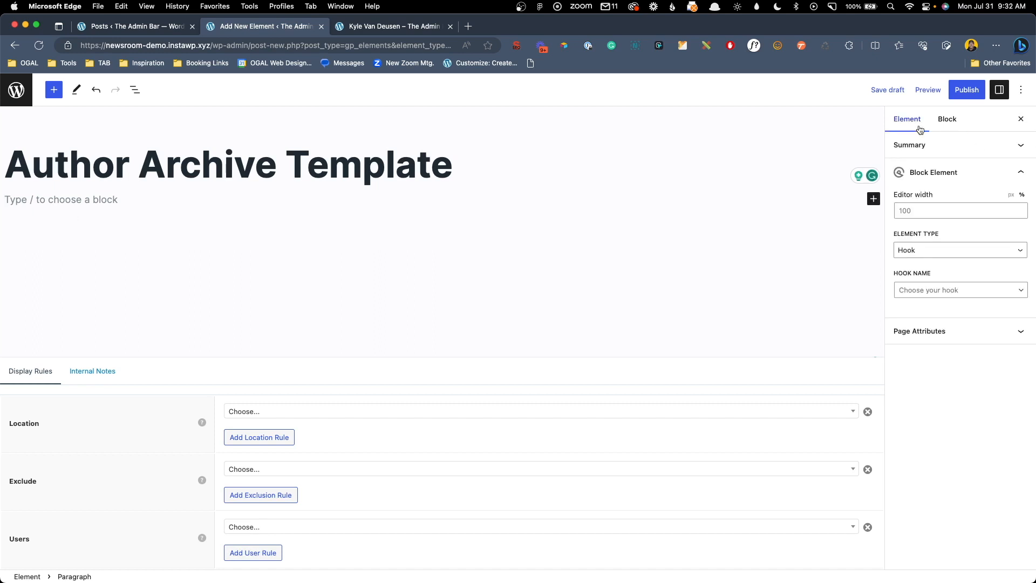
mouse_move(915, 130)
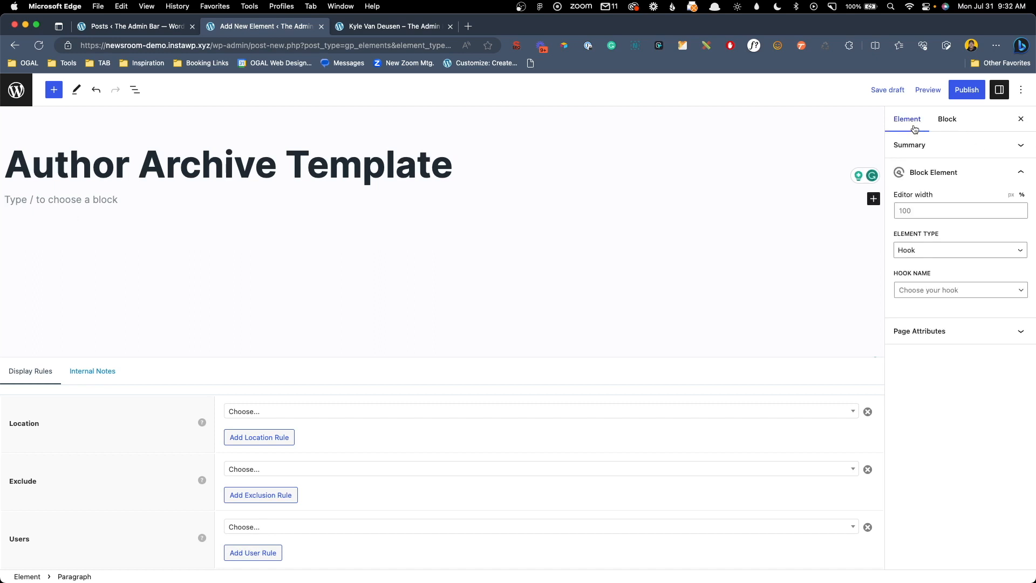
mouse_move(921, 194)
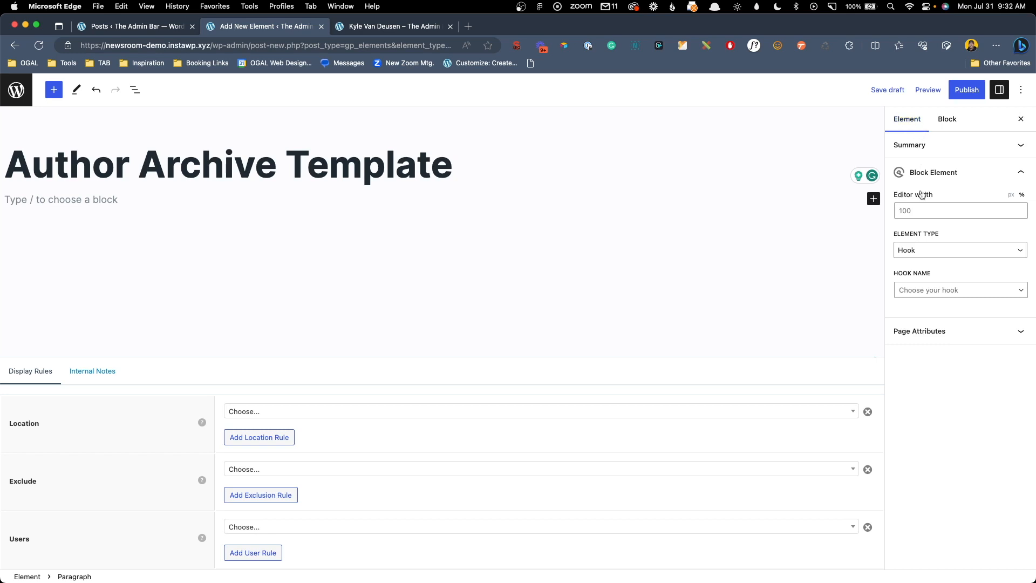
mouse_move(930, 246)
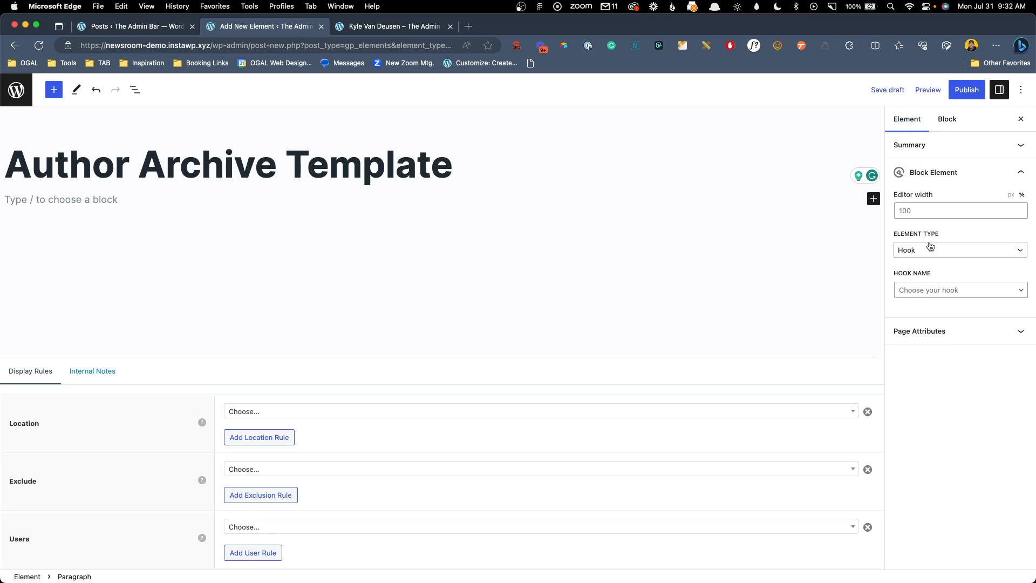
click(958, 250)
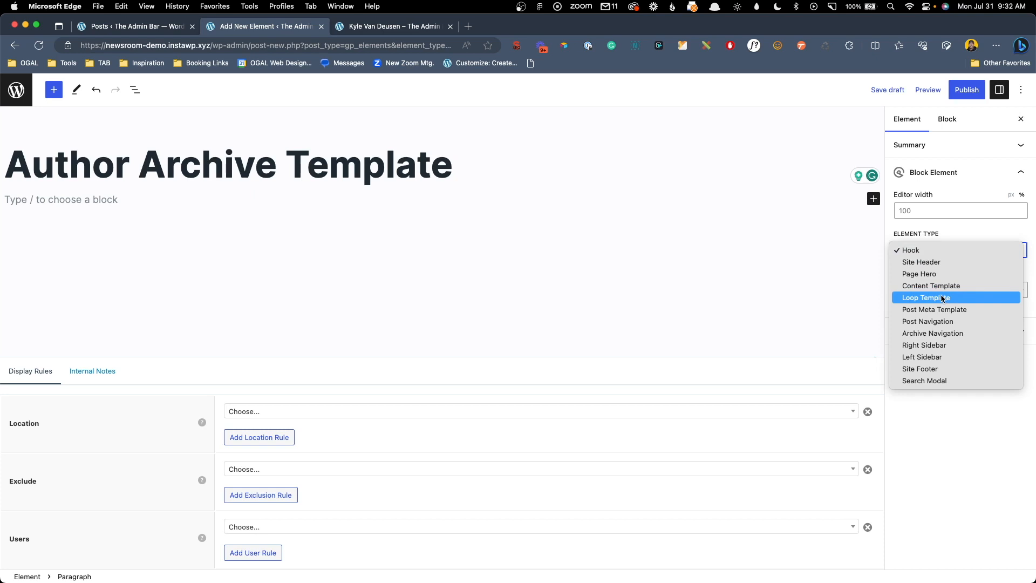
click(926, 297)
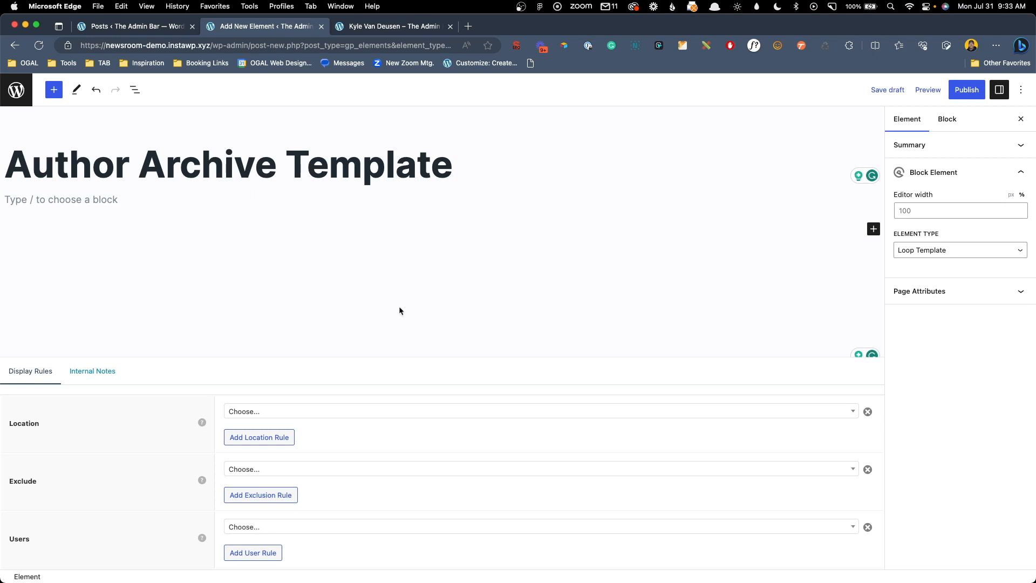
mouse_move(32, 406)
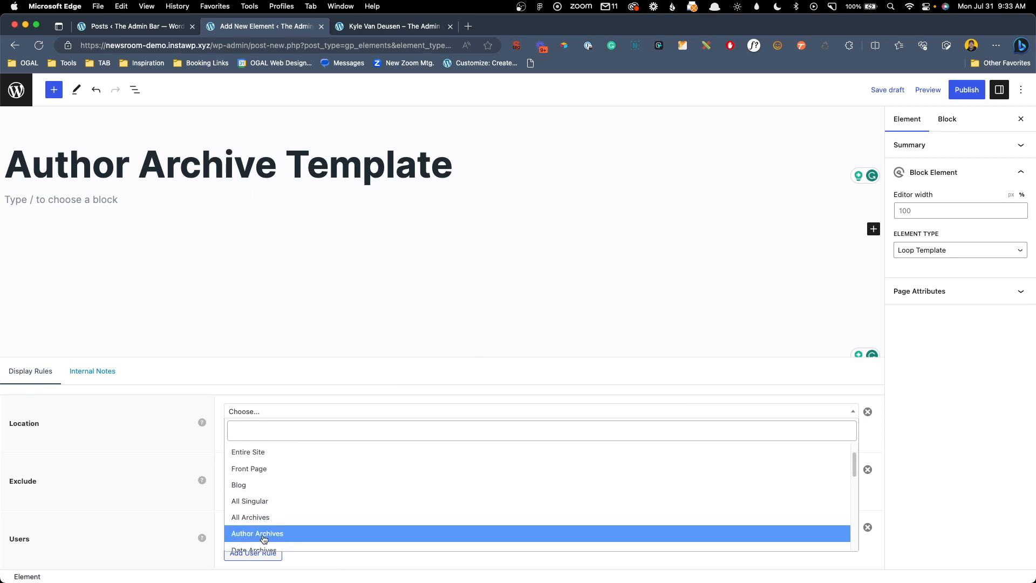
Set the display rule location to Author Archives and move into the template body
click(258, 533)
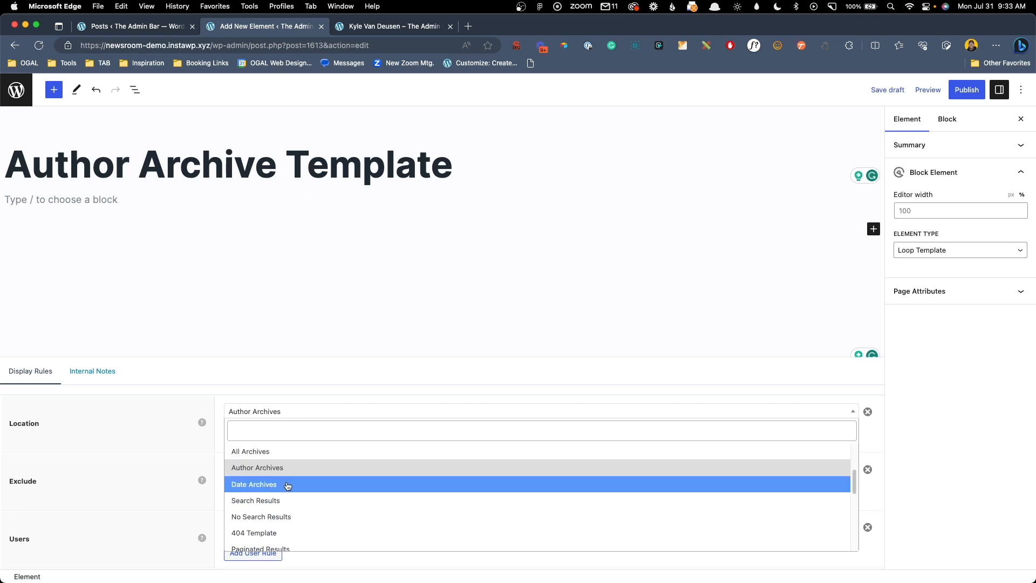
mouse_move(292, 532)
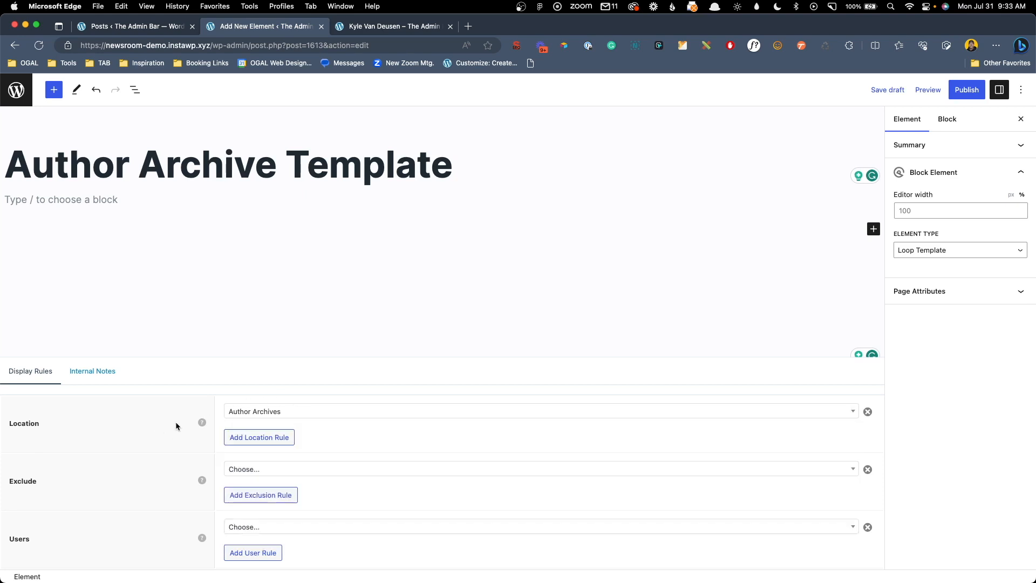
click(61, 199)
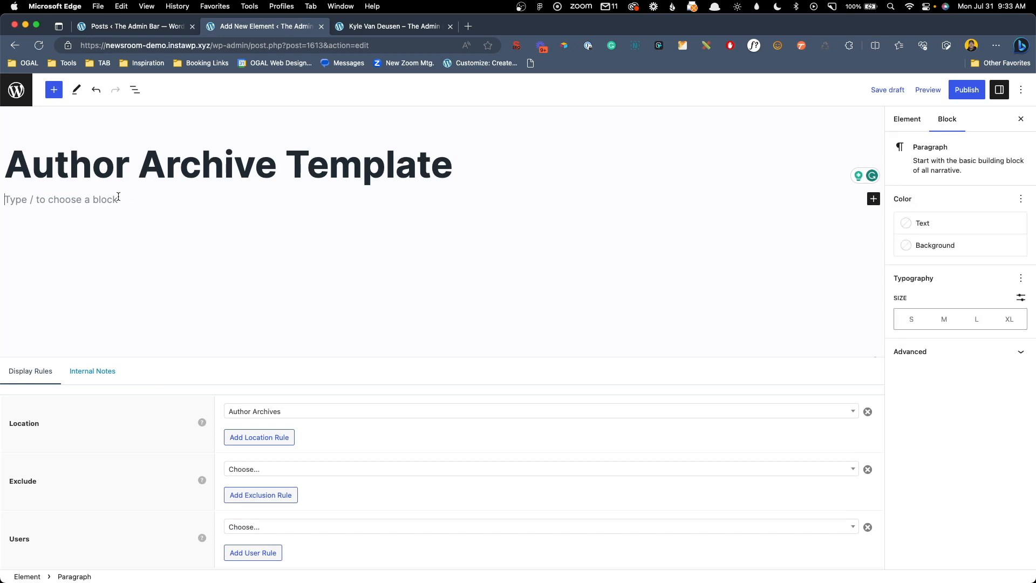
Insert a Container block via /con with 80px top and bottom padding, then view the archive page
text(/con)
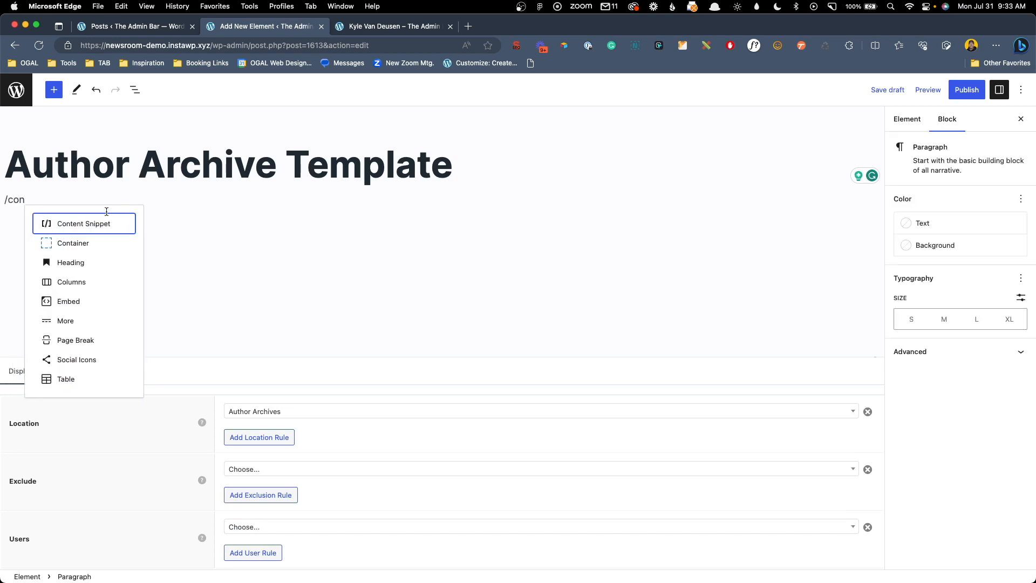
click(73, 244)
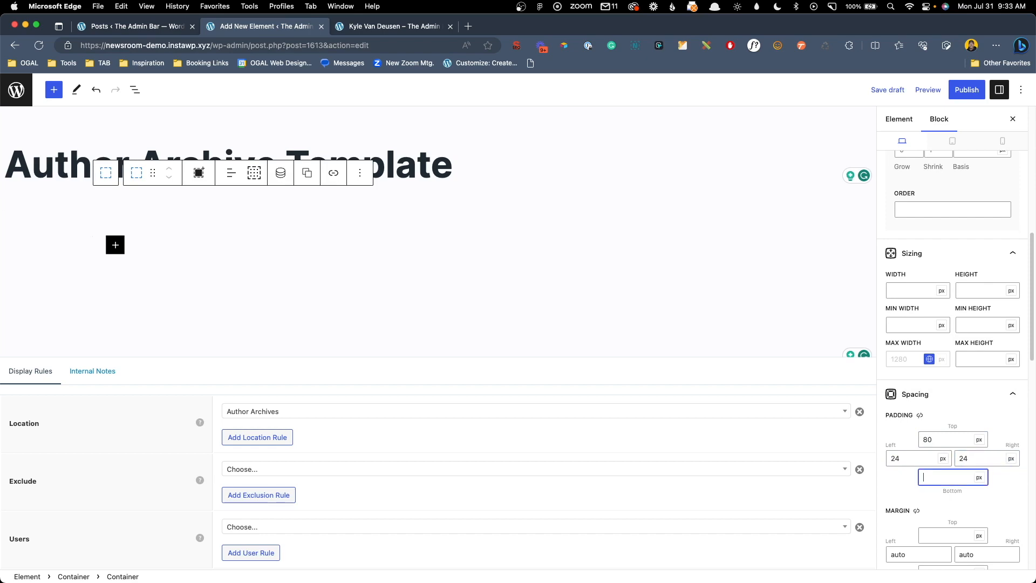
text(80)
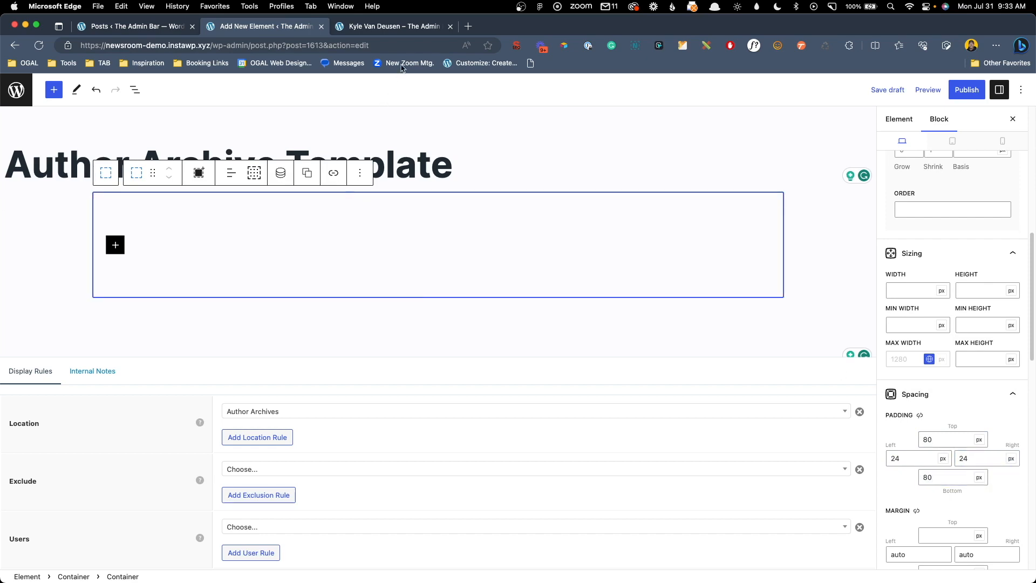
click(394, 27)
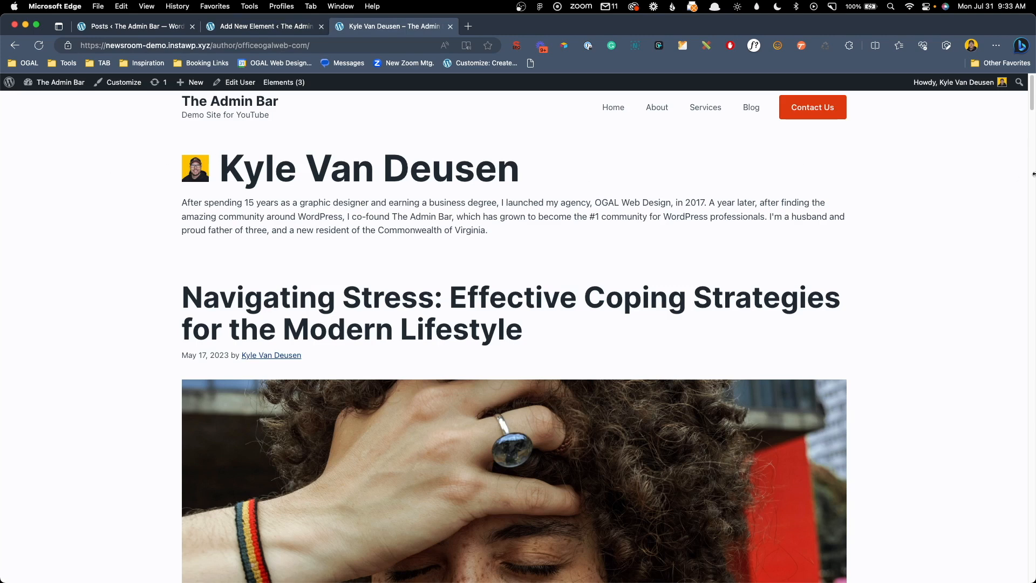
mouse_move(441, 288)
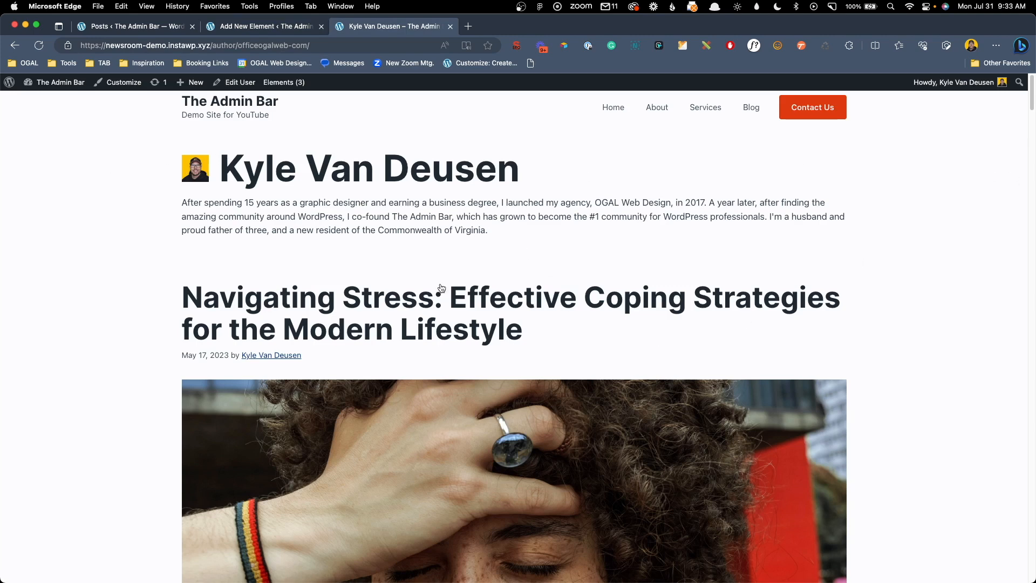
mouse_move(271, 246)
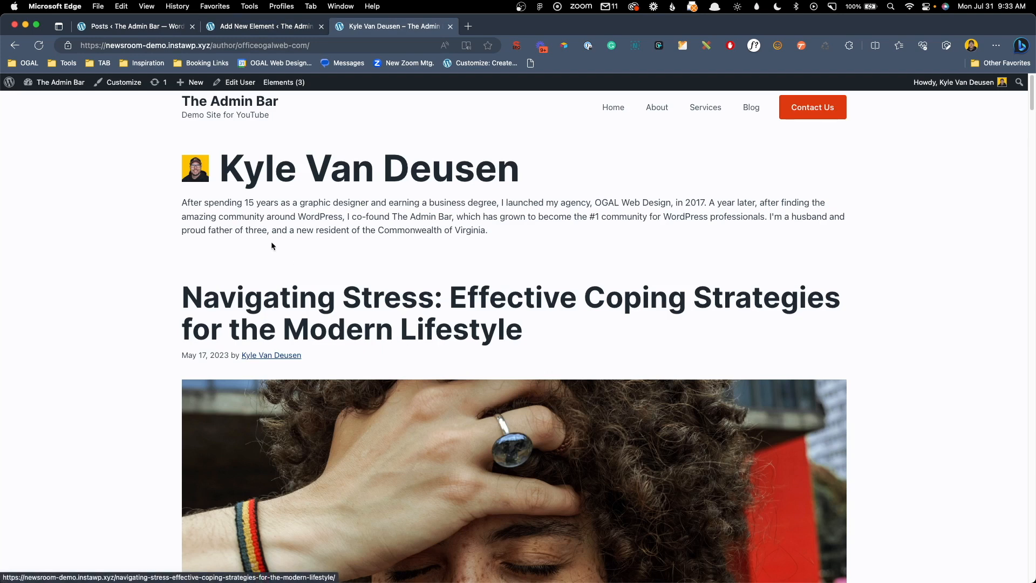
mouse_move(318, 247)
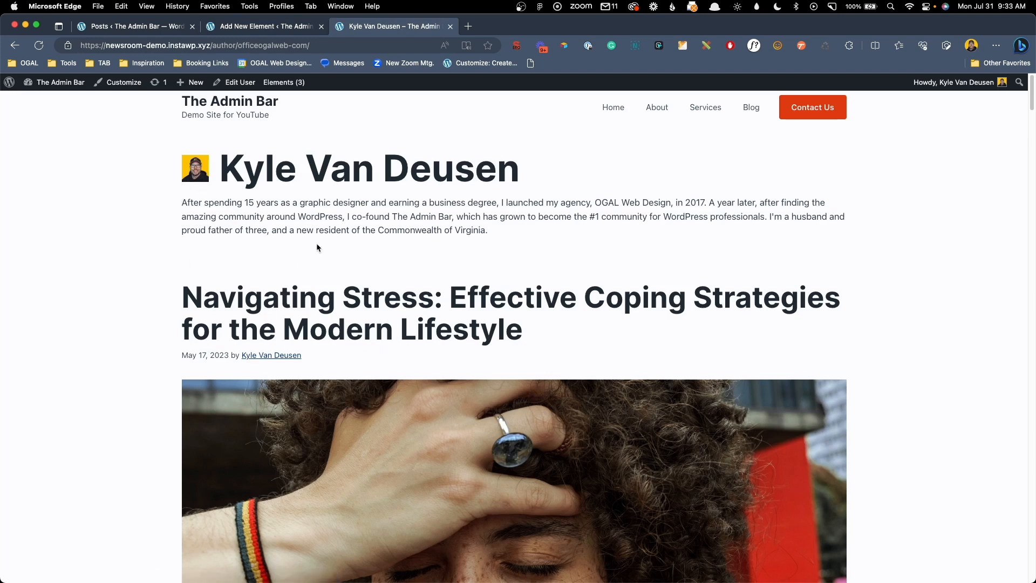
mouse_move(206, 242)
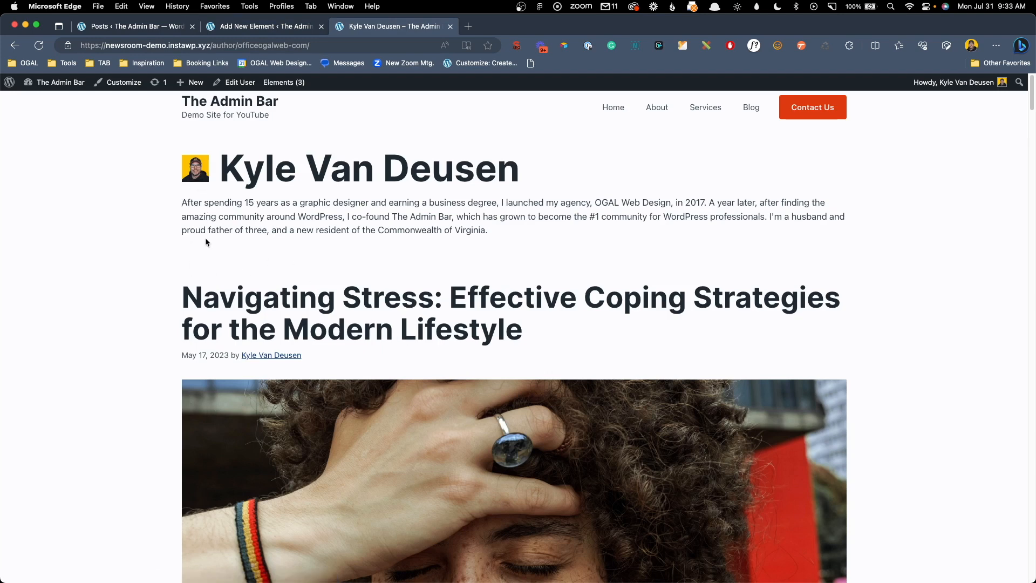
mouse_move(408, 315)
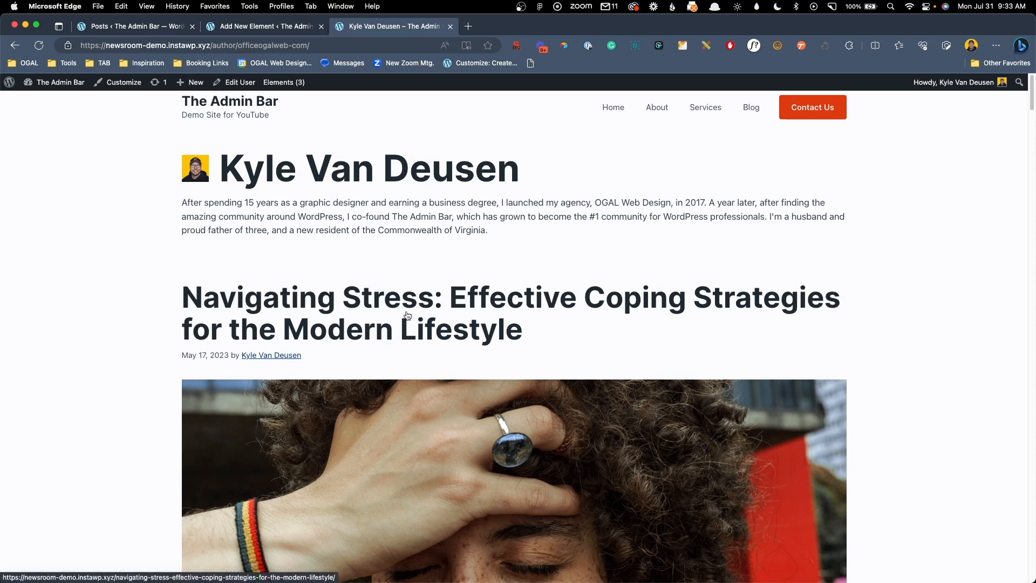
mouse_move(656, 329)
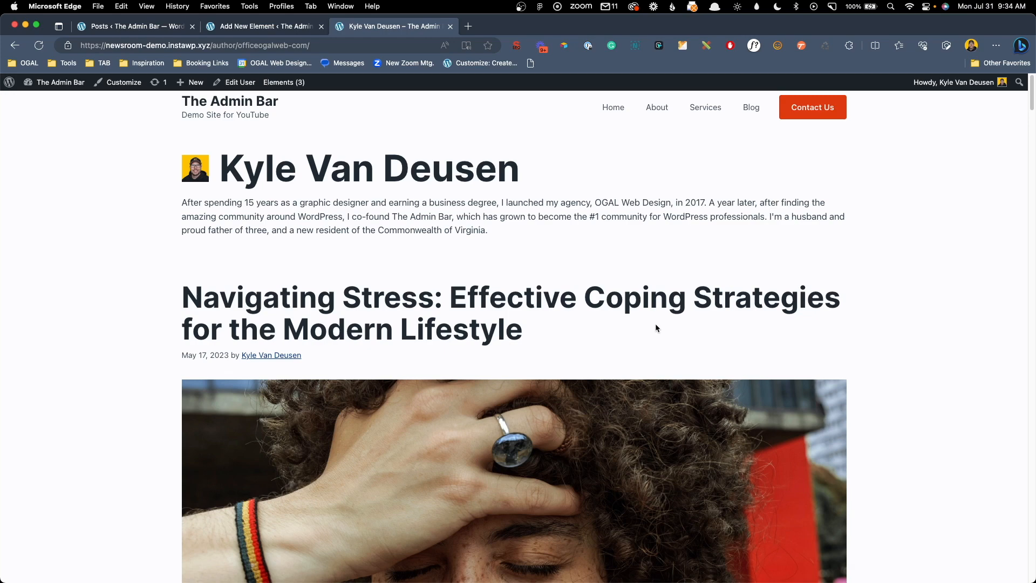
Insert a Grid block with two item containers inside the empty container
click(262, 27)
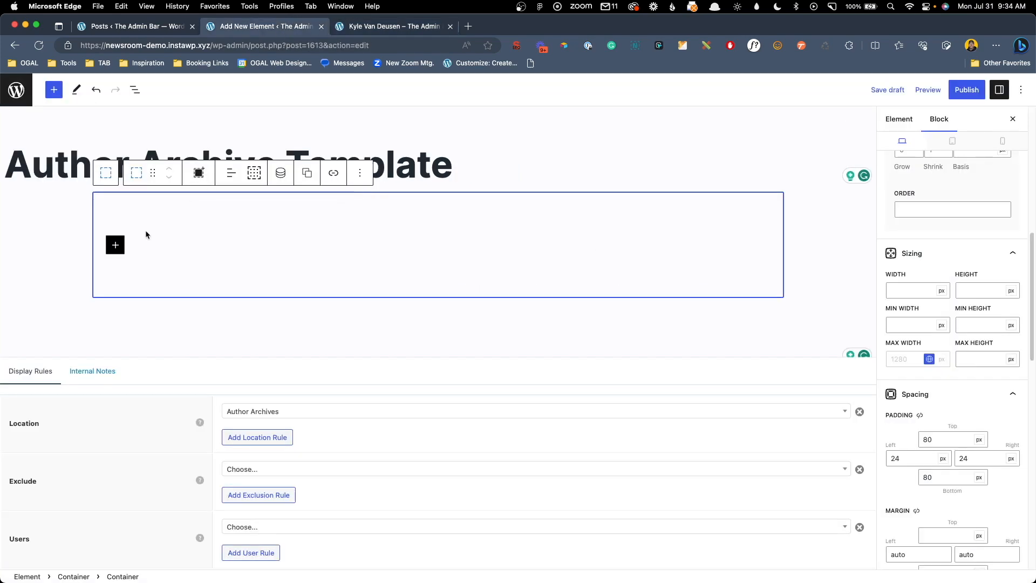
text(grid)
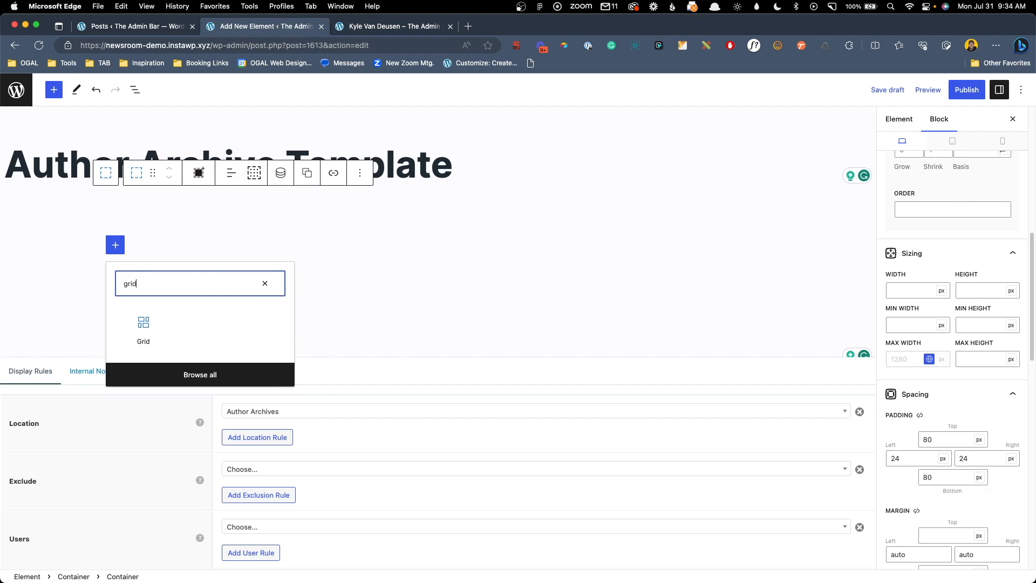
click(143, 328)
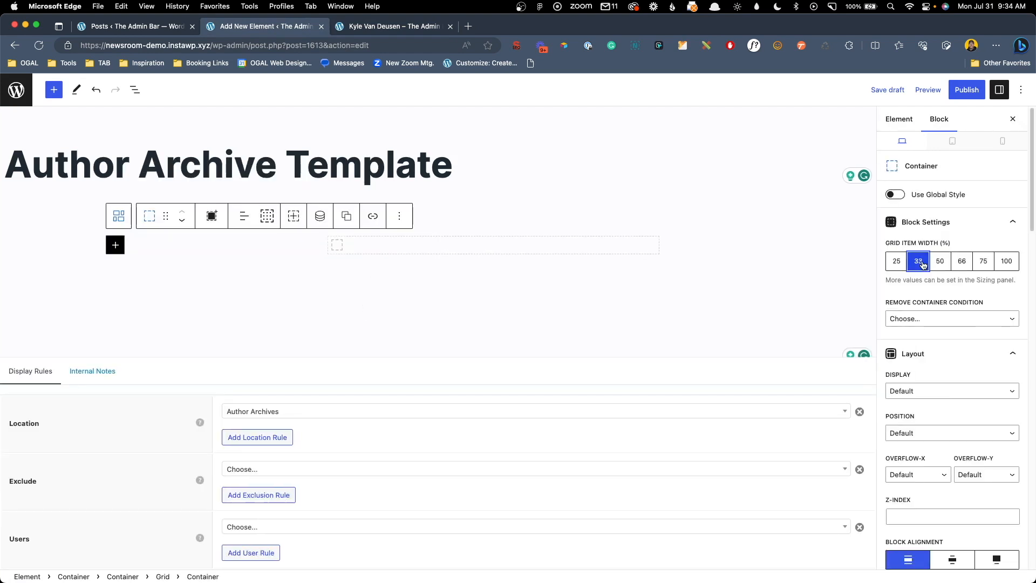
click(939, 260)
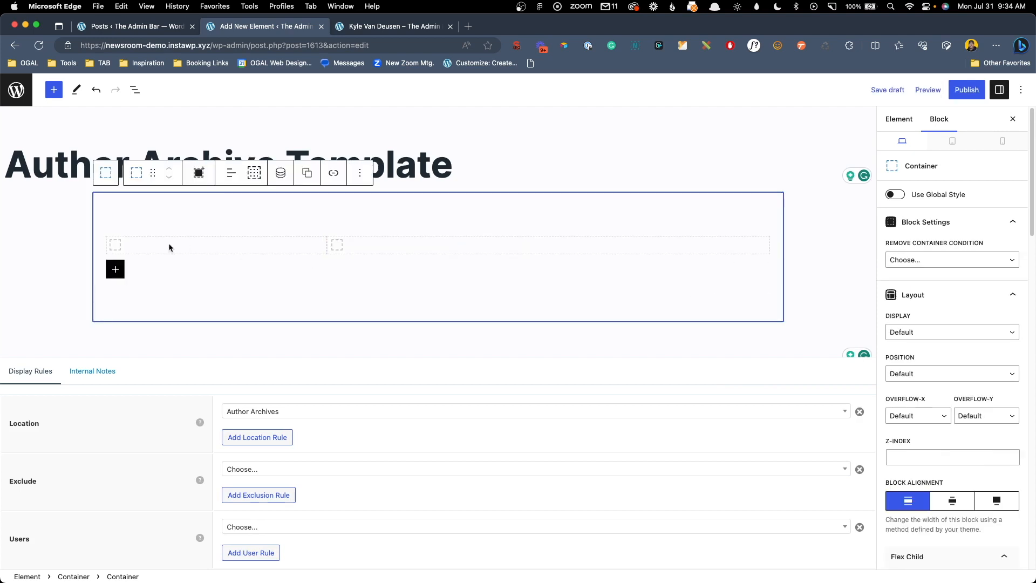
mouse_move(425, 246)
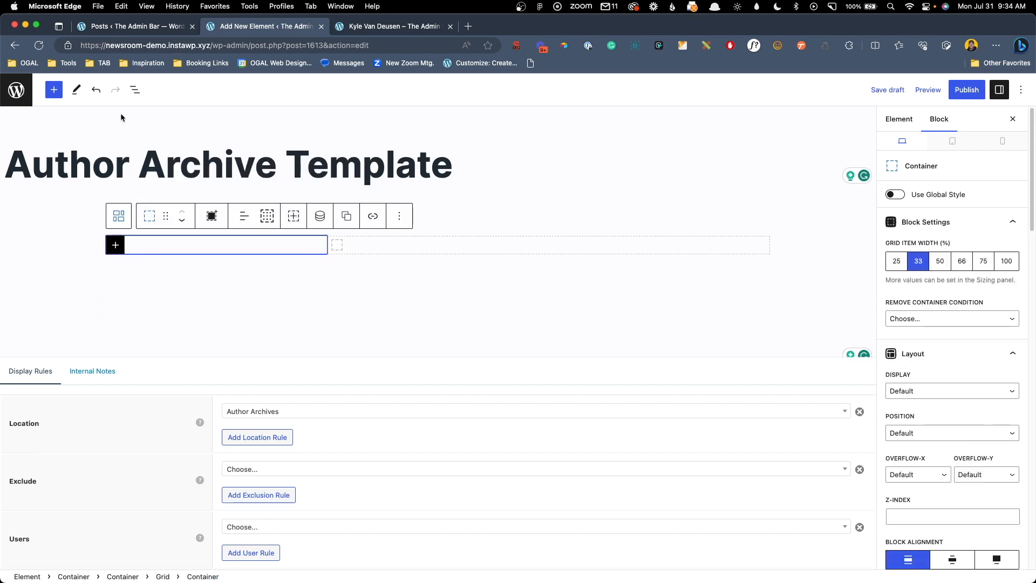
Select the first grid item container from the block List View outline
click(135, 90)
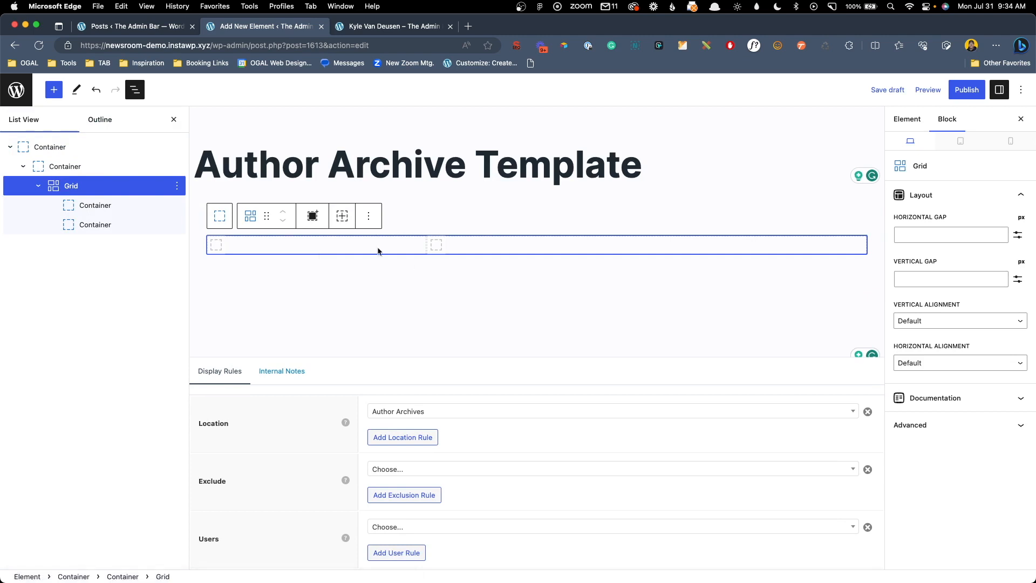
click(950, 234)
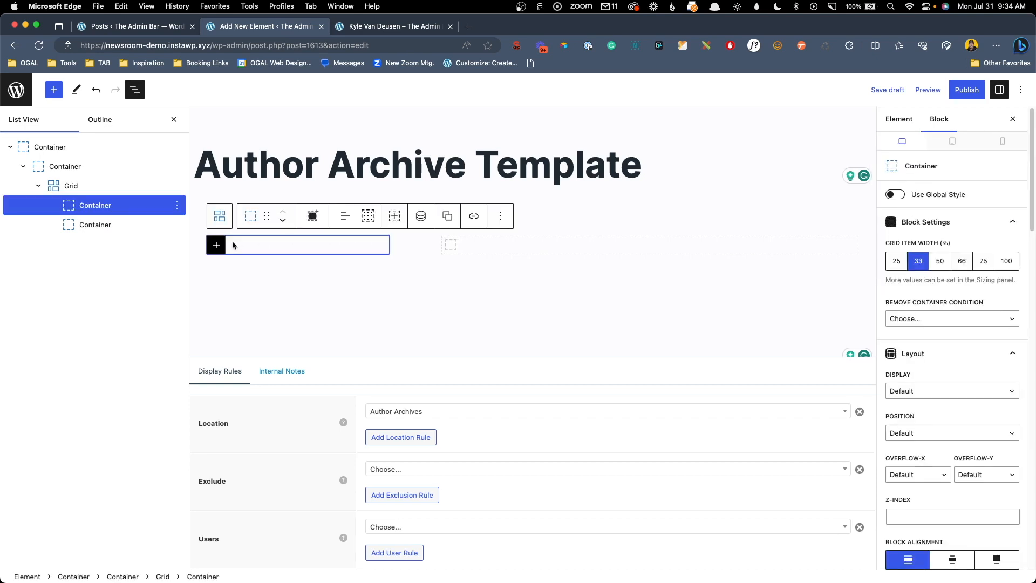
Add an Image block to the first grid item and enable Dynamic Data on it
click(216, 245)
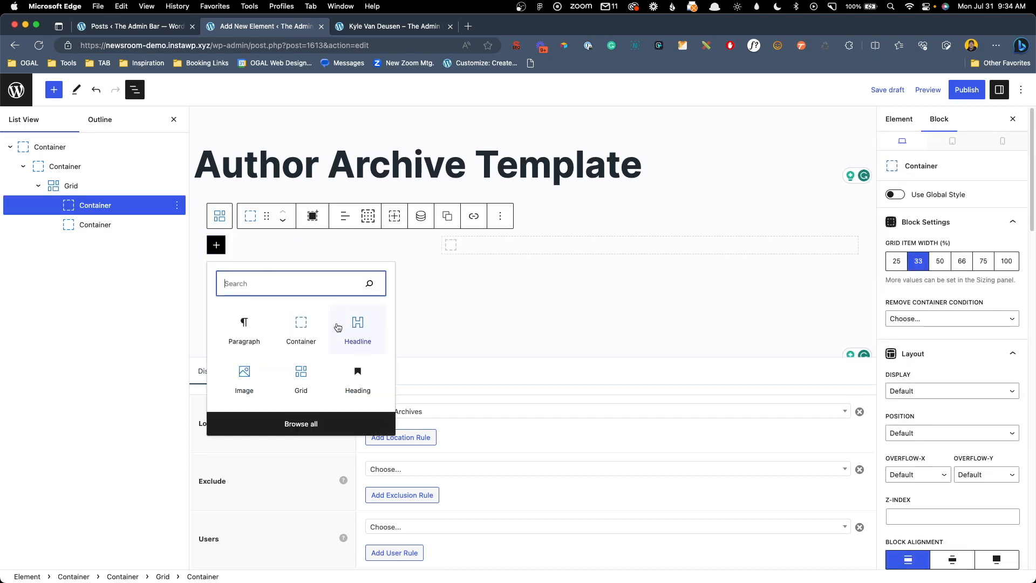
mouse_move(244, 378)
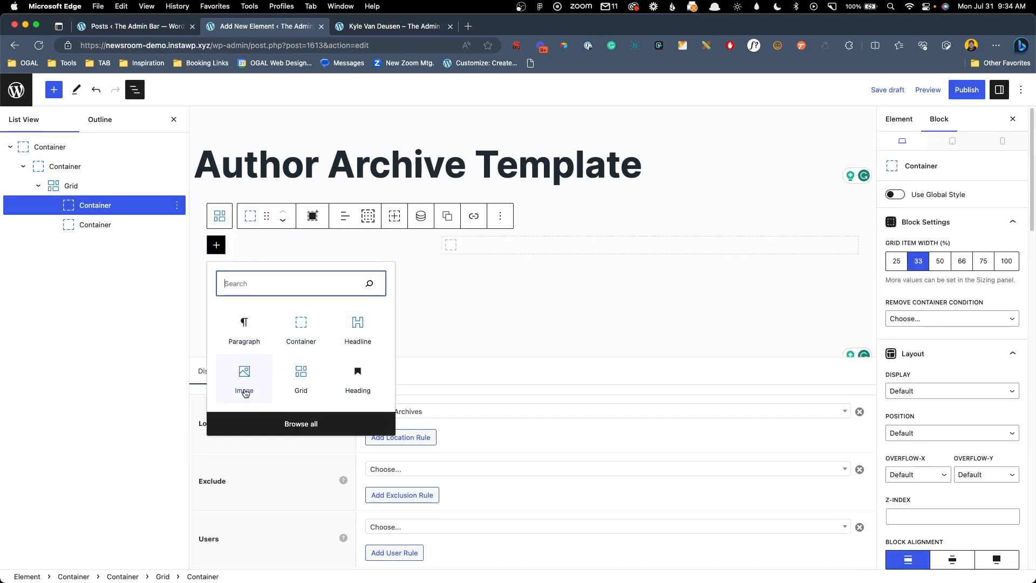
mouse_move(244, 380)
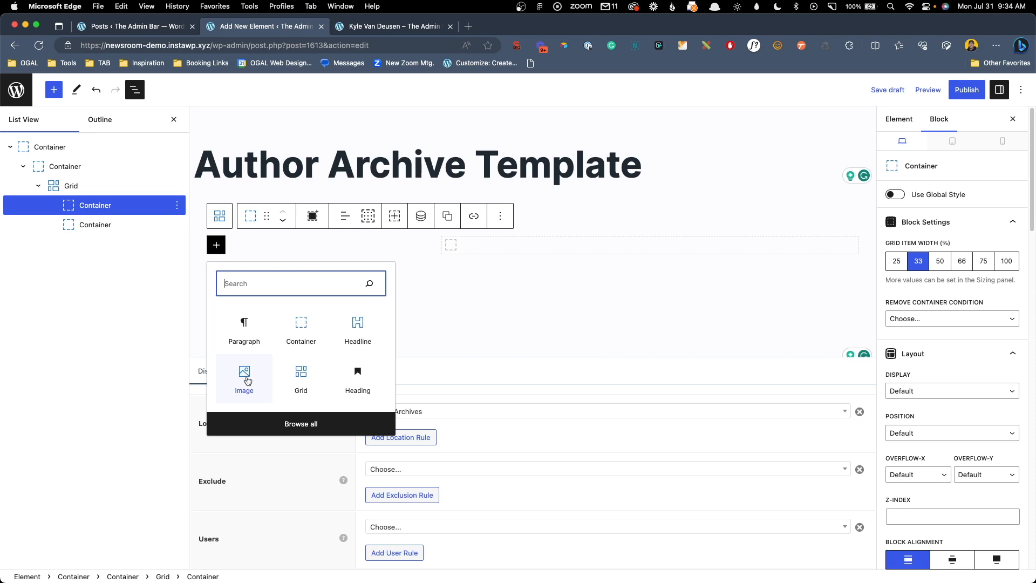
click(244, 375)
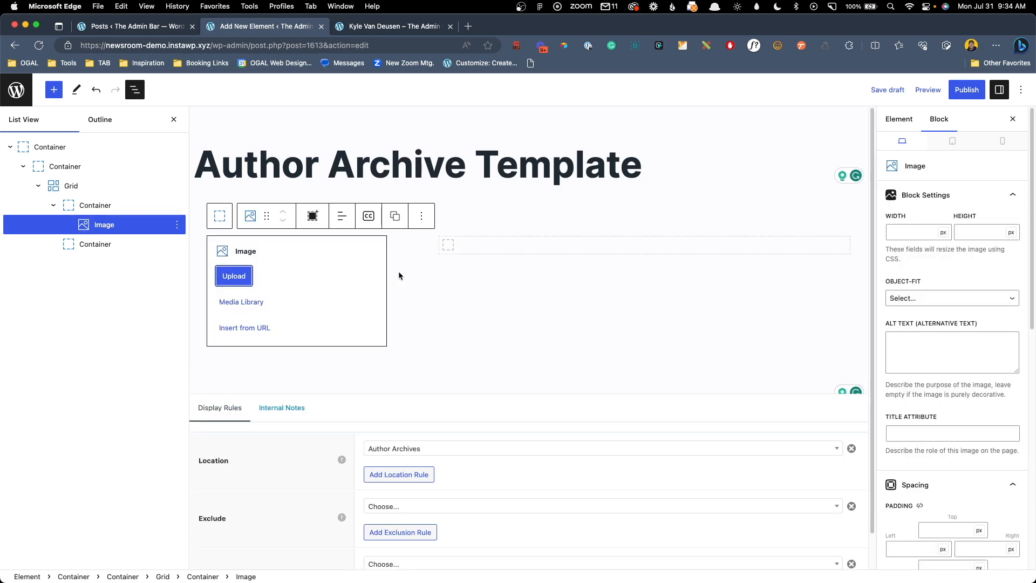
scroll(down, 3)
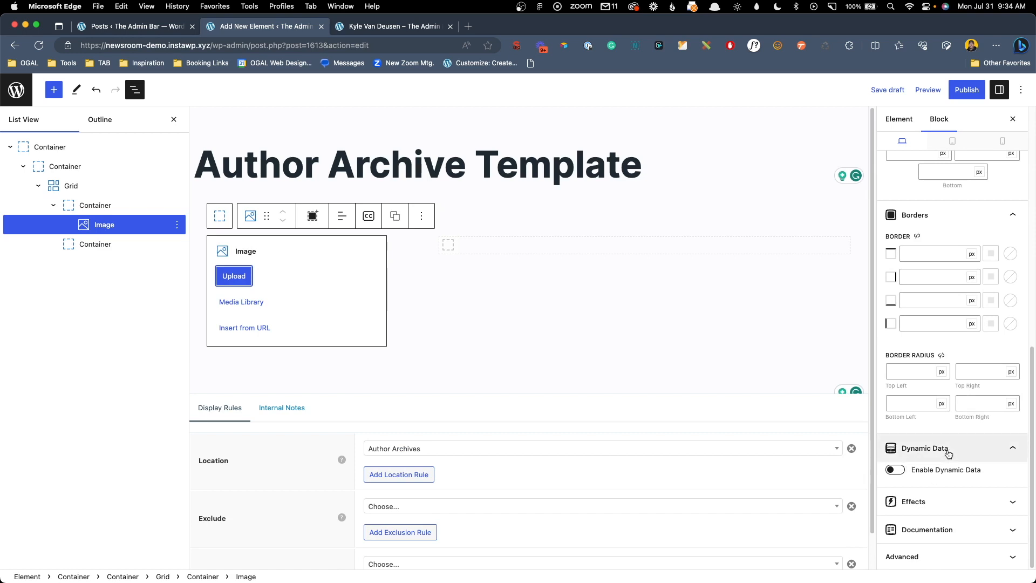
click(895, 468)
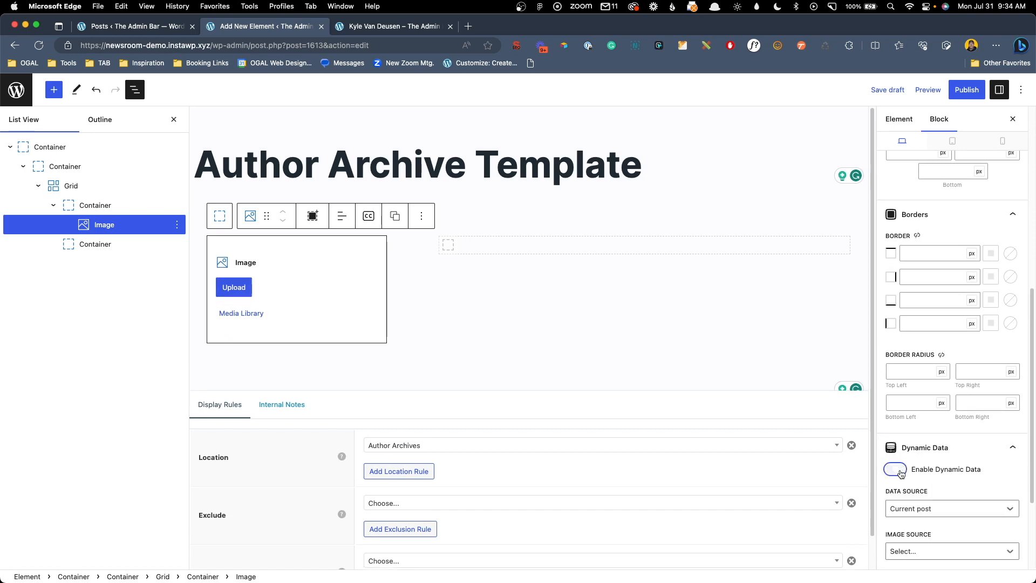
click(894, 469)
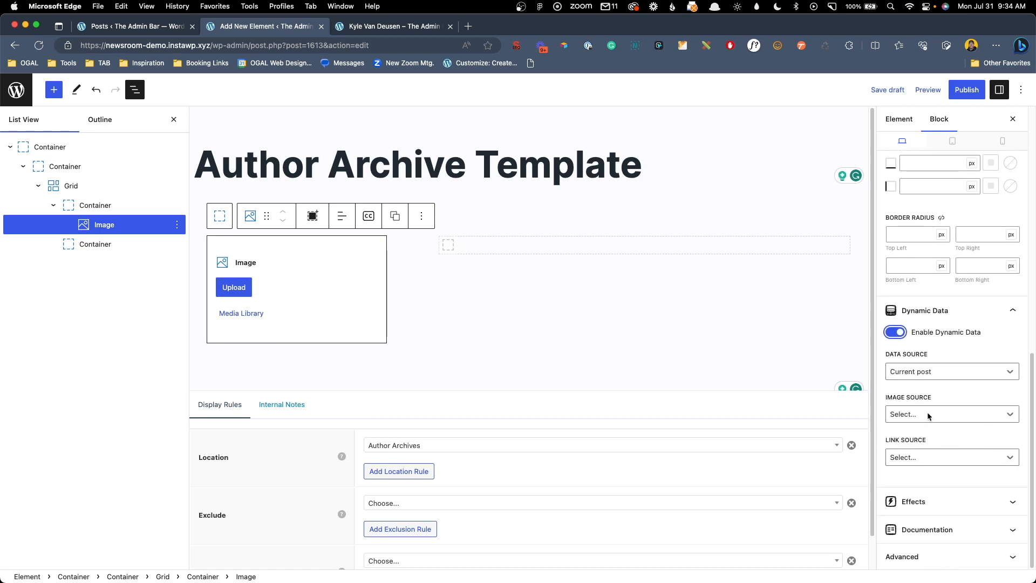
Set the image's dynamic Image Source to Author avatar
click(951, 414)
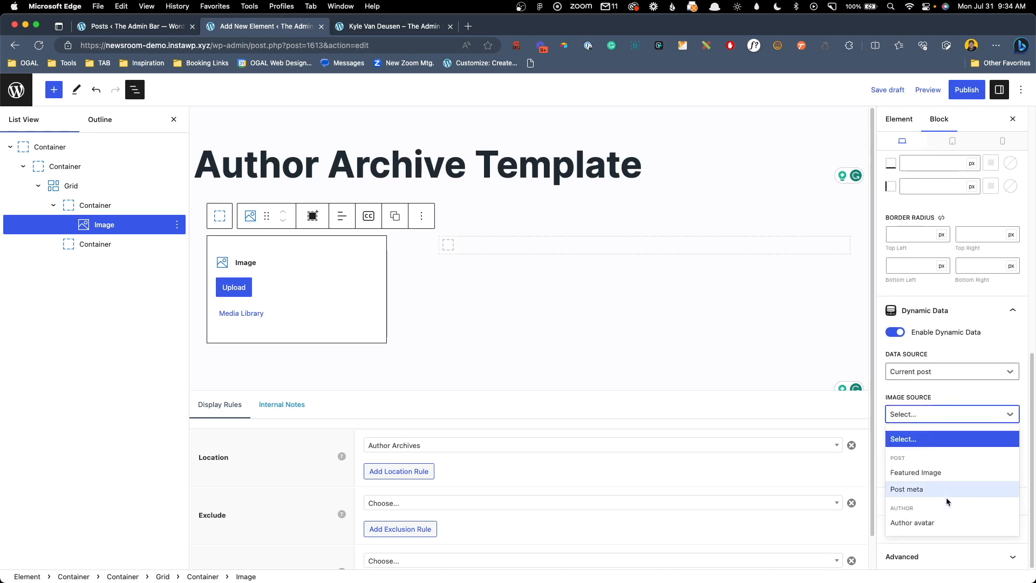
click(912, 522)
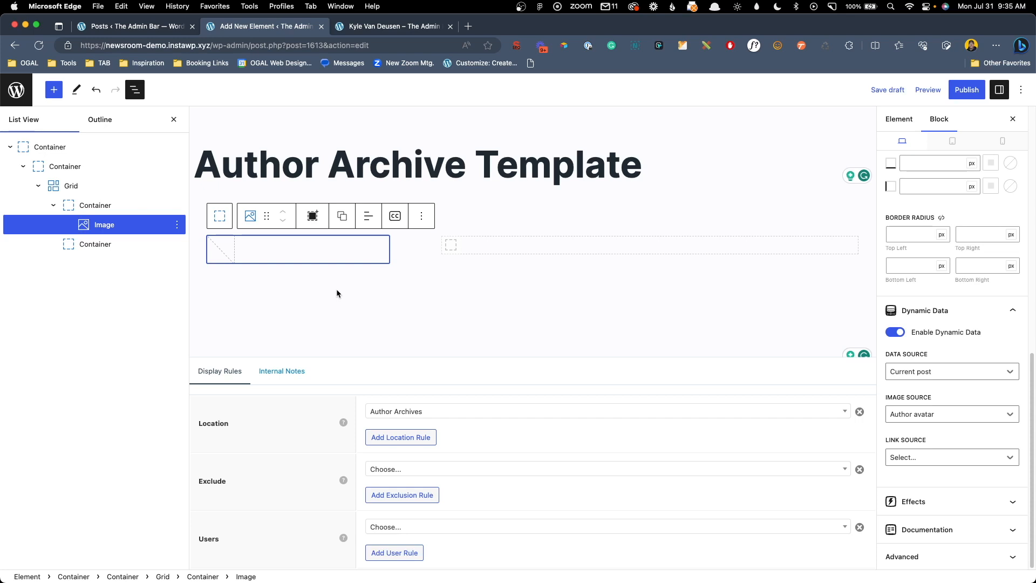
mouse_move(693, 298)
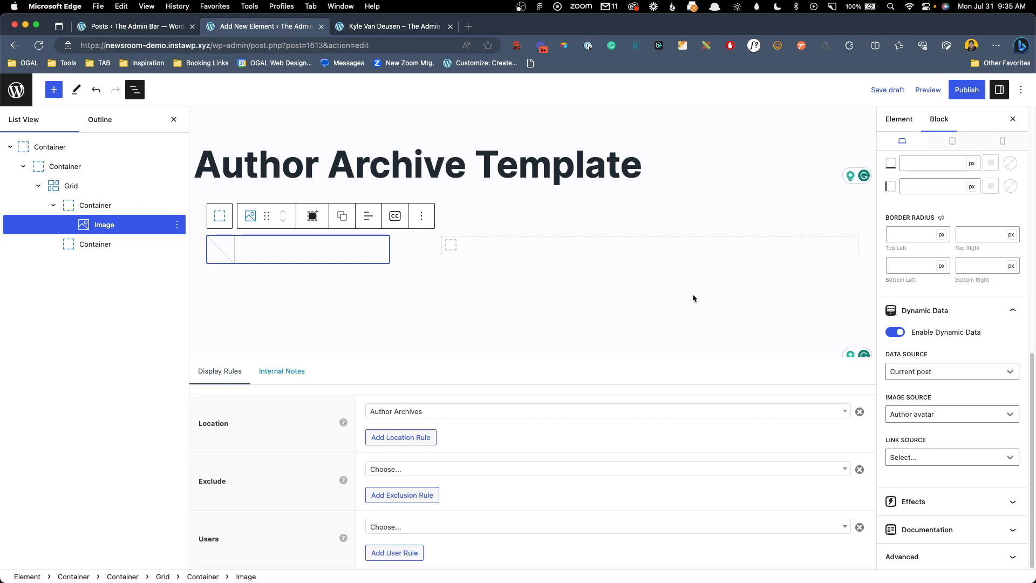
click(950, 413)
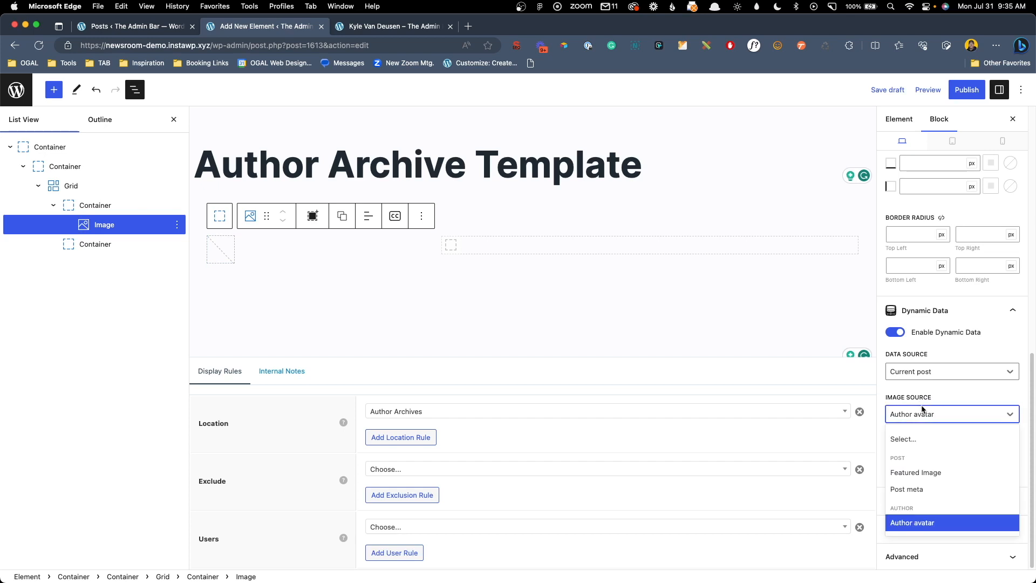
mouse_move(906, 488)
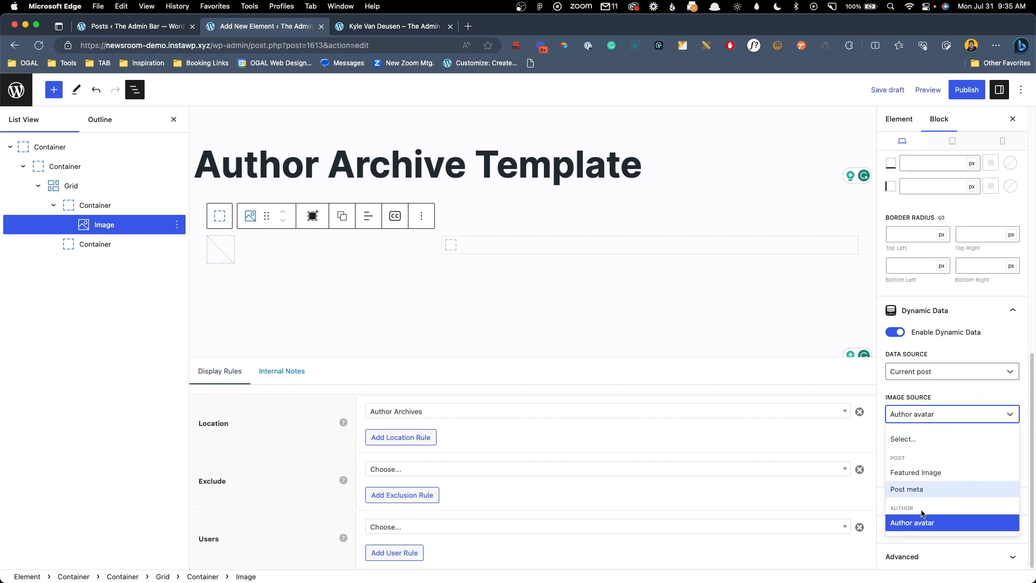
mouse_move(934, 535)
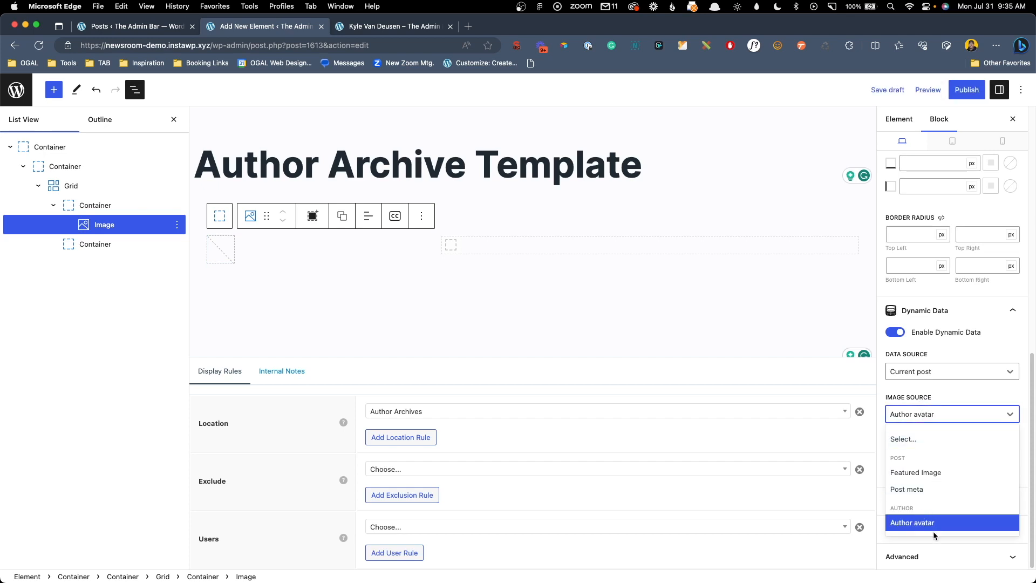
mouse_move(282, 231)
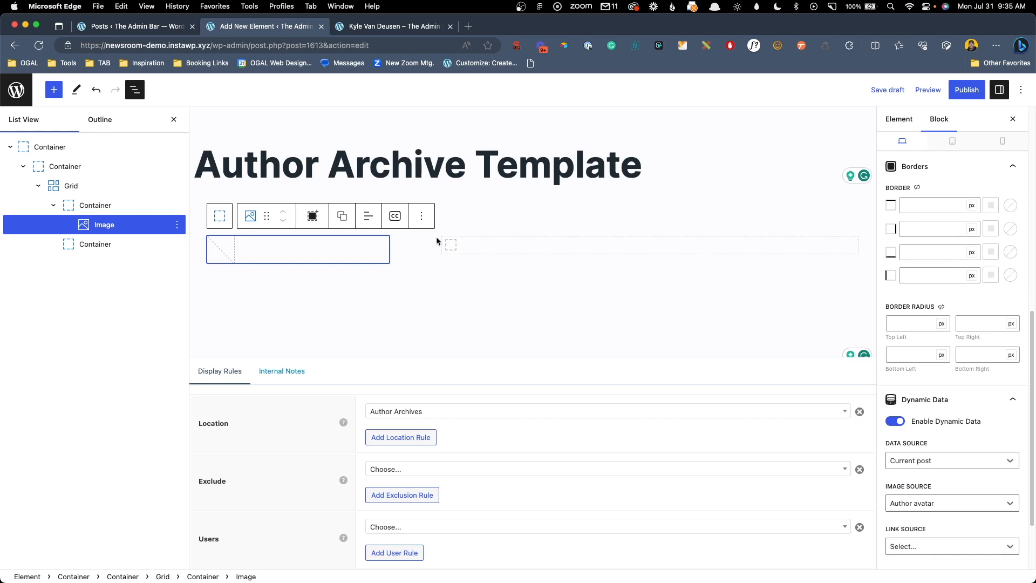
mouse_move(830, 384)
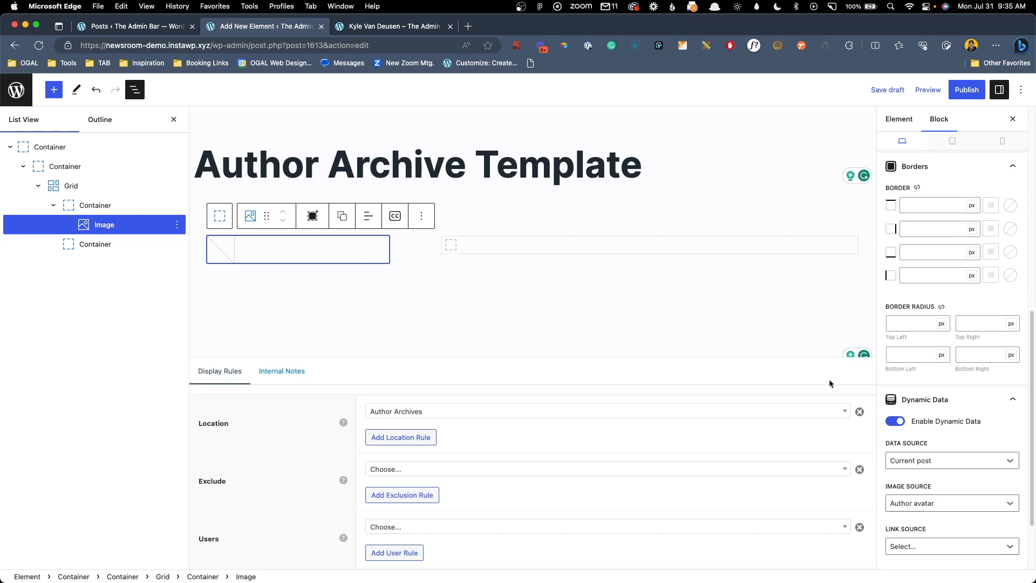
mouse_move(332, 263)
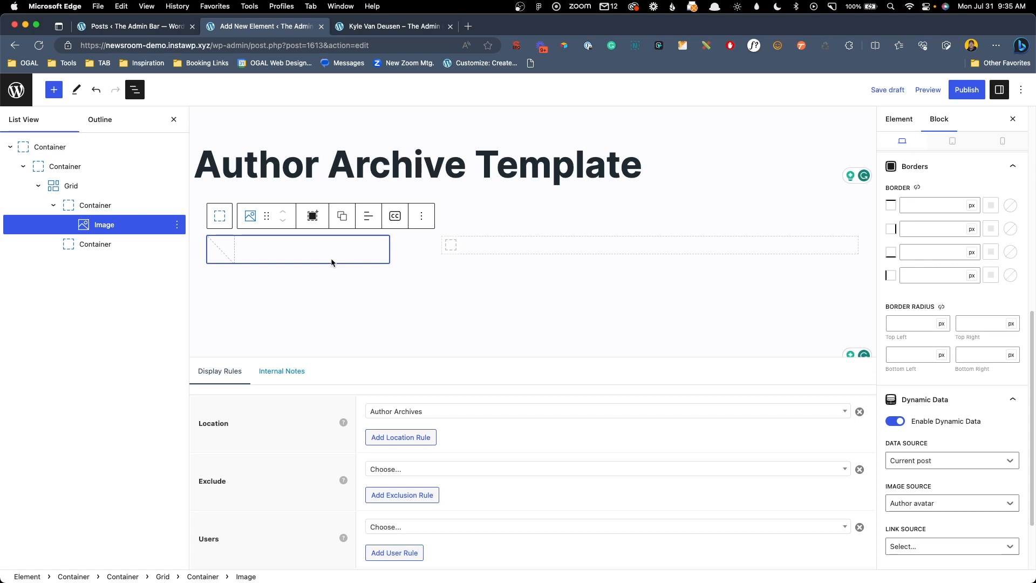
mouse_move(214, 251)
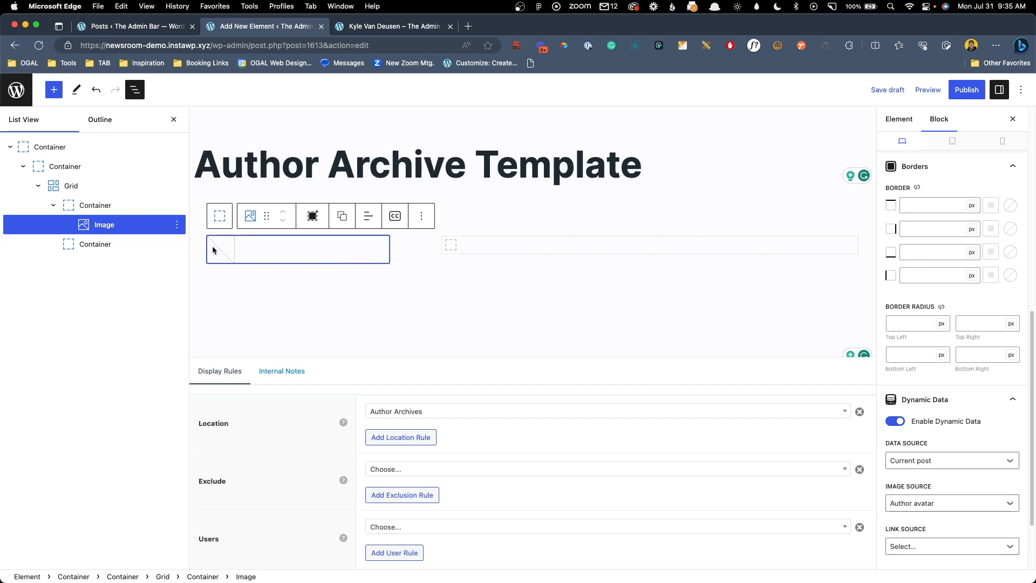
mouse_move(218, 257)
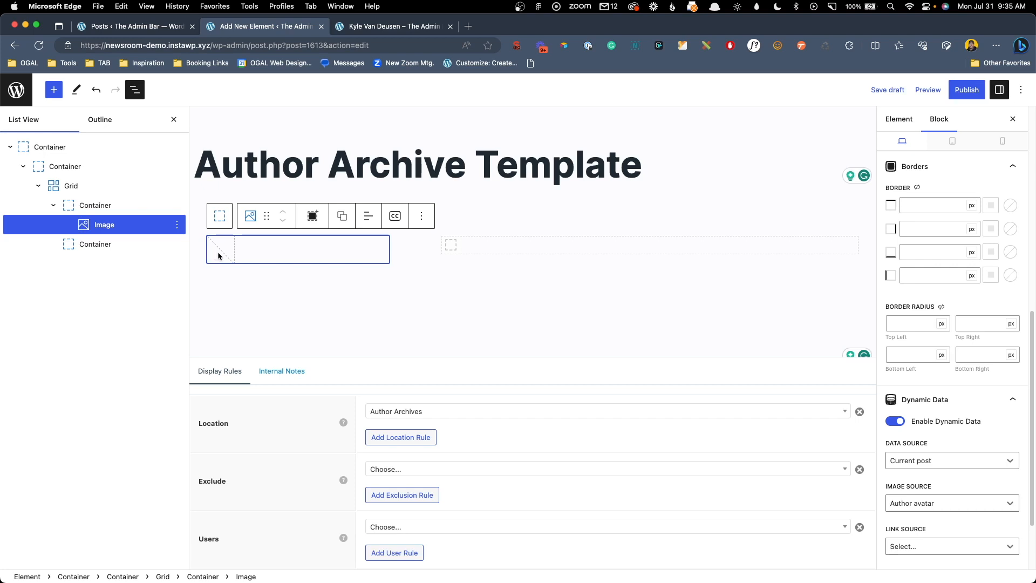
mouse_move(222, 258)
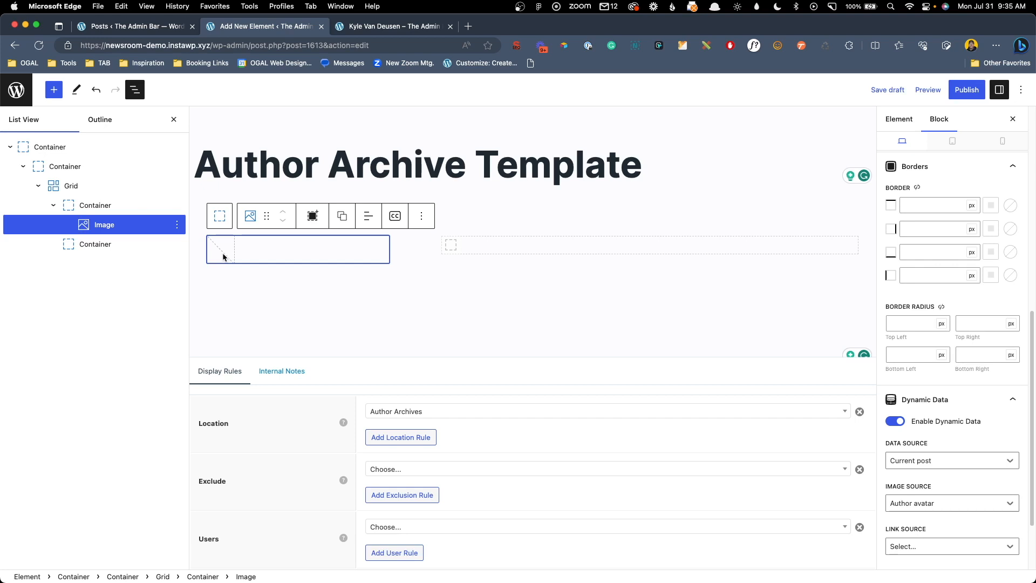
Add a Headline block via /head and make it a level-1 heading
text(/head)
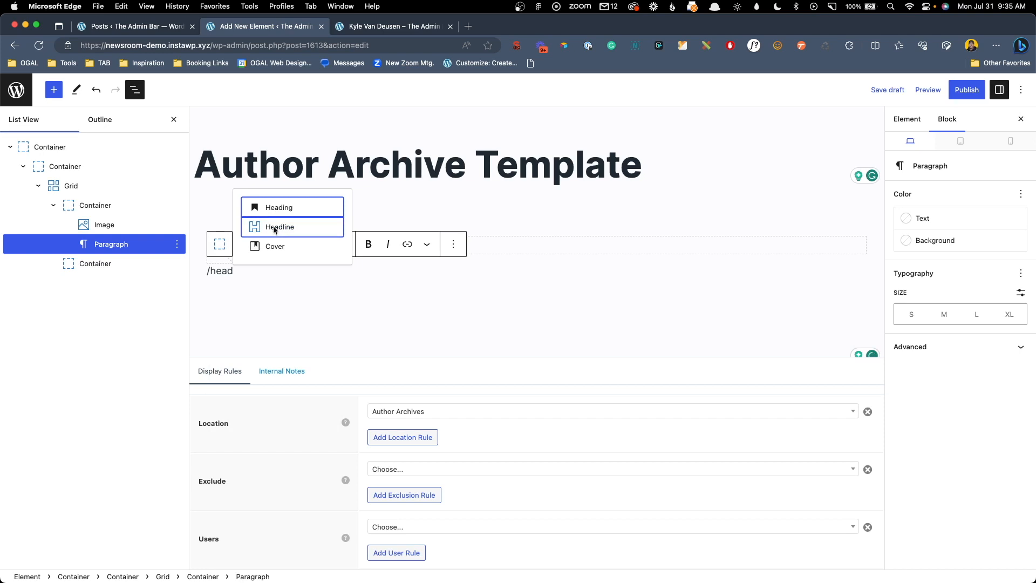
click(280, 227)
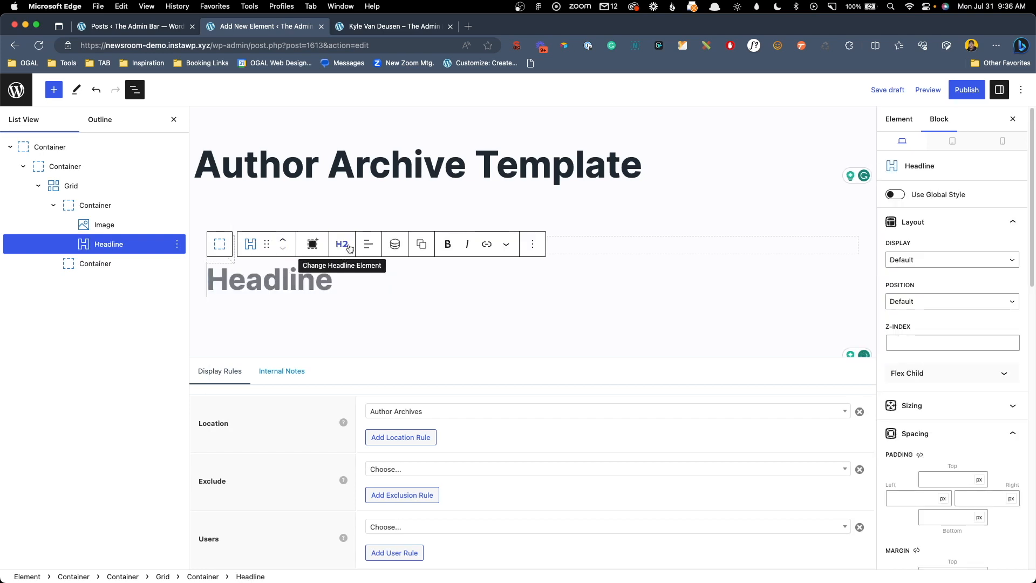
click(341, 243)
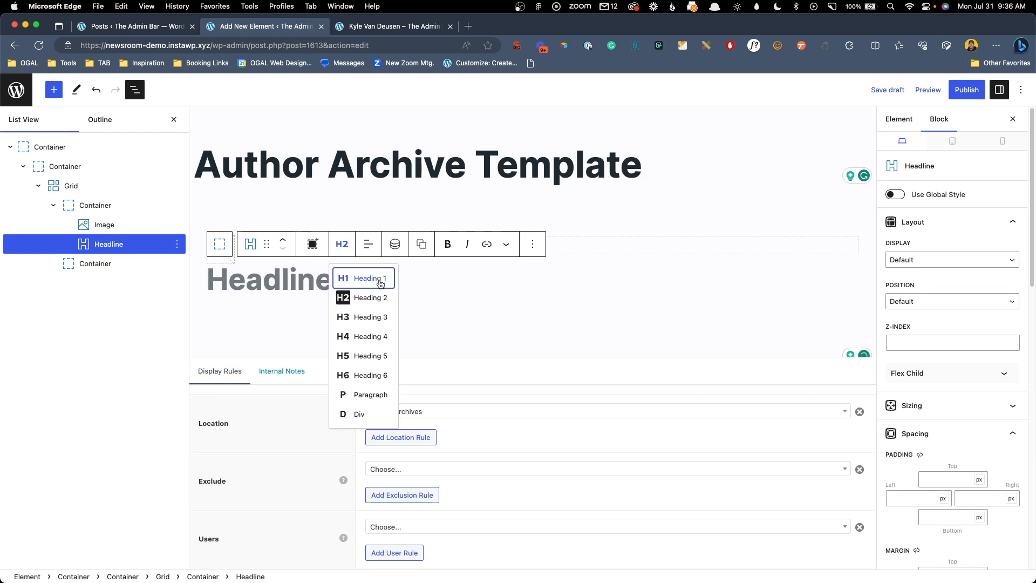
click(367, 277)
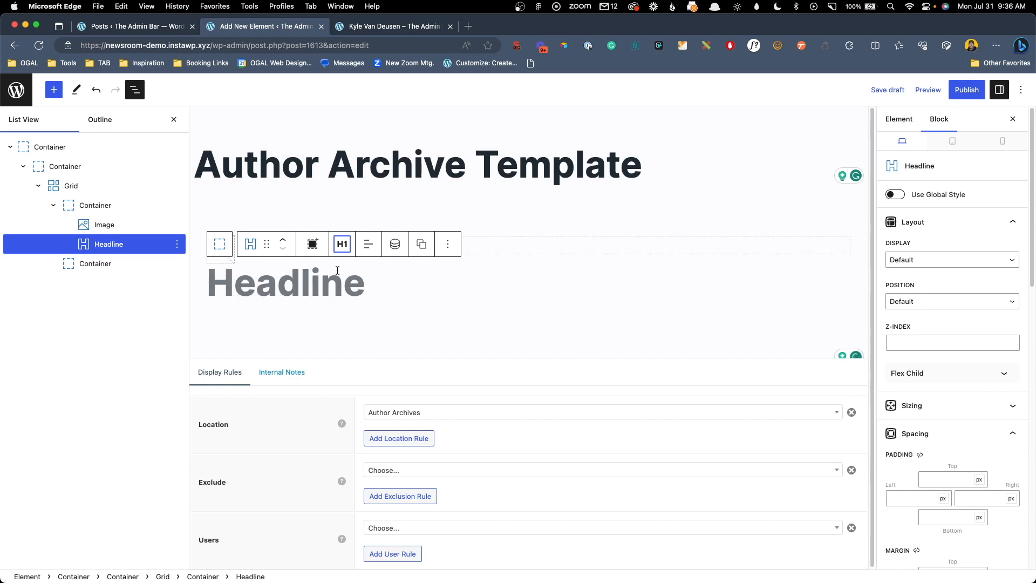
Apply the Text 400 global style to the headline and scroll to Dynamic Data
click(887, 90)
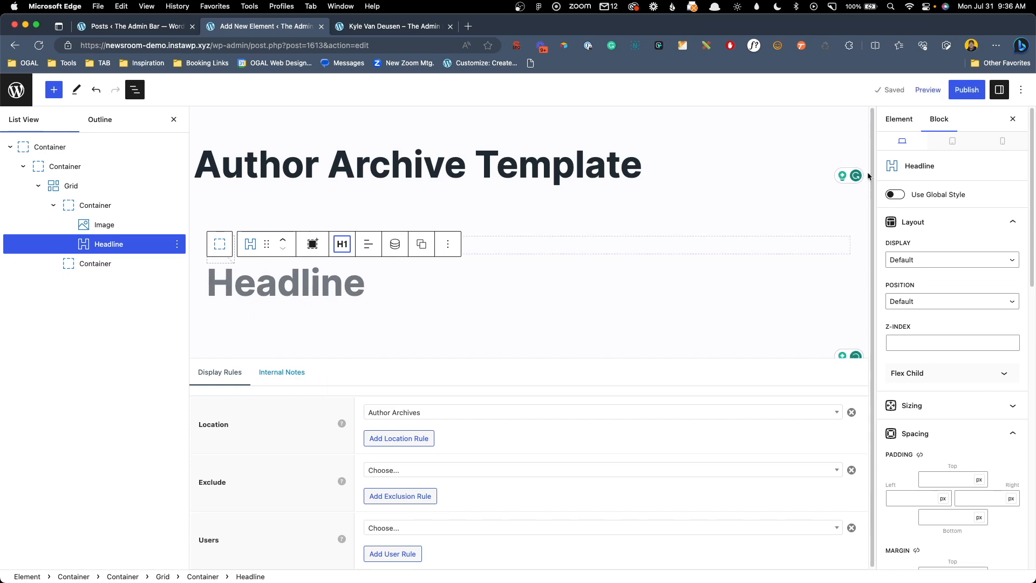
click(894, 194)
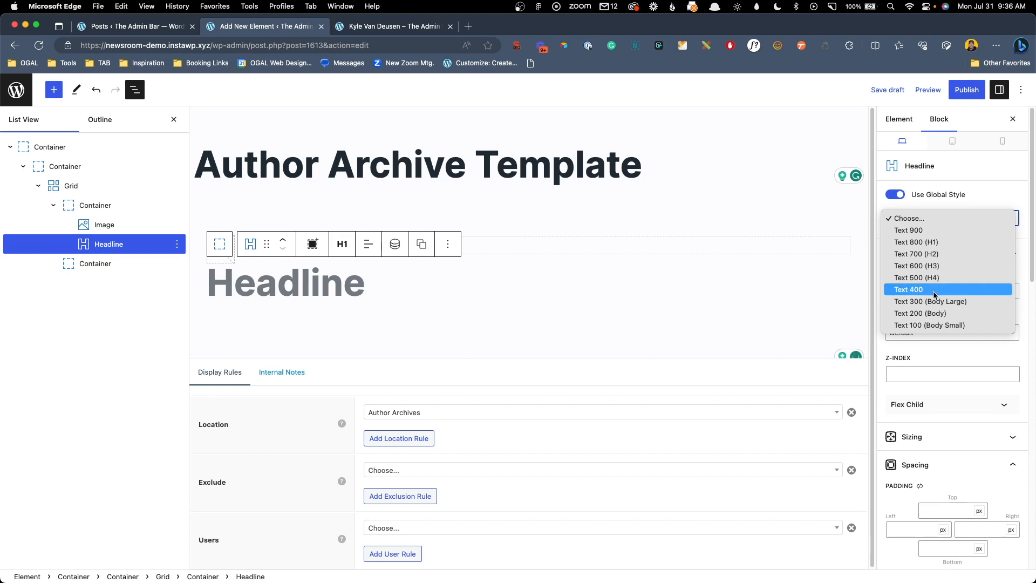
click(908, 289)
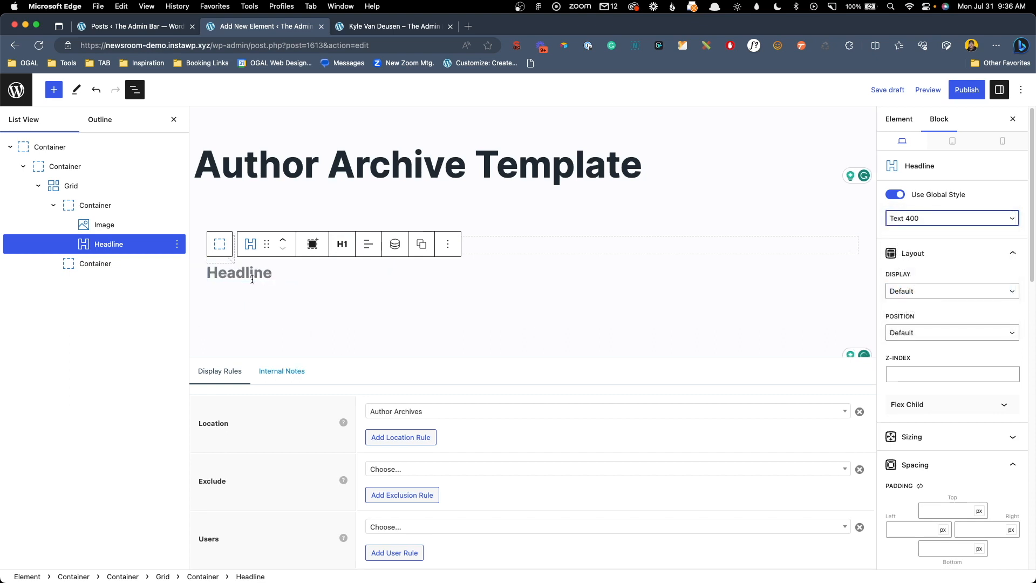
scroll(down, 3)
text(1)
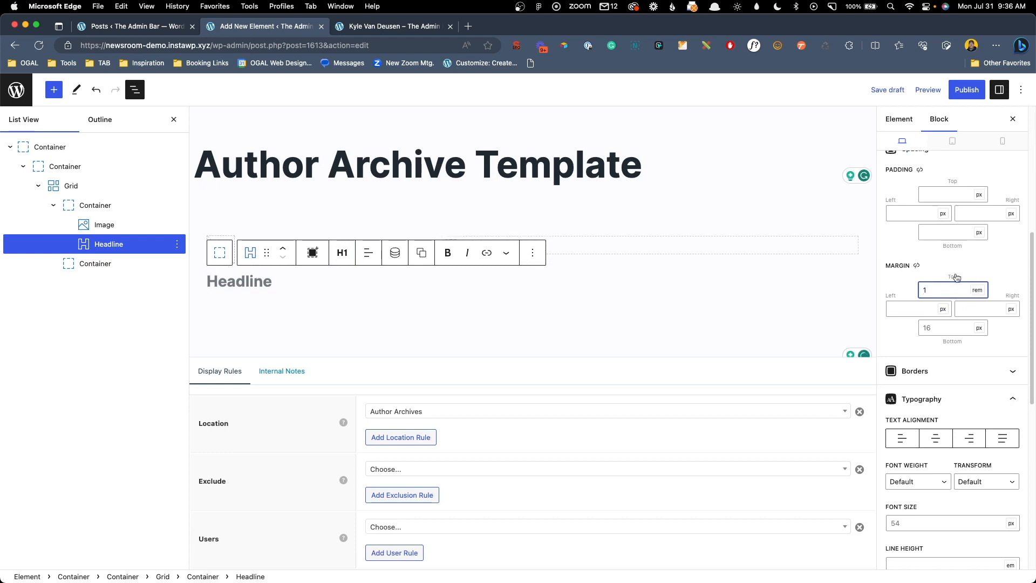
scroll(down, 3)
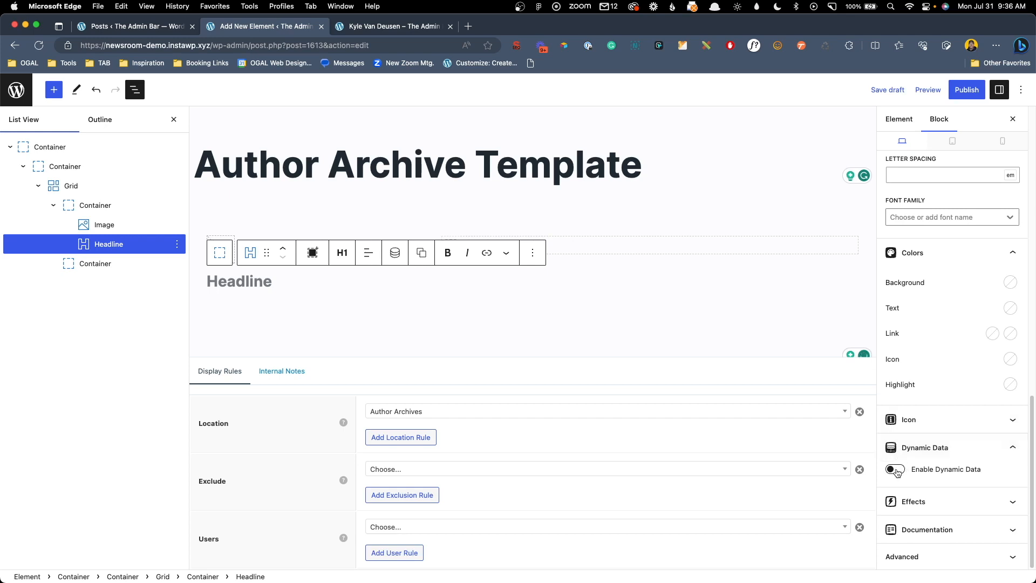
Enable Dynamic Data on the headline with Content Source set to the author's Name
click(895, 469)
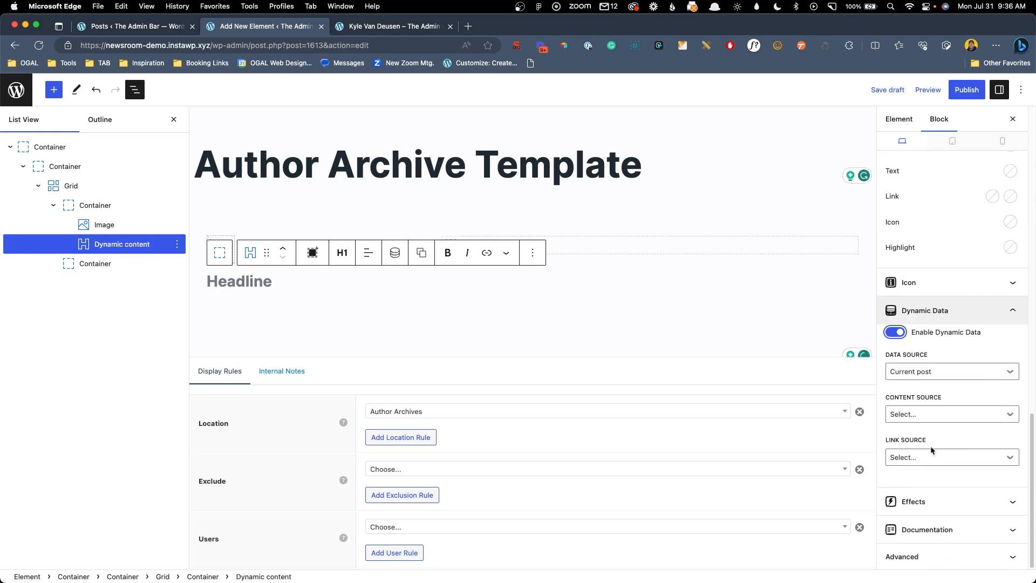
click(950, 414)
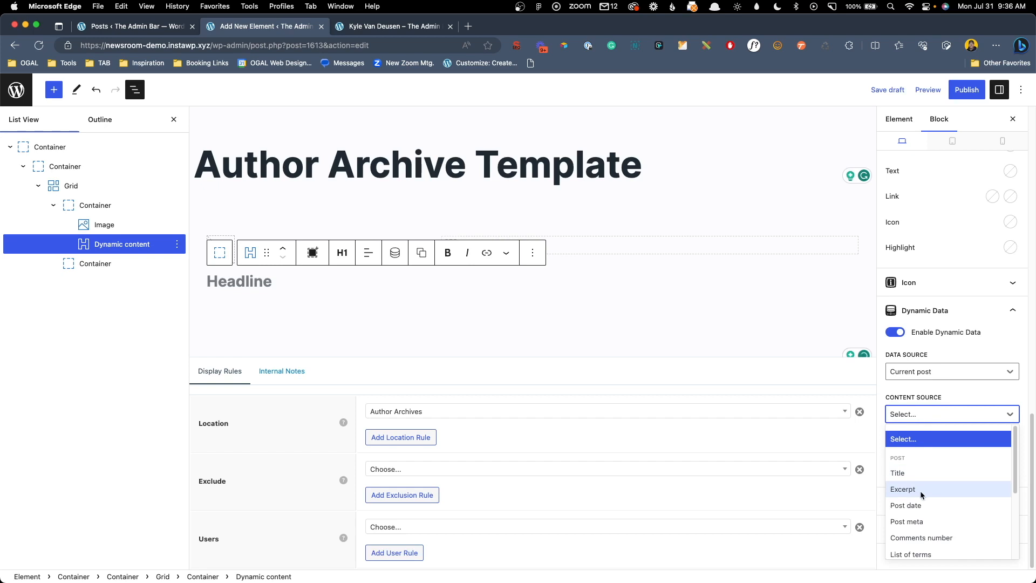
scroll(down, 3)
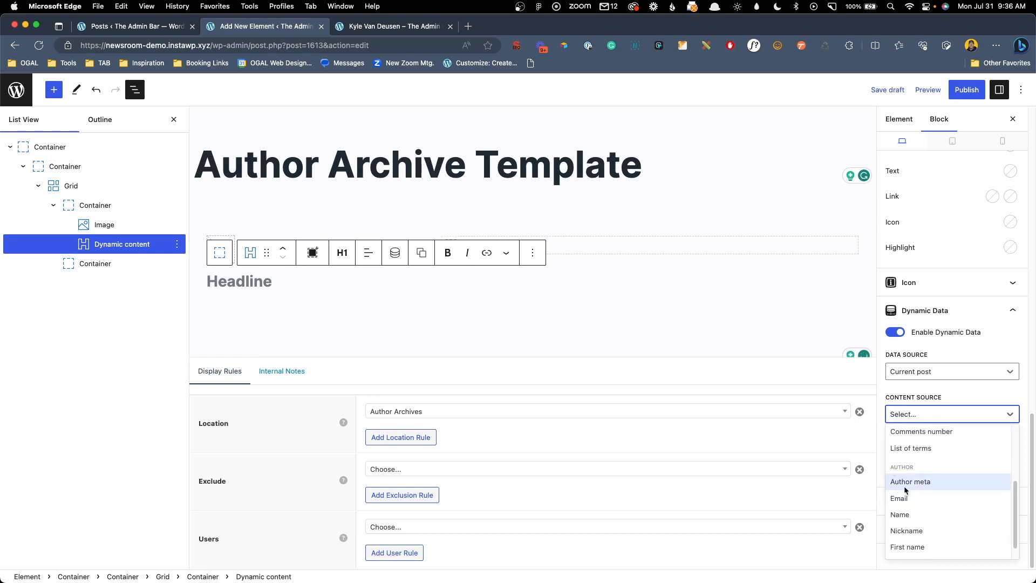
mouse_move(906, 514)
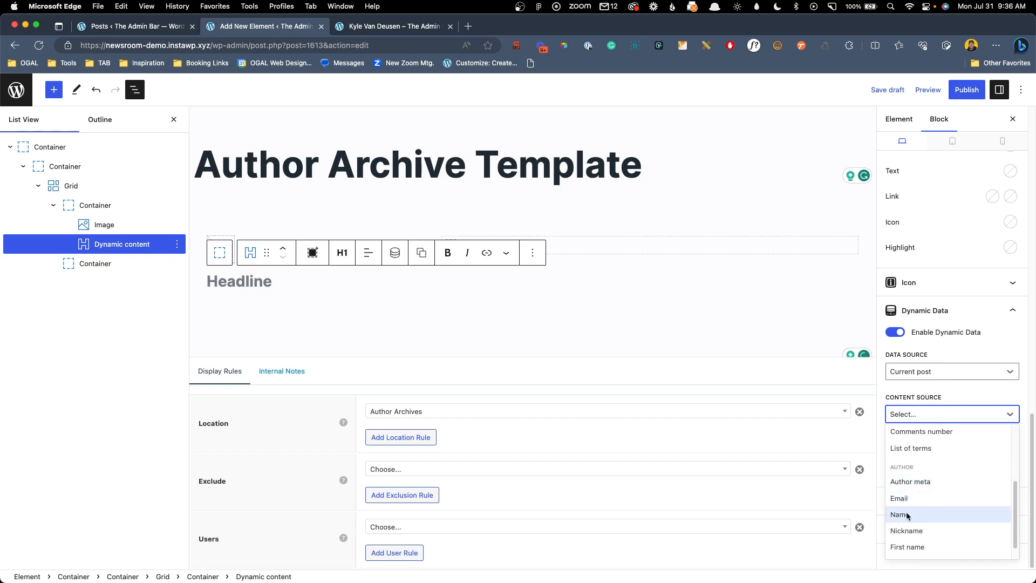
click(900, 514)
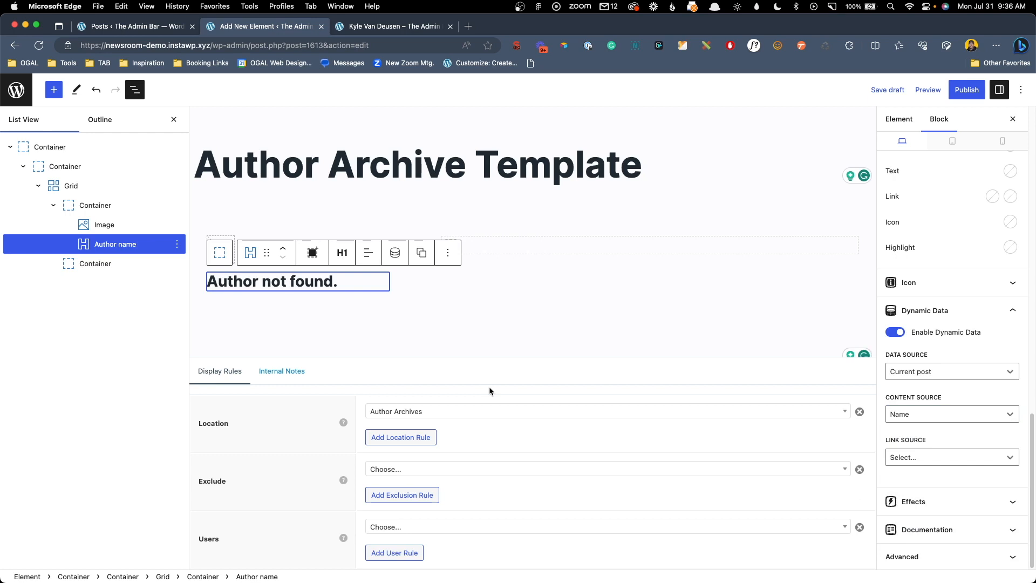
mouse_move(872, 392)
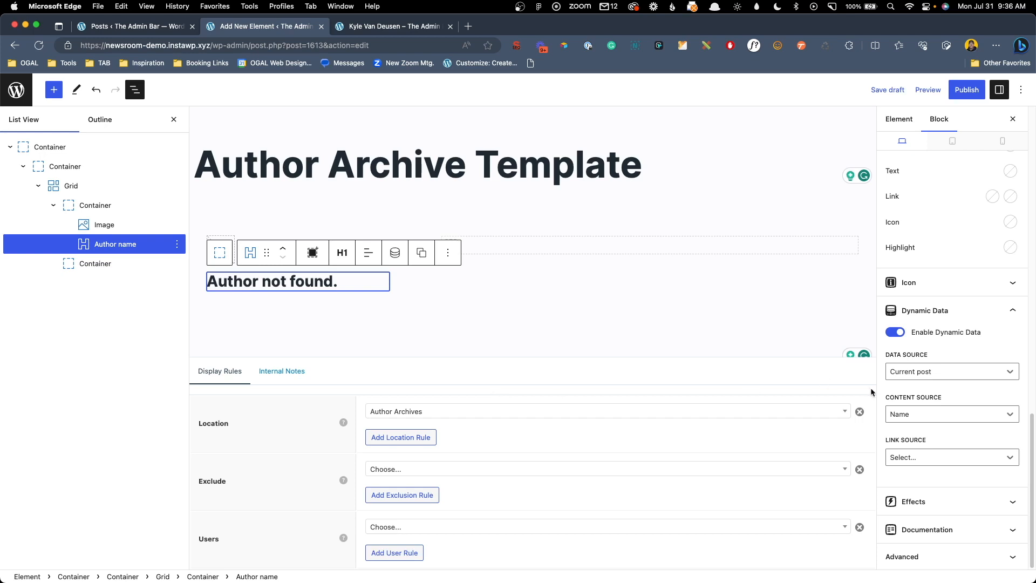
click(950, 414)
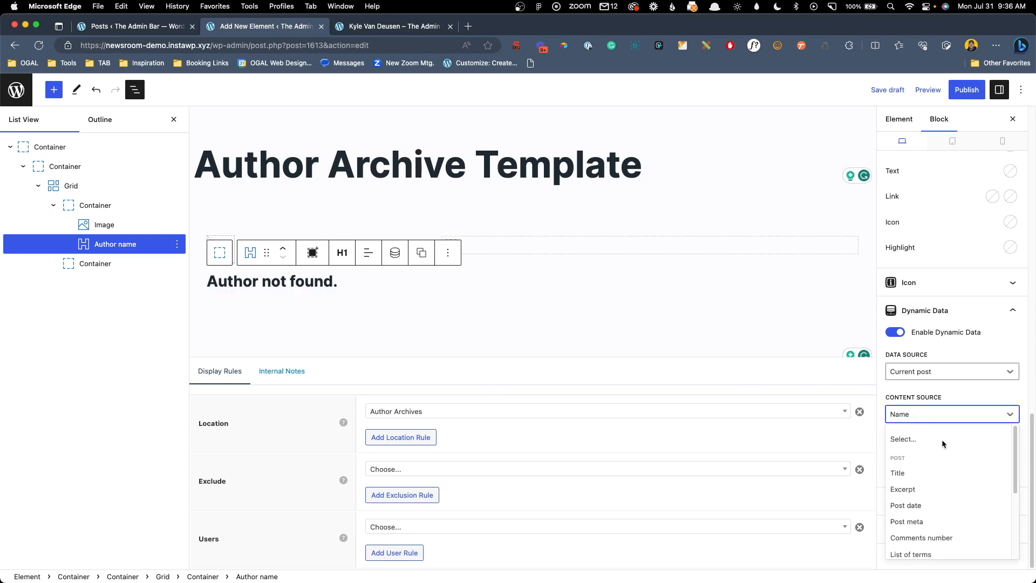
scroll(down, 3)
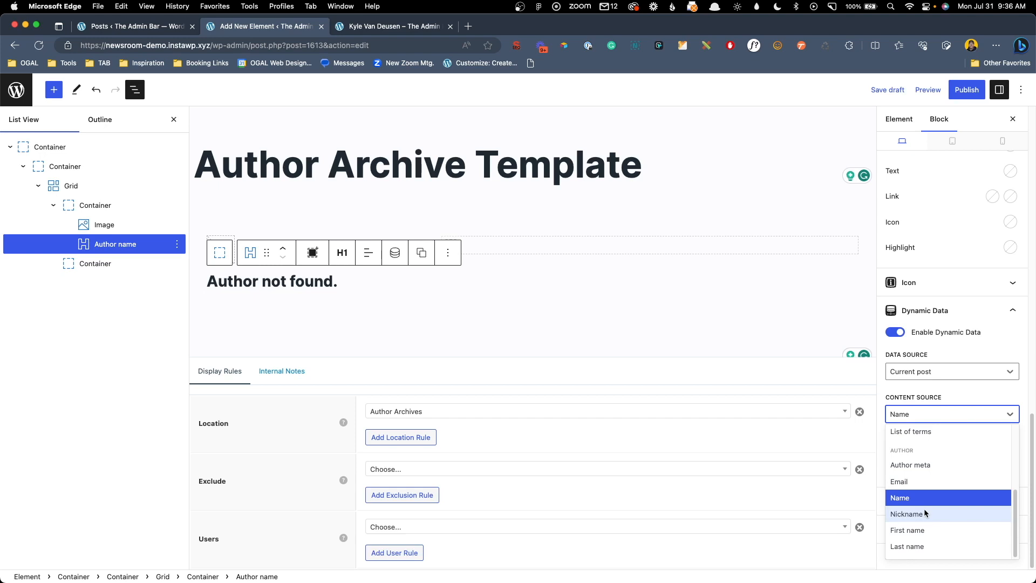
mouse_move(927, 503)
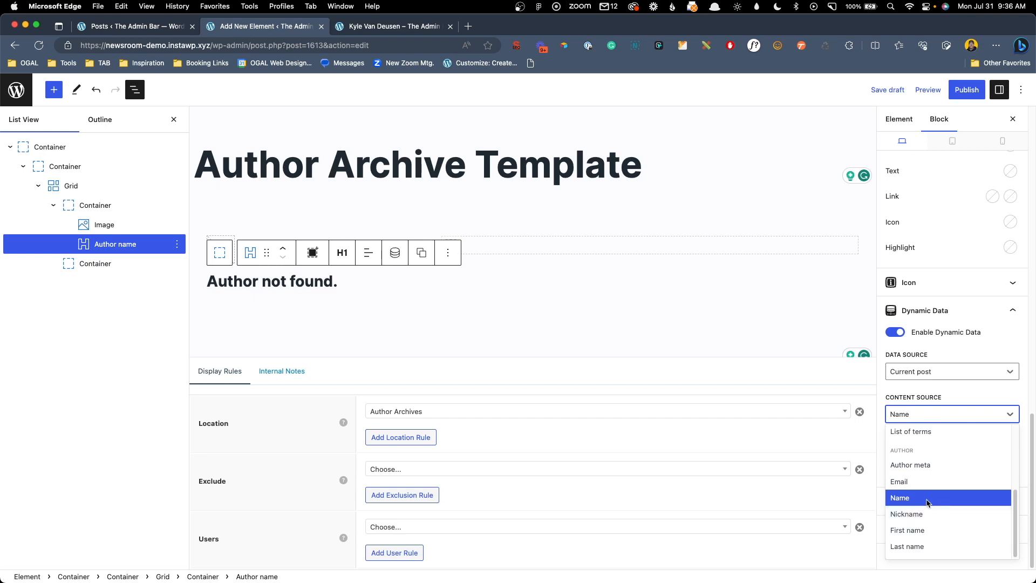
click(900, 497)
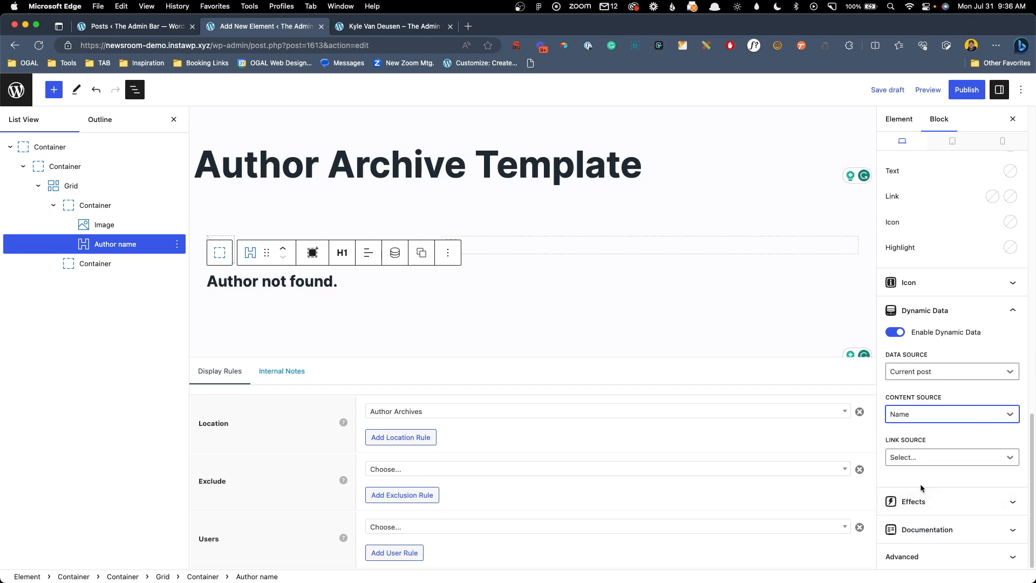
Add a second Headline block beneath the name and change its tag to Paragraph
click(271, 280)
text(/hea)
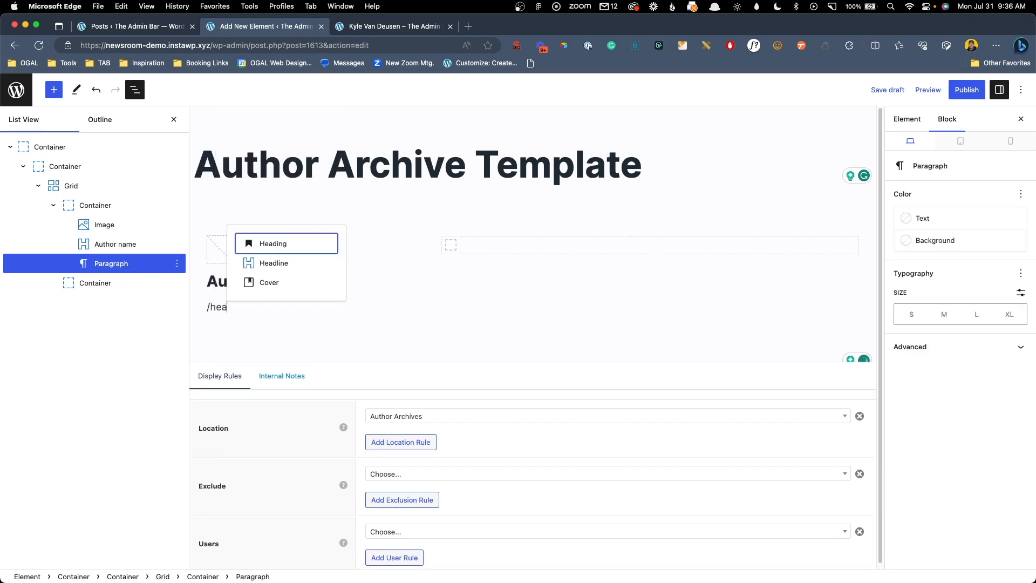
click(274, 263)
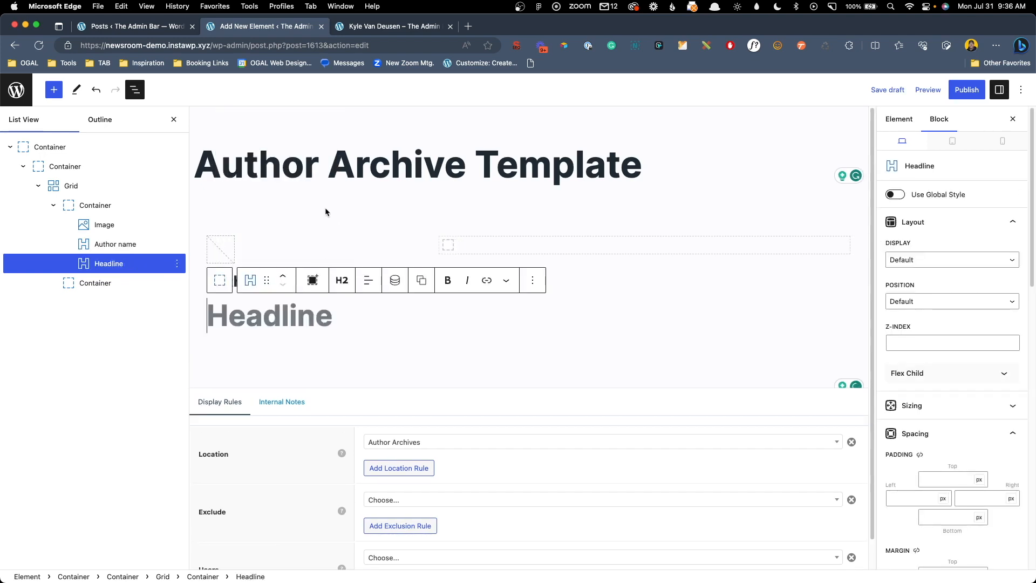
click(341, 279)
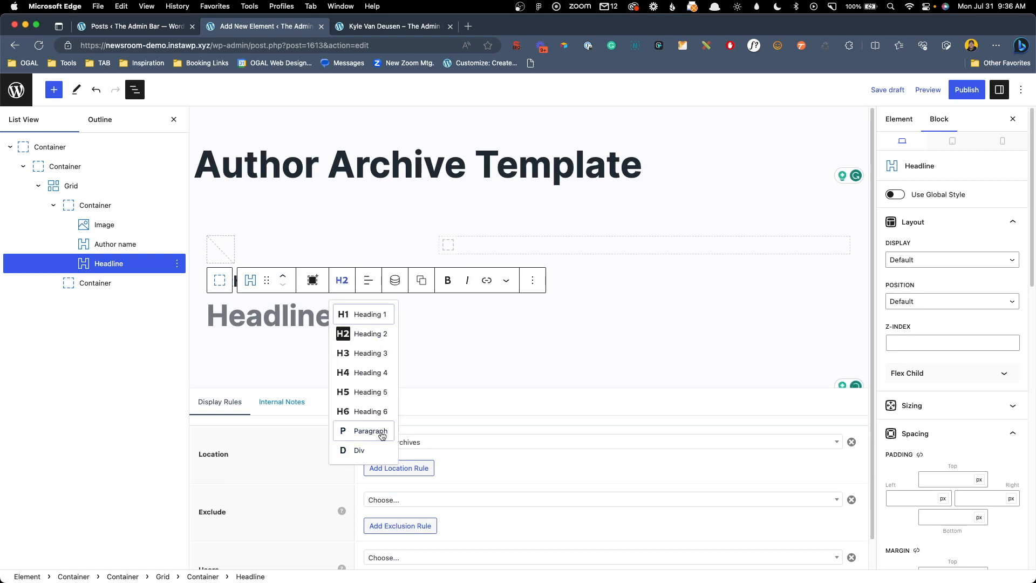
click(132, 26)
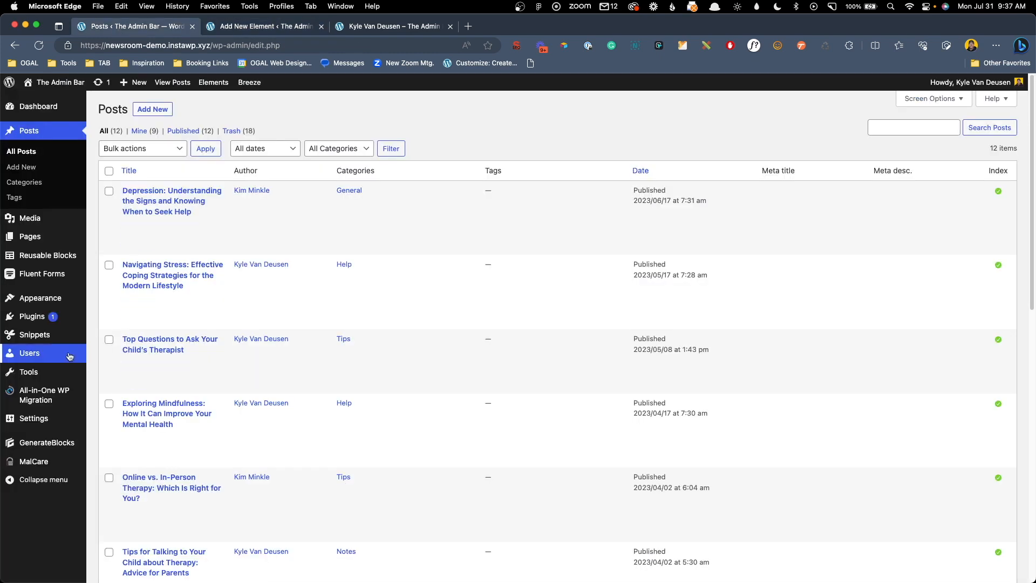
Review the administrator's Biographical Info under Users, then return to the template editor
click(29, 353)
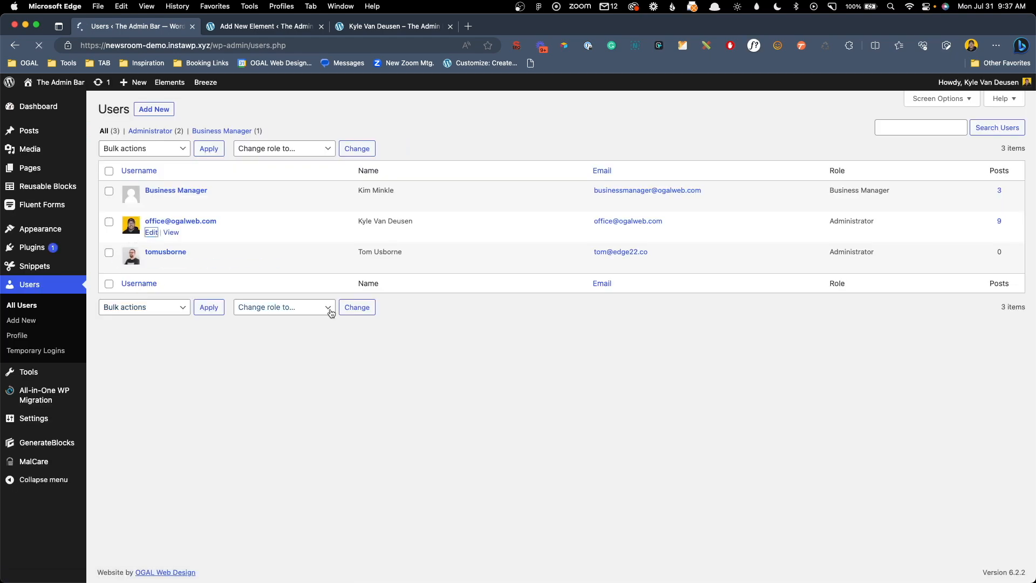
click(18, 335)
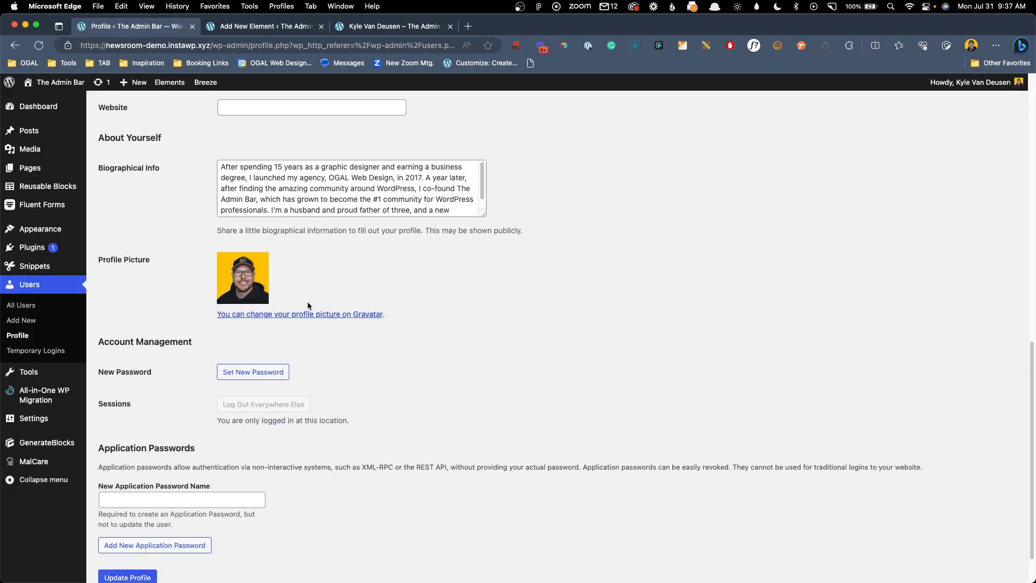
mouse_move(197, 178)
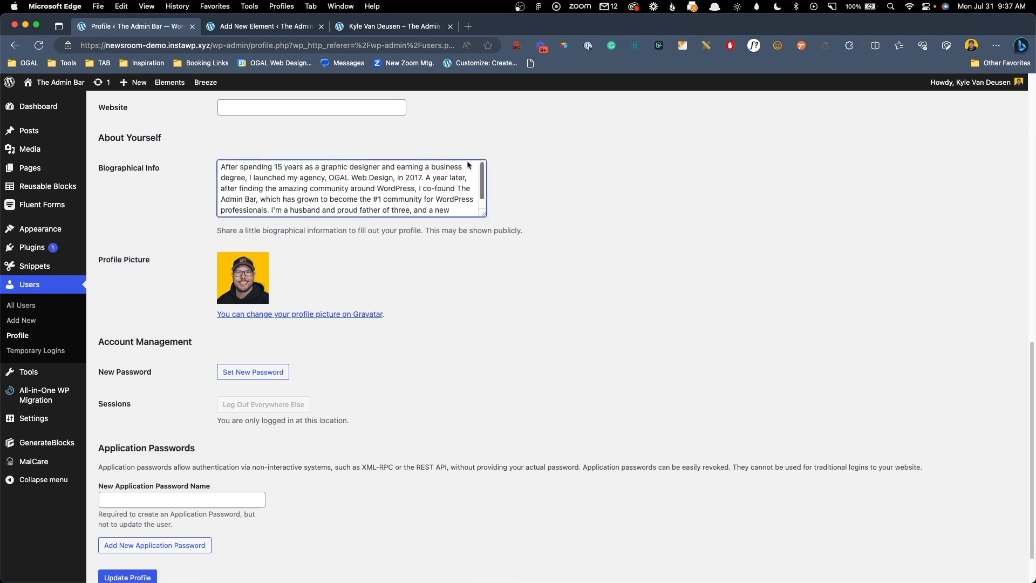
mouse_move(276, 63)
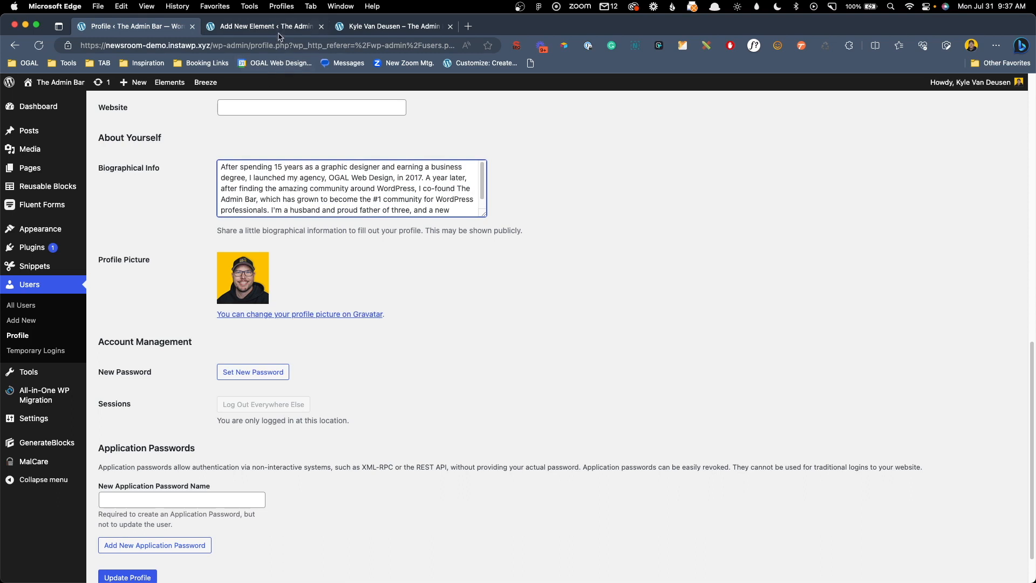
click(263, 26)
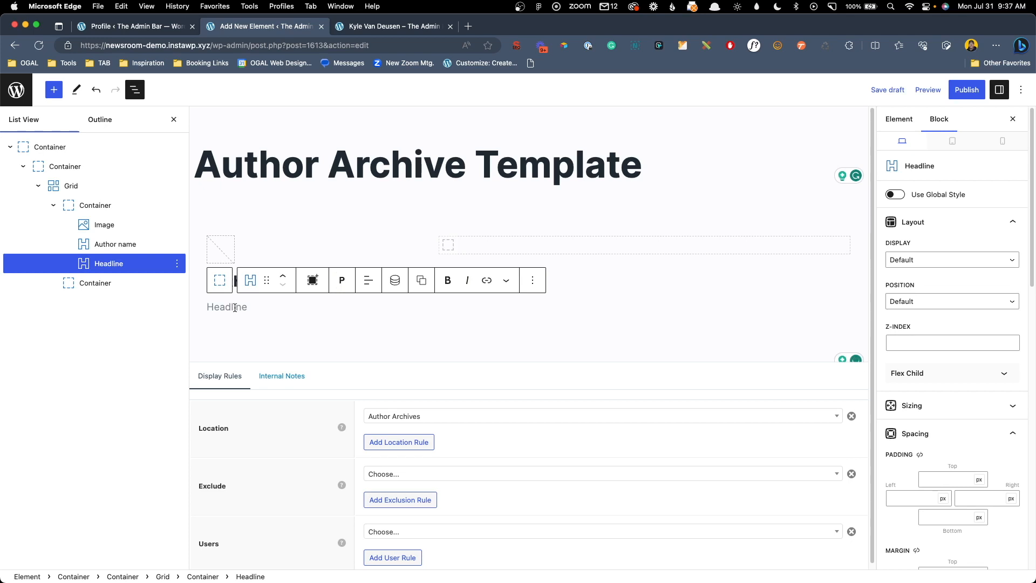
Enable Dynamic Data with Content Source Author meta and Author Meta Field 'description'
scroll(down, 3)
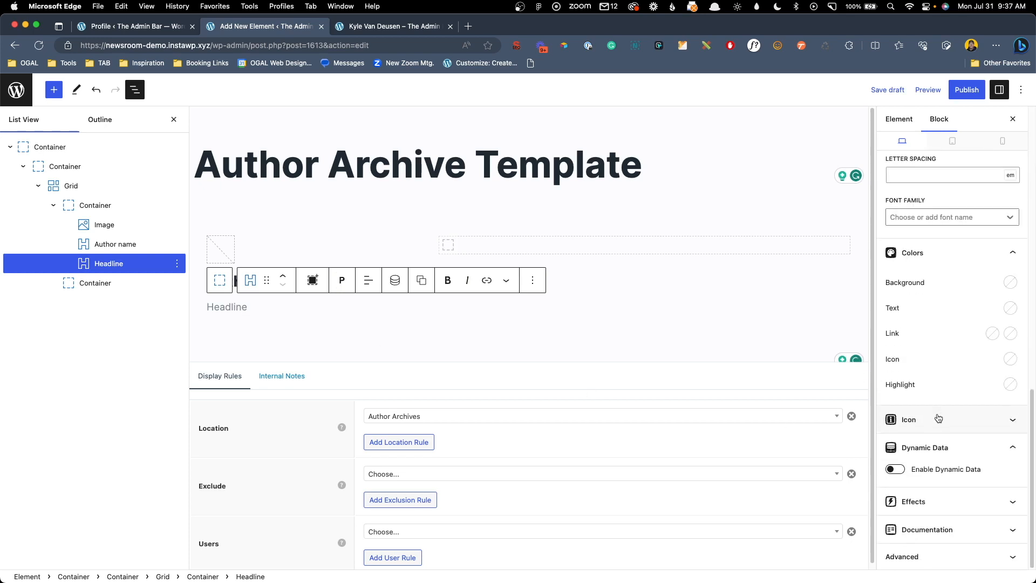
click(894, 469)
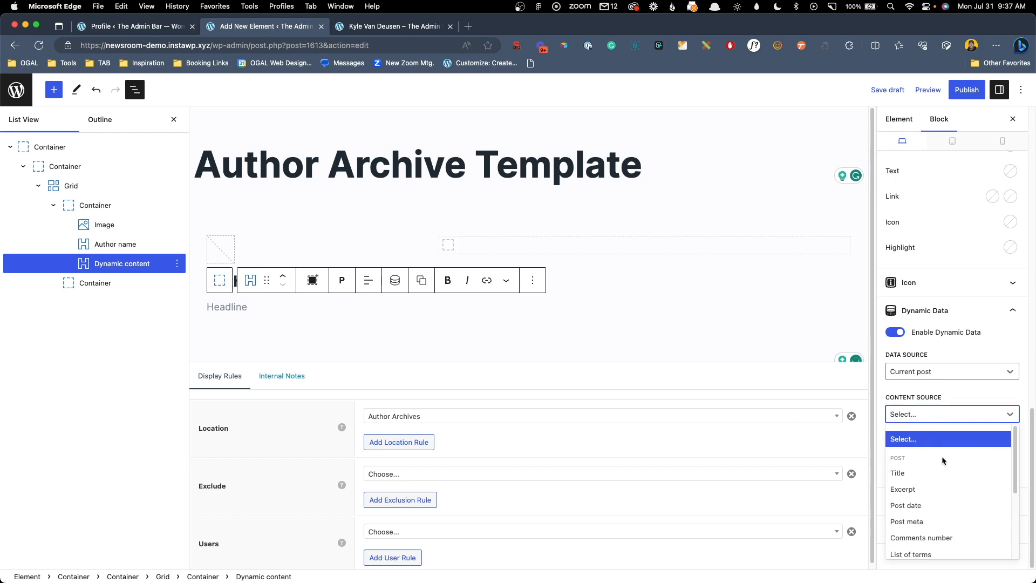
scroll(down, 3)
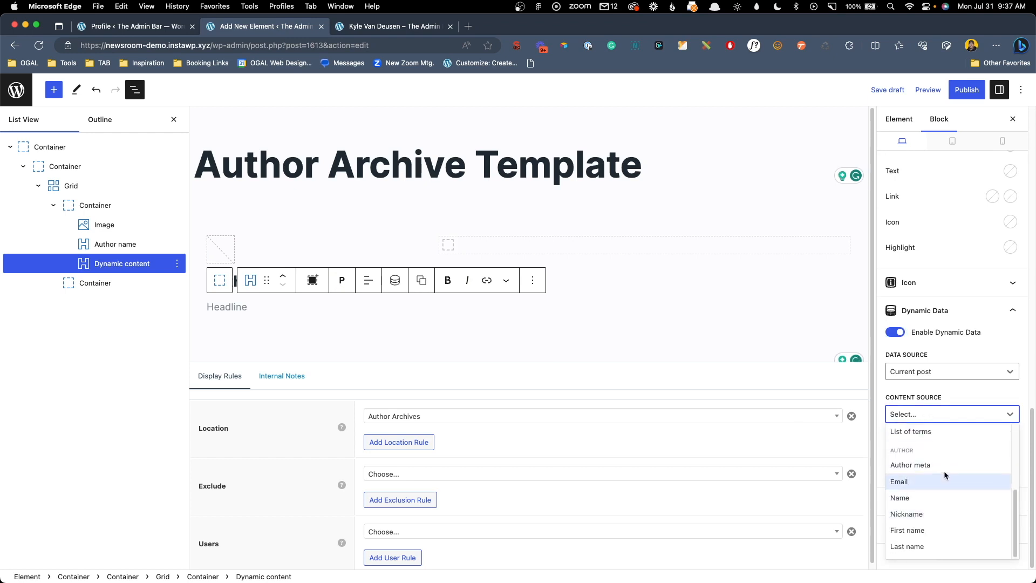
mouse_move(944, 465)
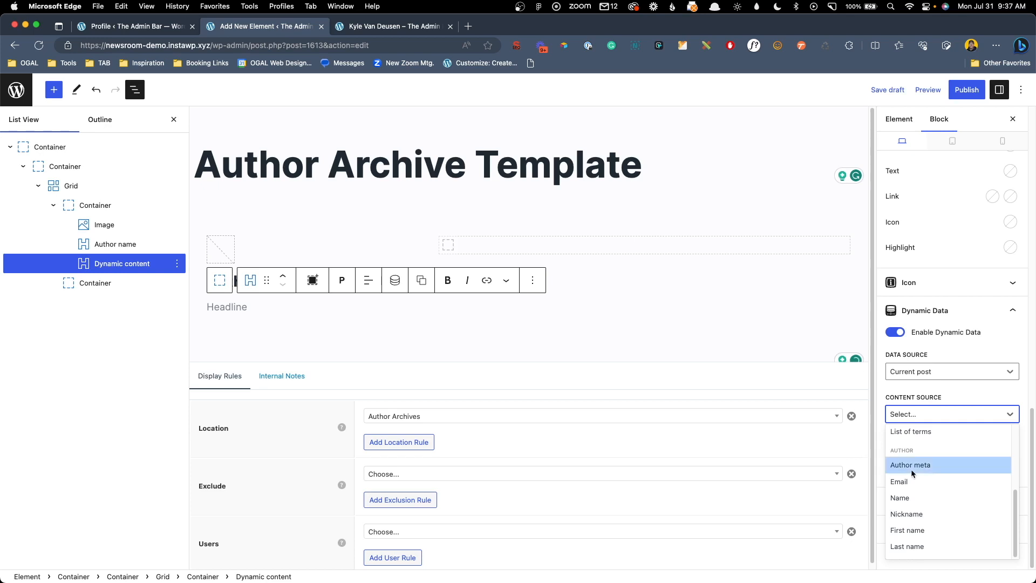
click(910, 464)
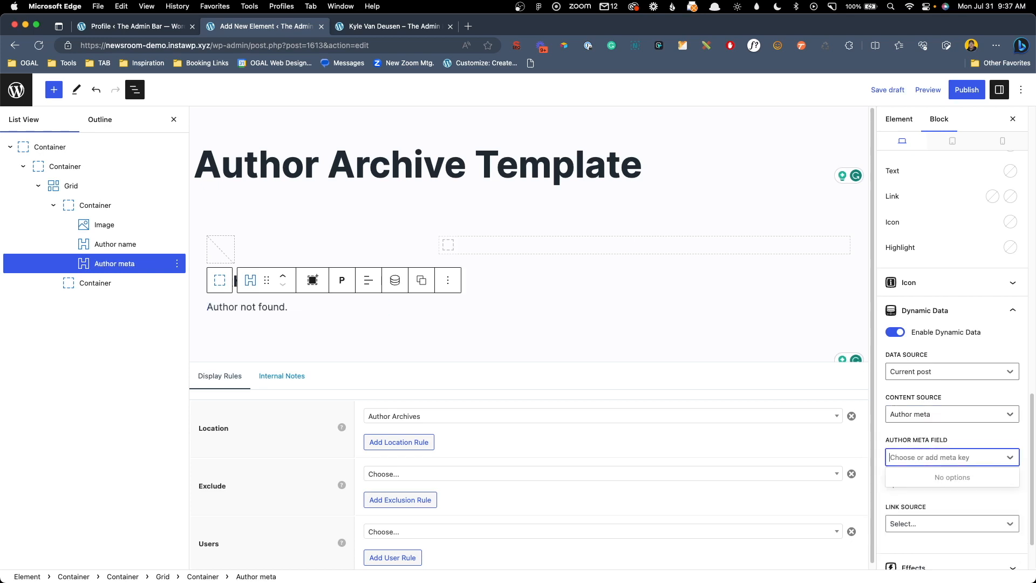
text(descript)
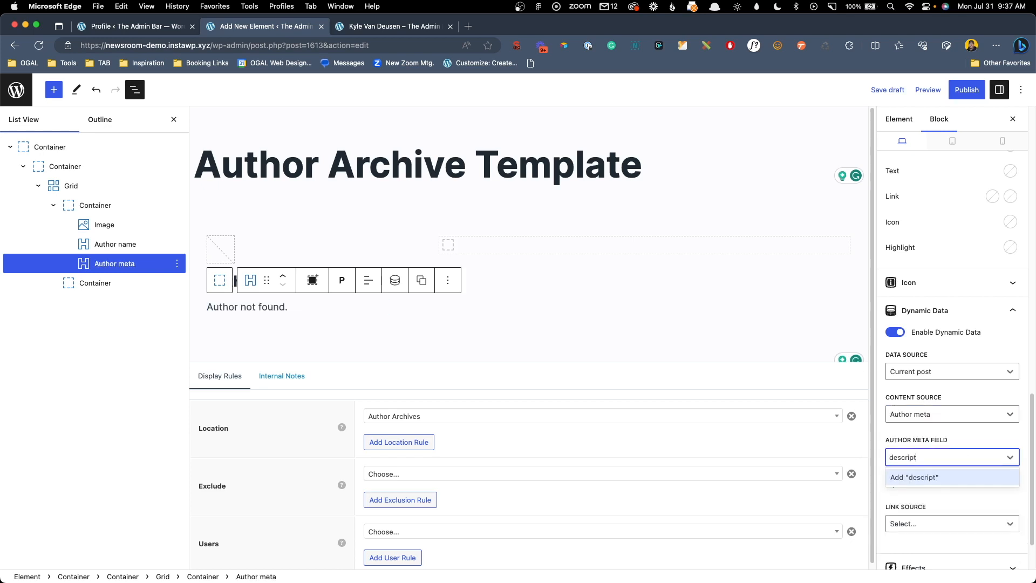
text(ion)
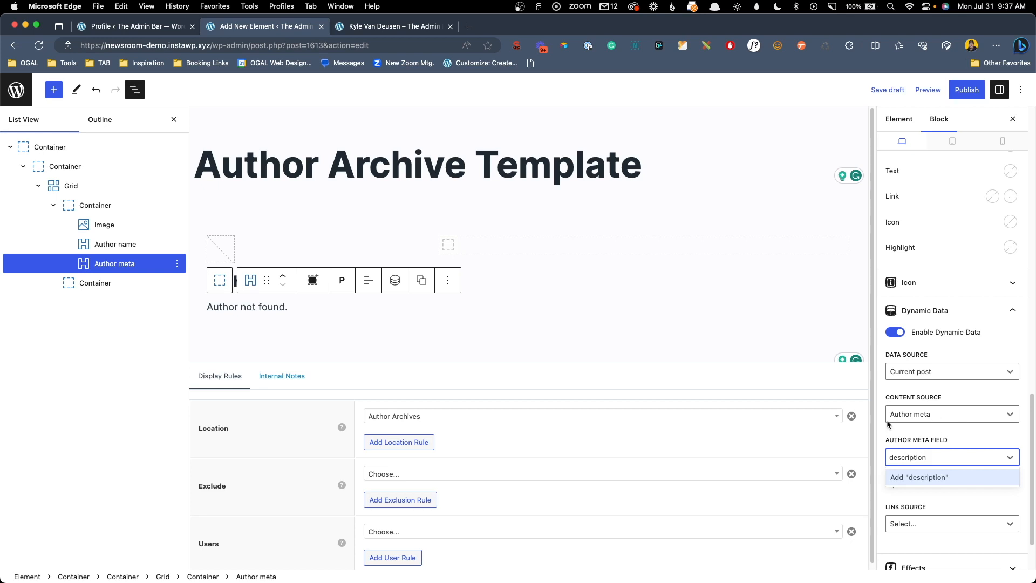
mouse_move(926, 480)
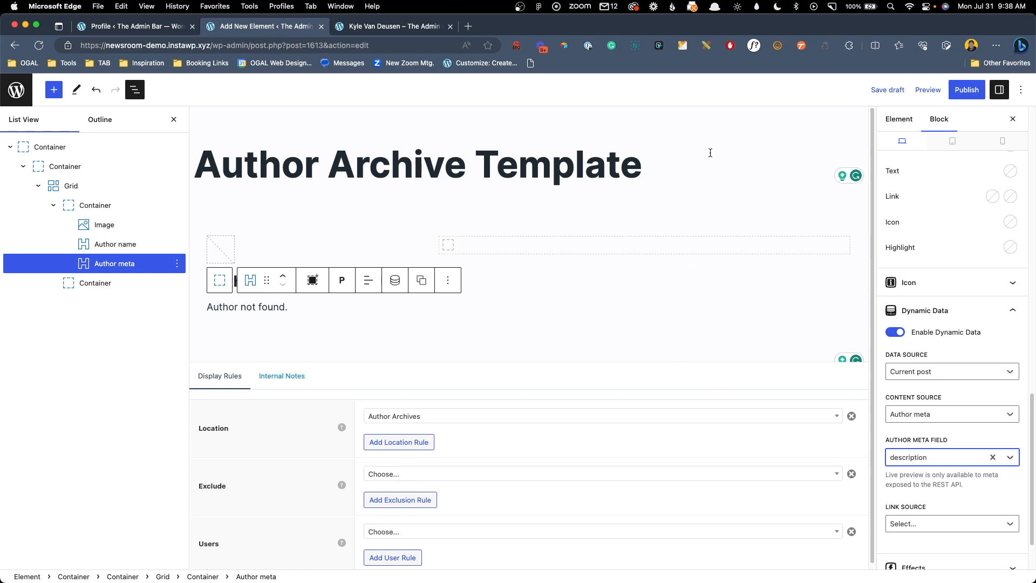
click(898, 119)
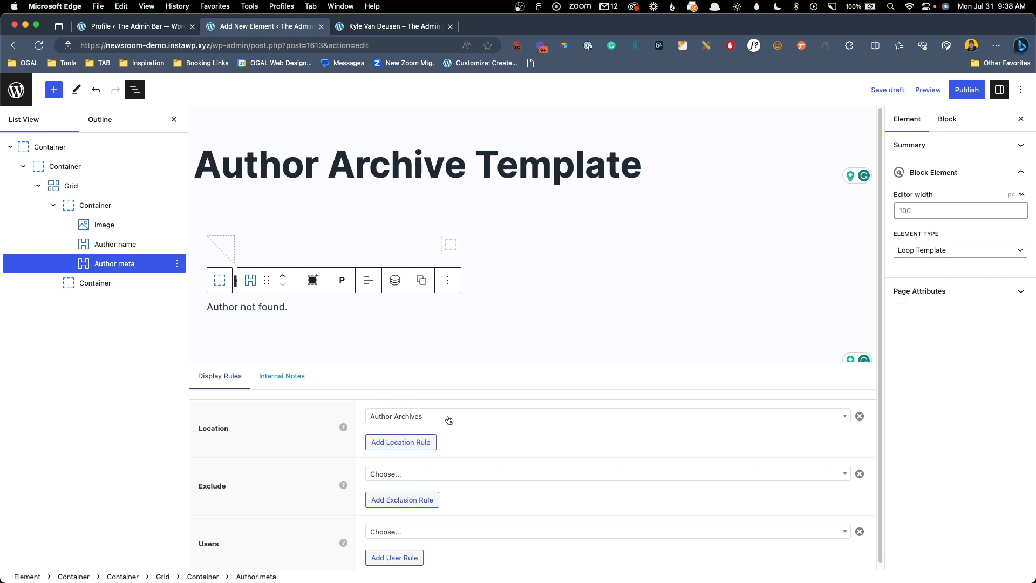
Publish the template and preview the live author archive page with avatar, name and bio
click(966, 89)
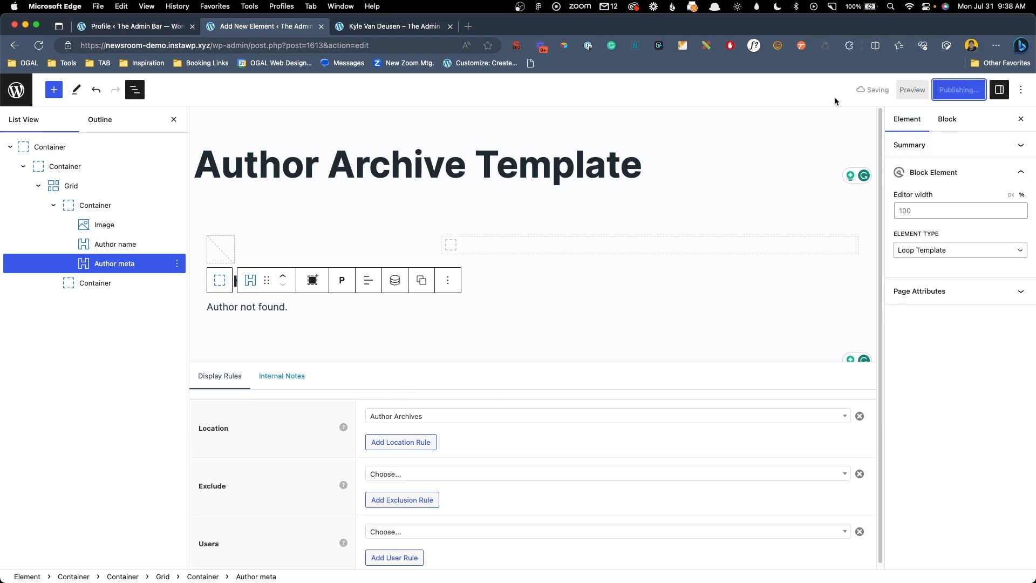
click(389, 26)
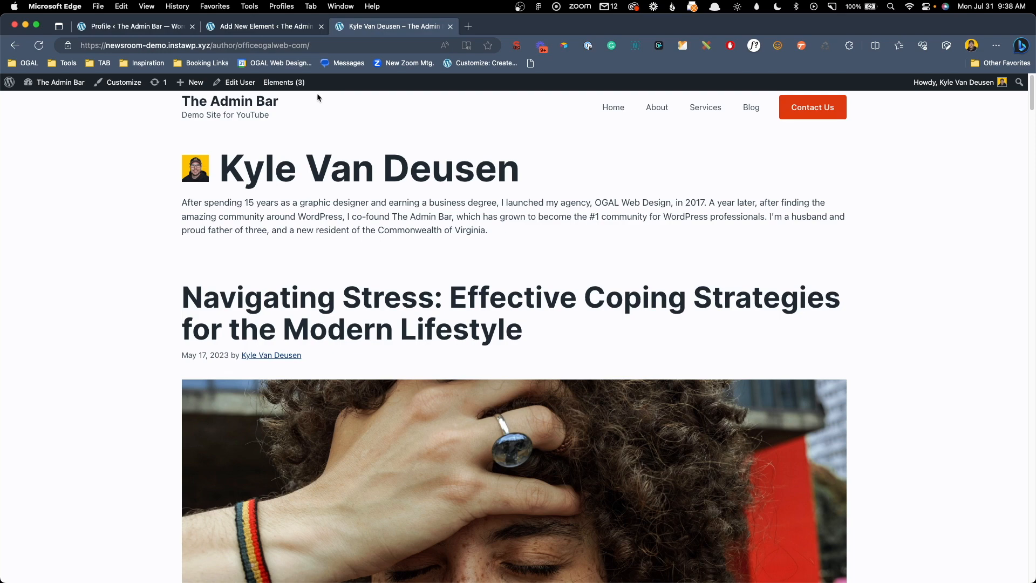
mouse_move(111, 68)
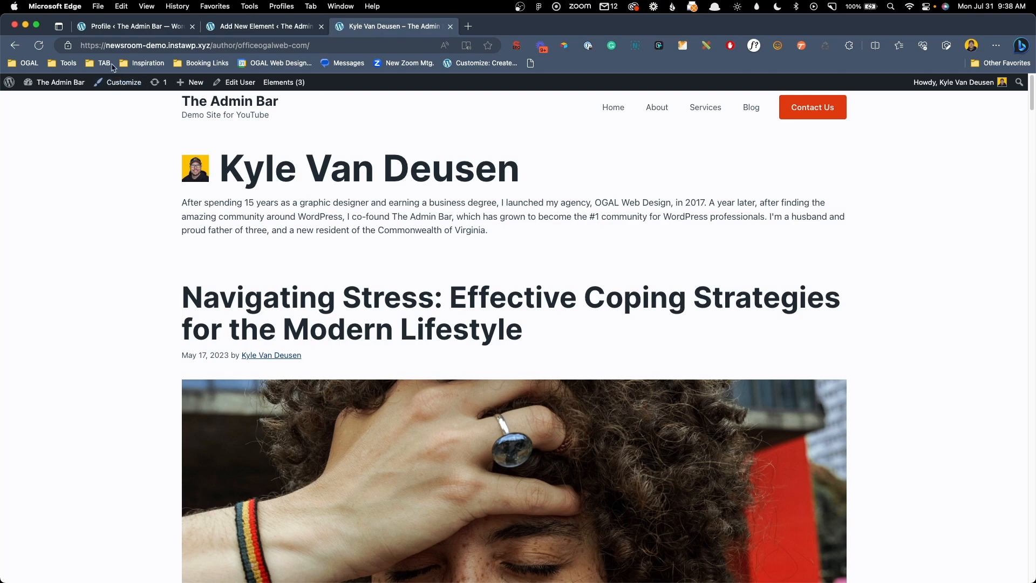
click(263, 26)
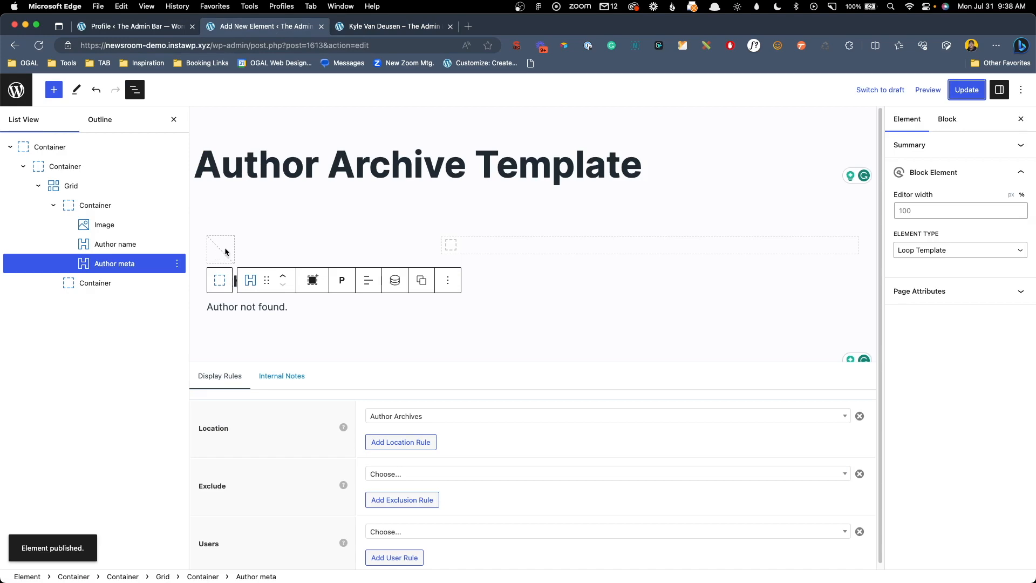
click(115, 243)
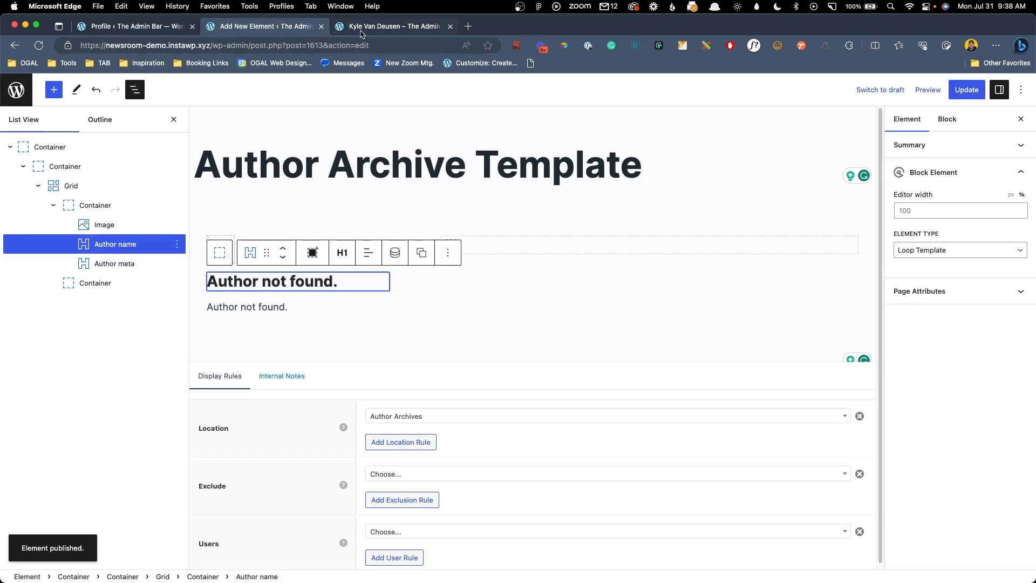
click(394, 26)
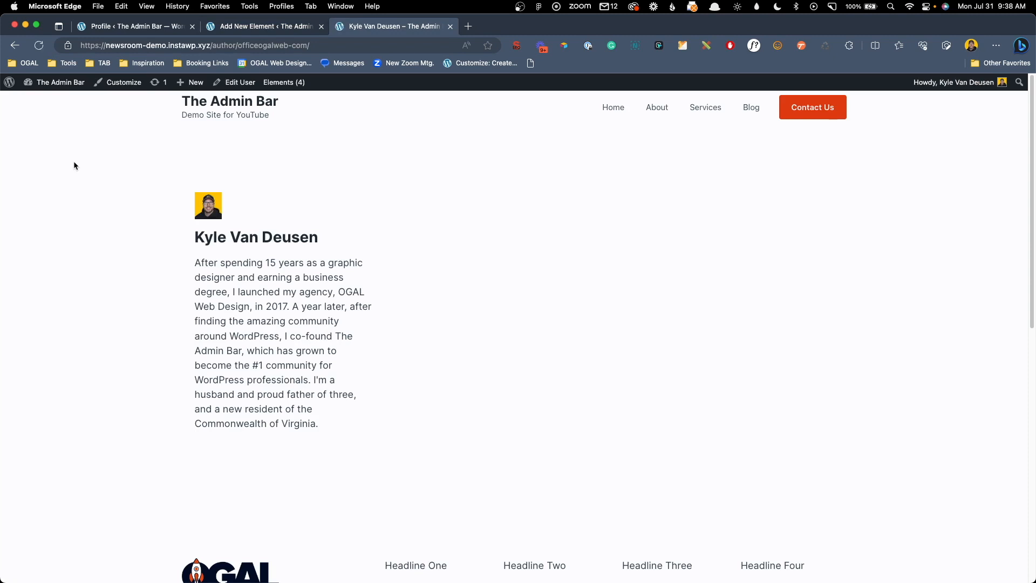
mouse_move(265, 209)
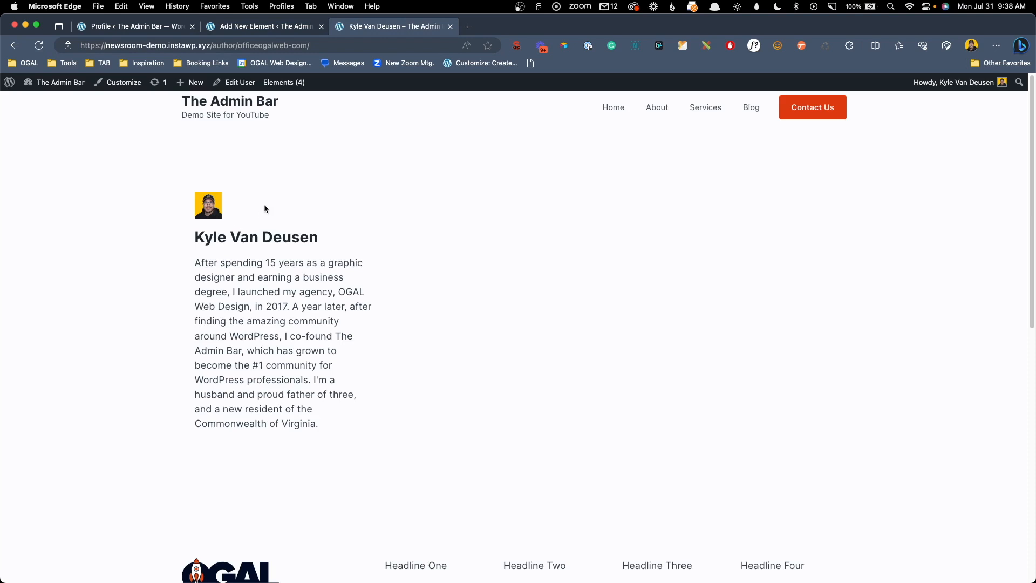
mouse_move(239, 261)
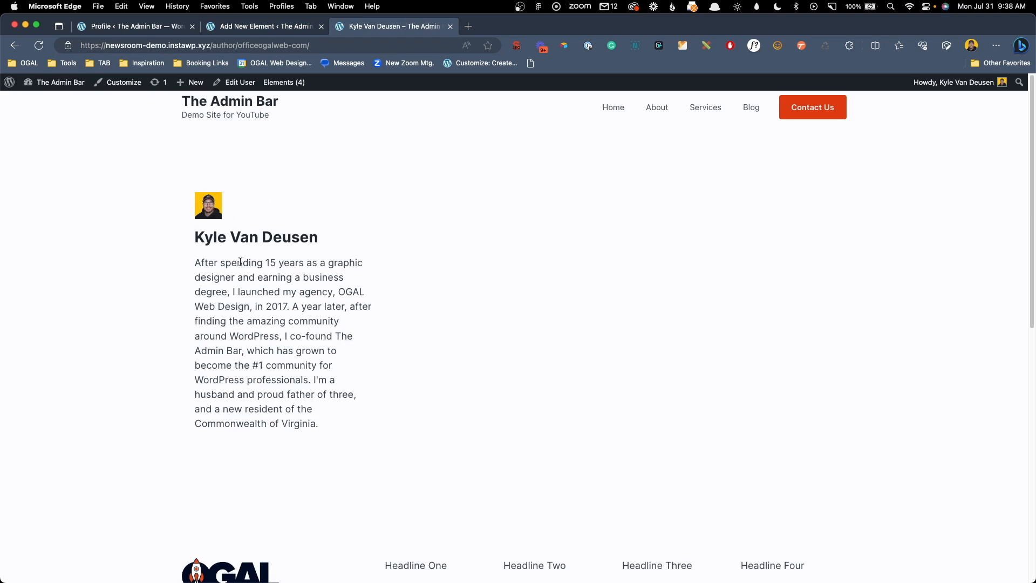
Make the avatar image 120px square with a 100px border radius
click(263, 26)
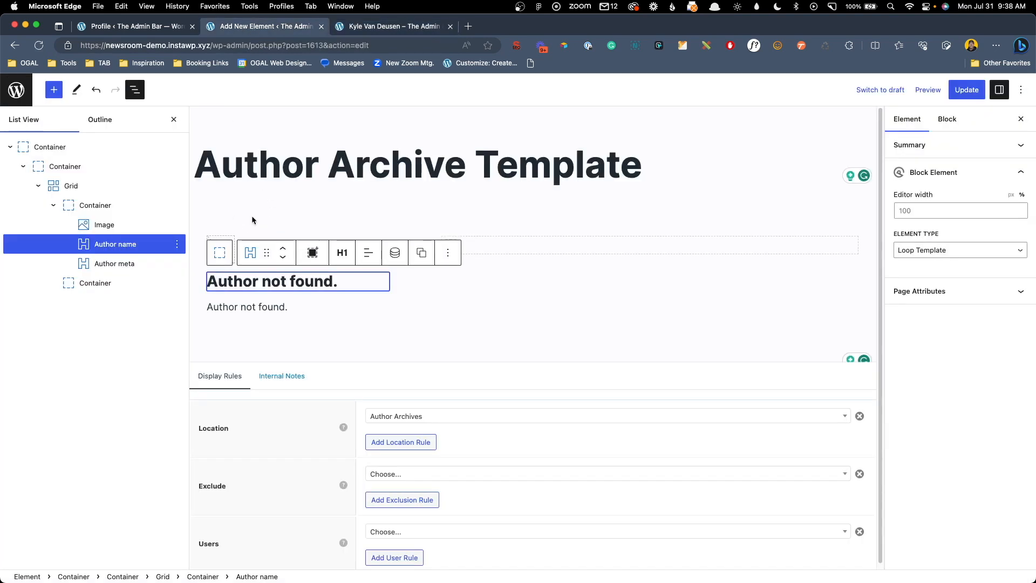
click(104, 224)
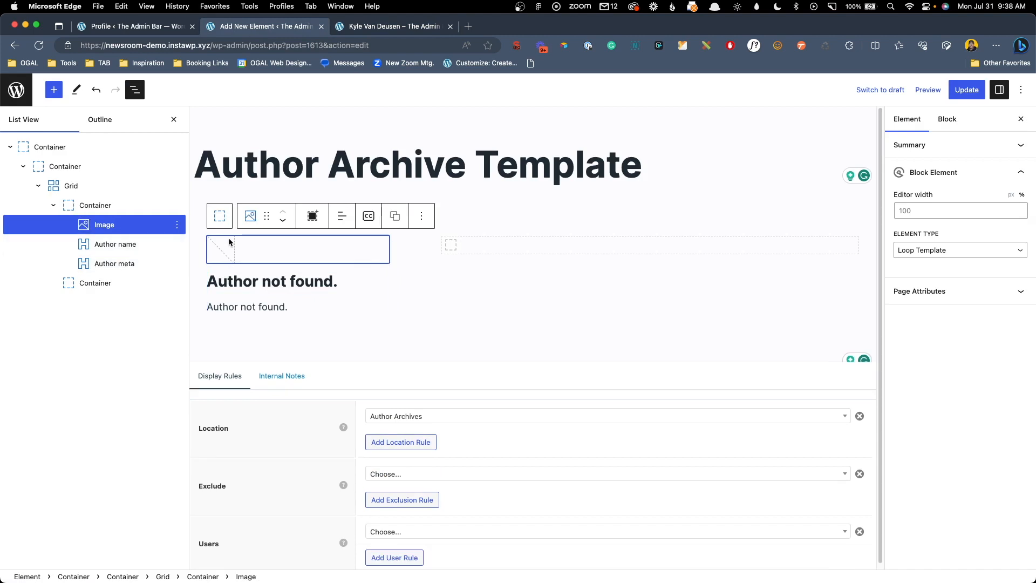
mouse_move(235, 258)
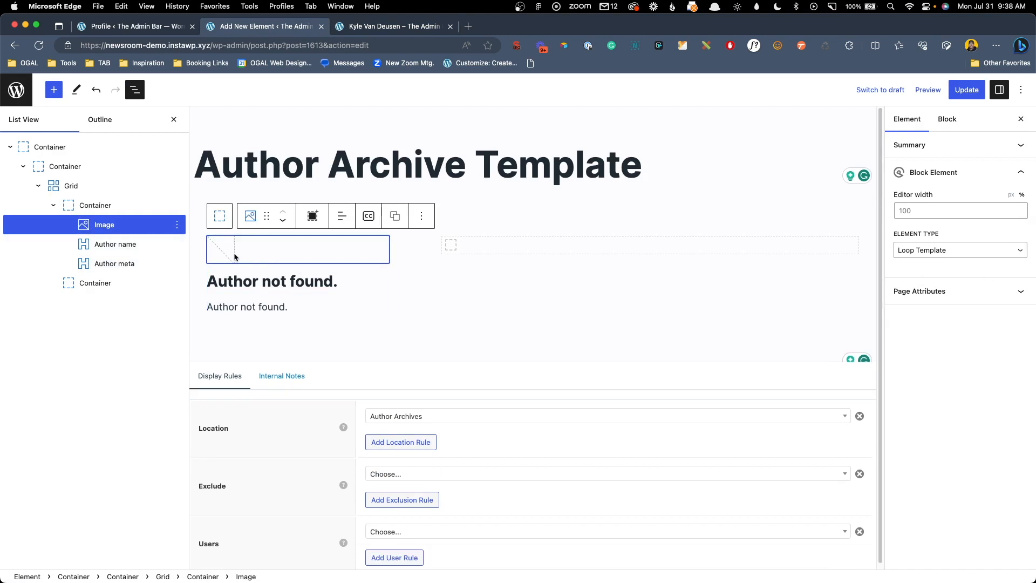
mouse_move(224, 244)
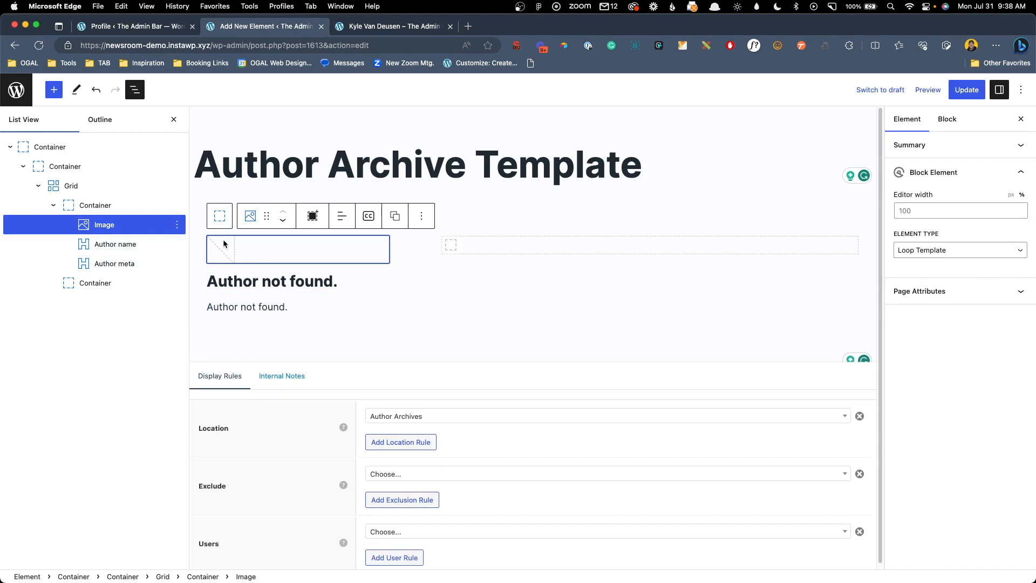
click(946, 119)
text(120)
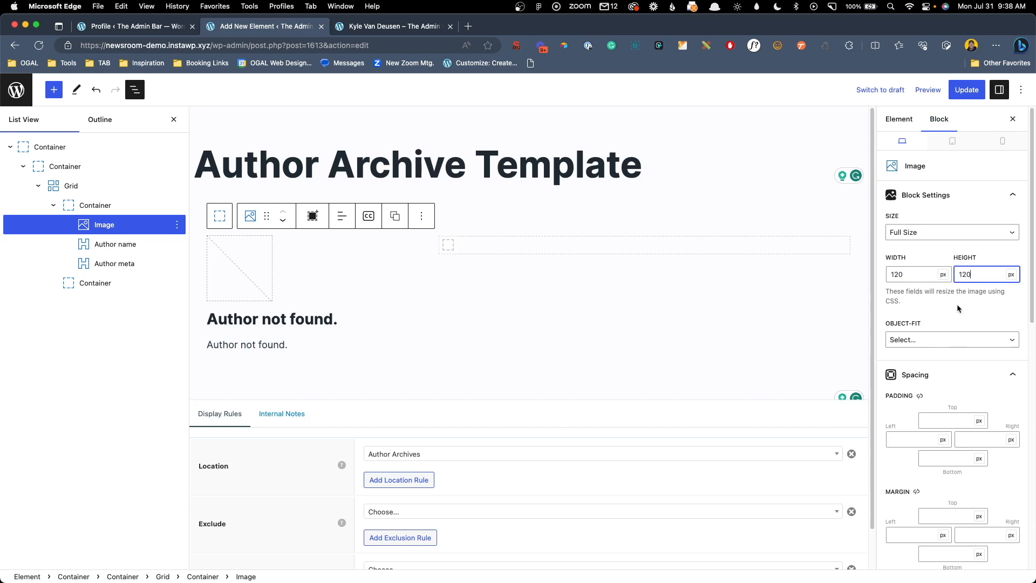
scroll(down, 3)
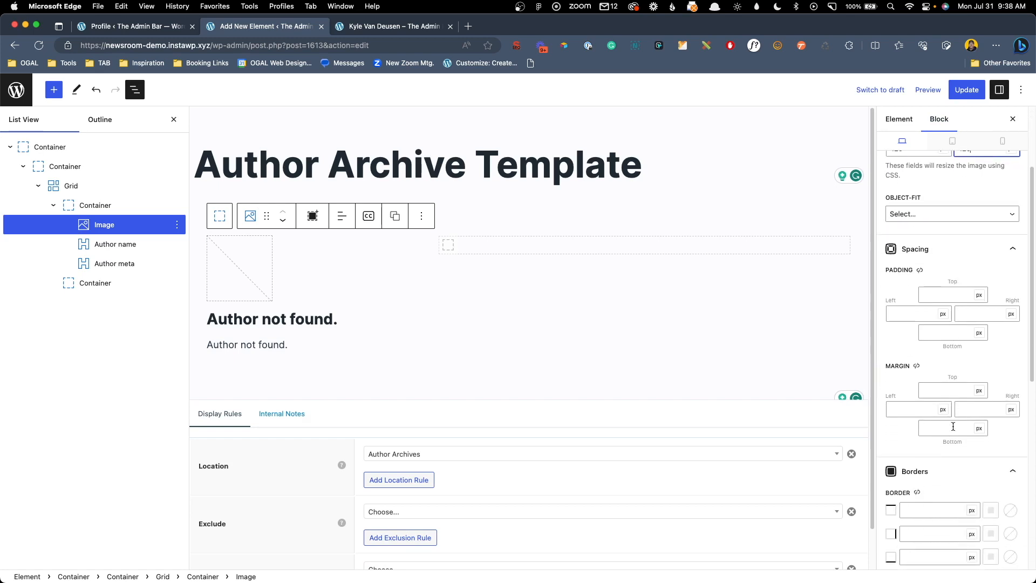
scroll(down, 3)
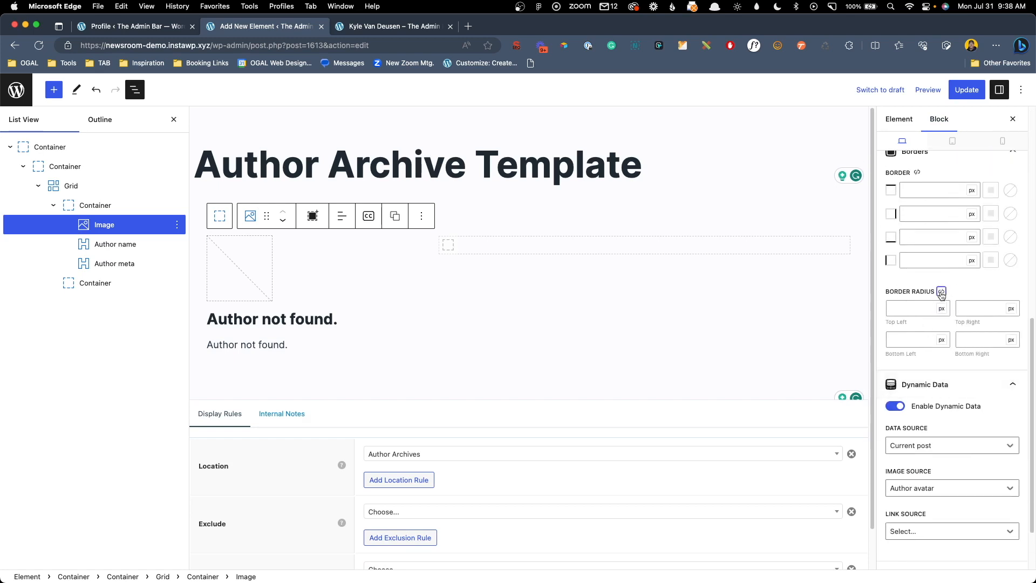
text(100)
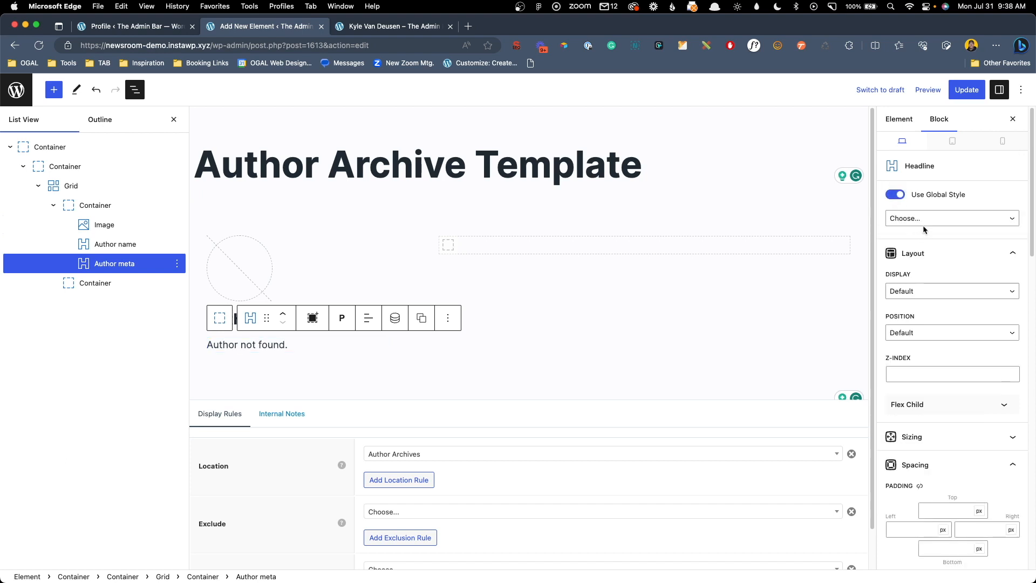
Apply the Text 100 (Body Small) global style to the bio and update the template
click(951, 218)
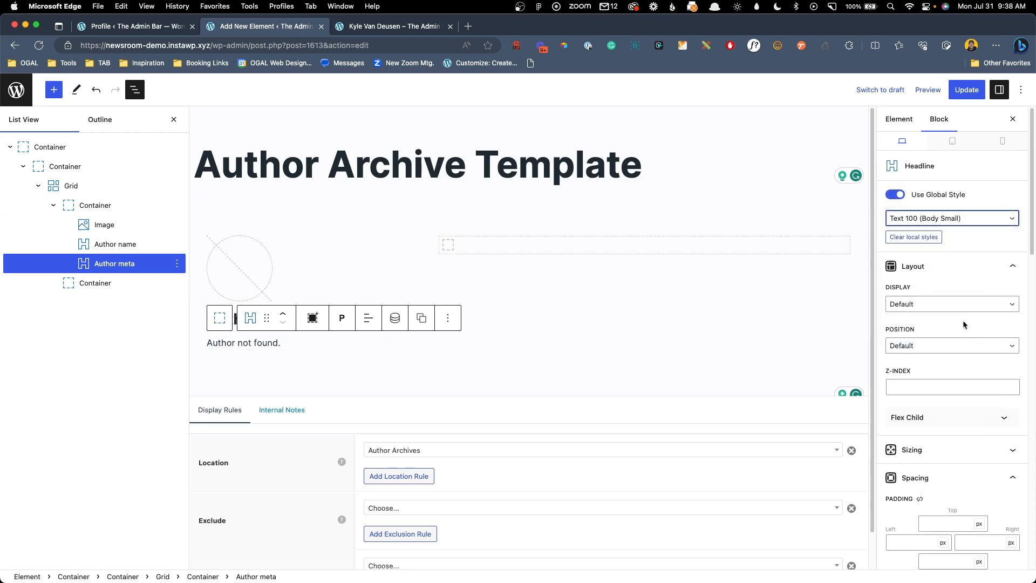
click(965, 89)
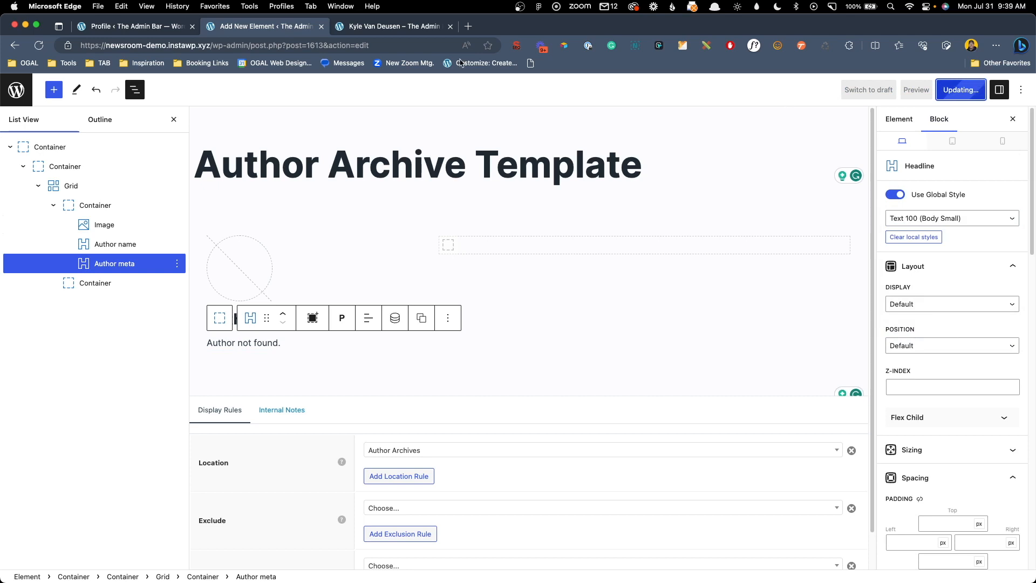
mouse_move(393, 27)
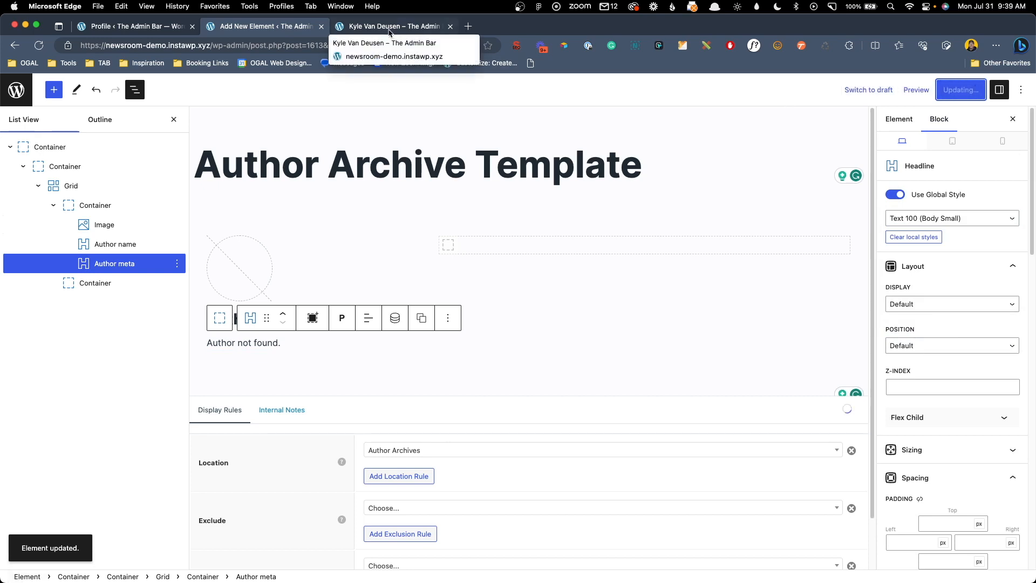
Check the live author archive page for the round avatar and smaller bio text
click(393, 26)
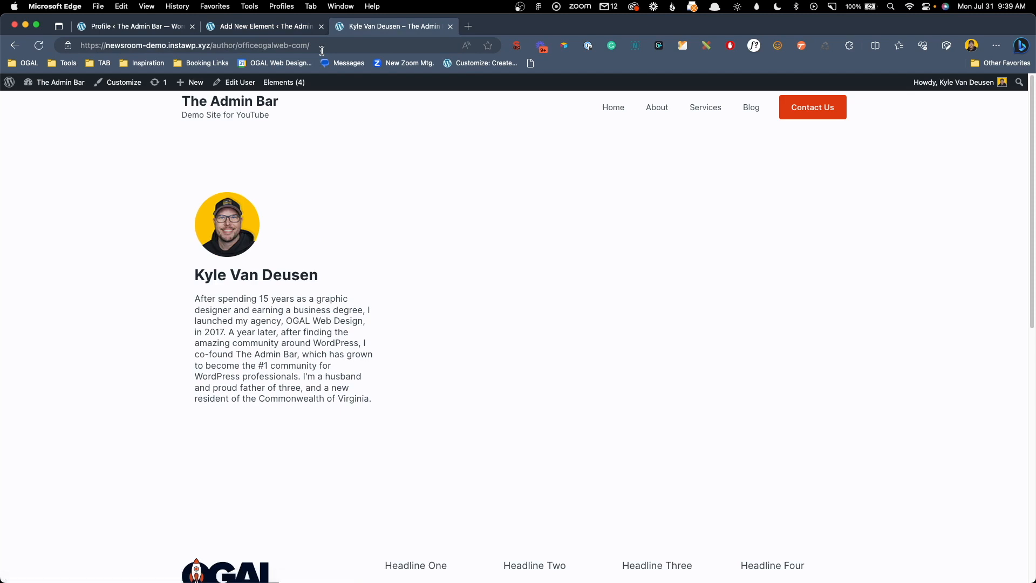
mouse_move(250, 317)
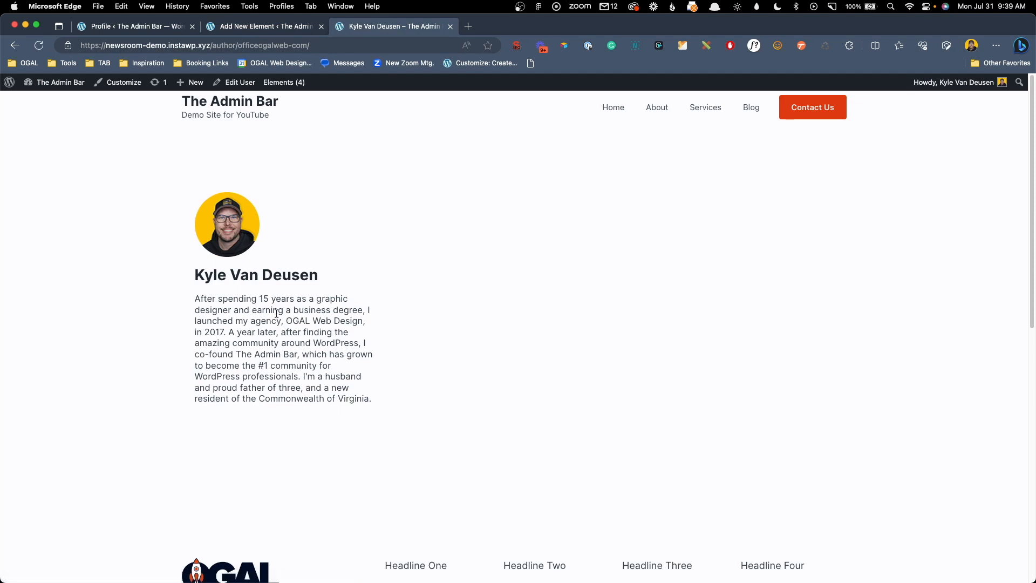
mouse_move(411, 473)
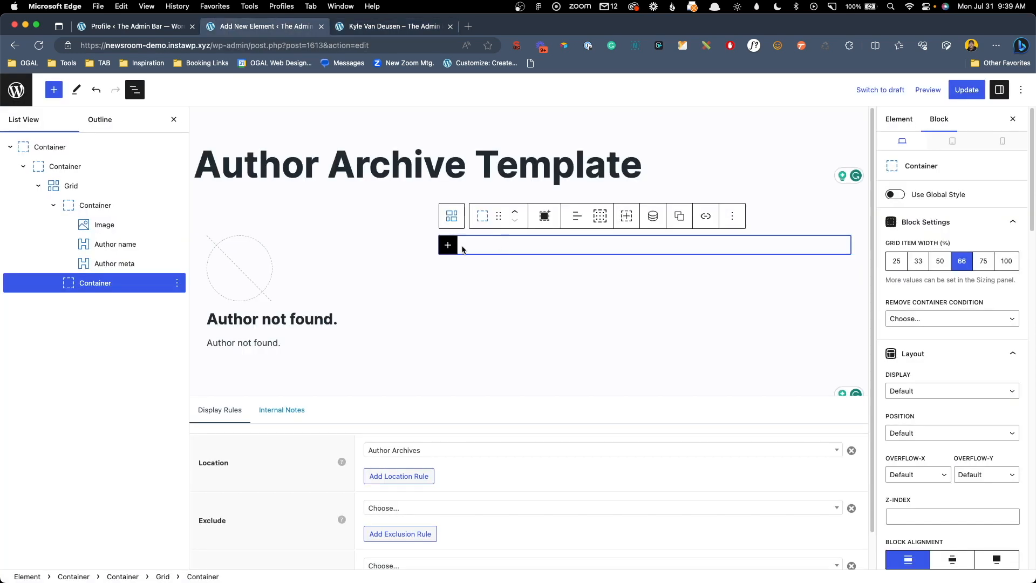
mouse_move(652, 258)
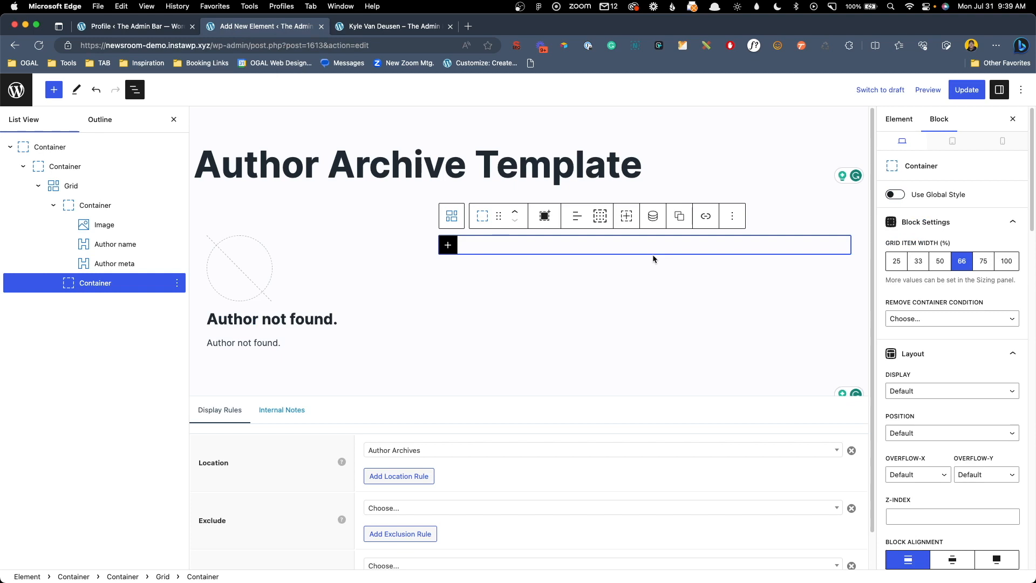
mouse_move(448, 245)
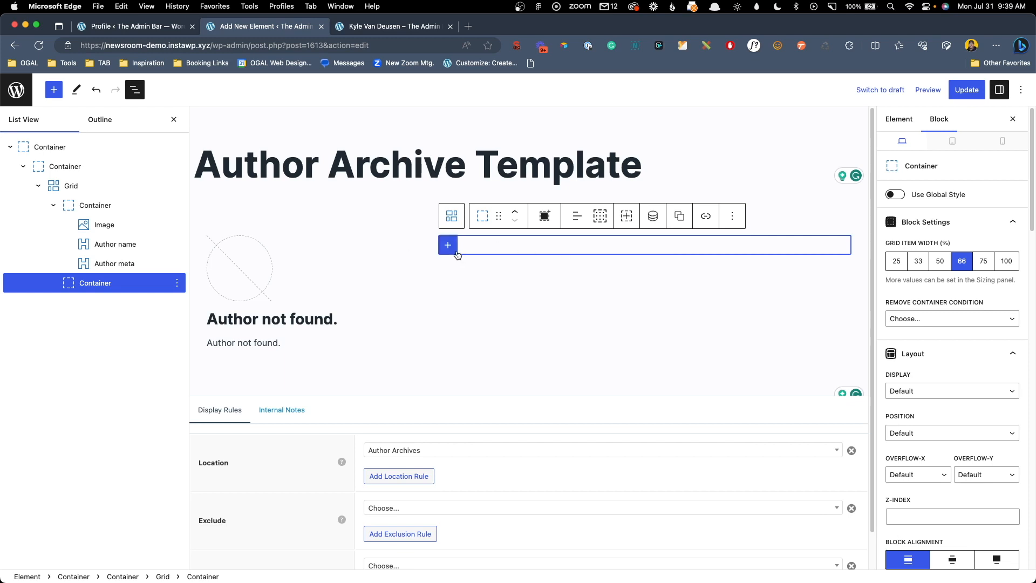
Insert a Query Loop block into the right-hand grid container
click(447, 245)
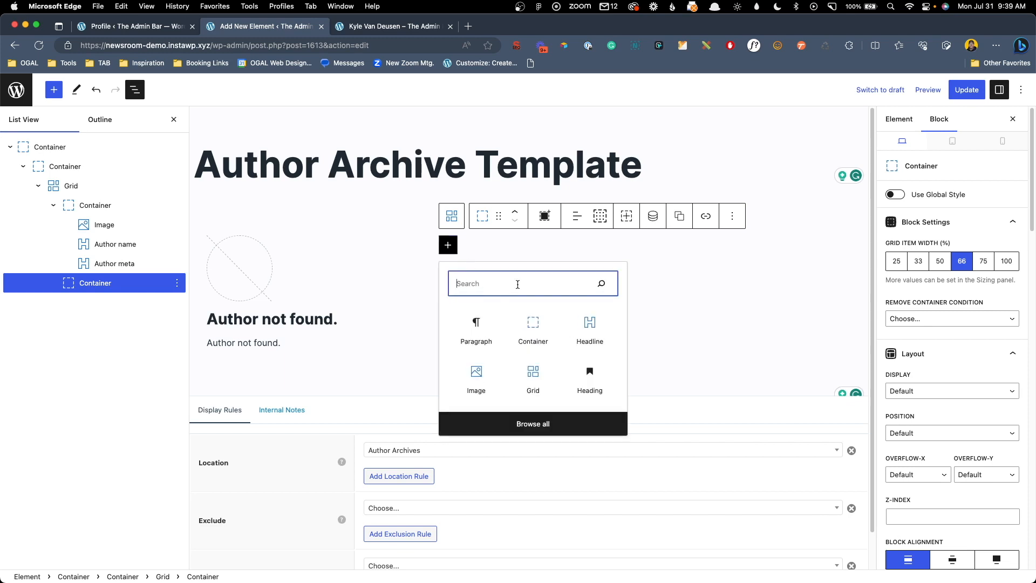
text(quer)
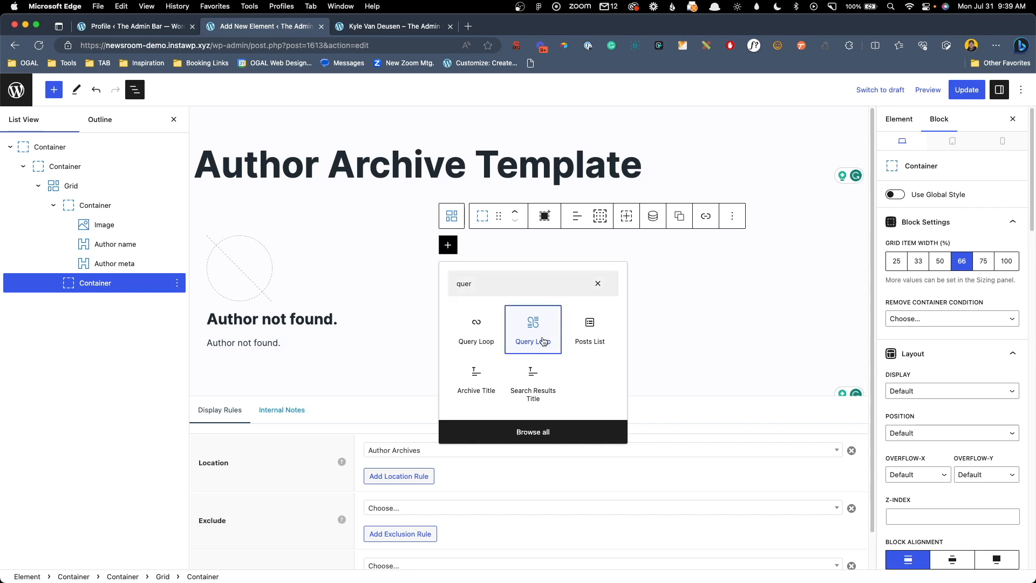
click(532, 328)
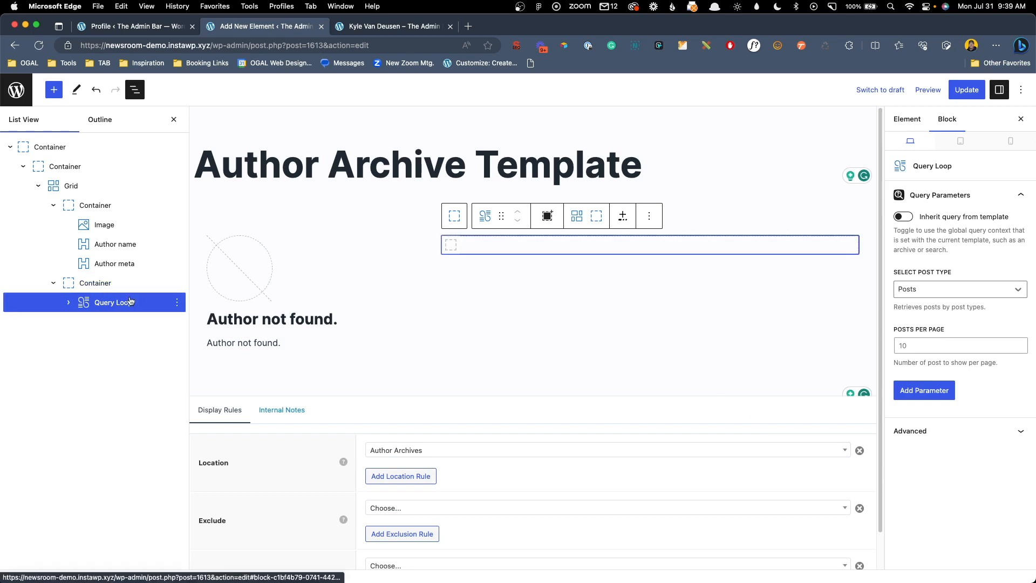
mouse_move(359, 262)
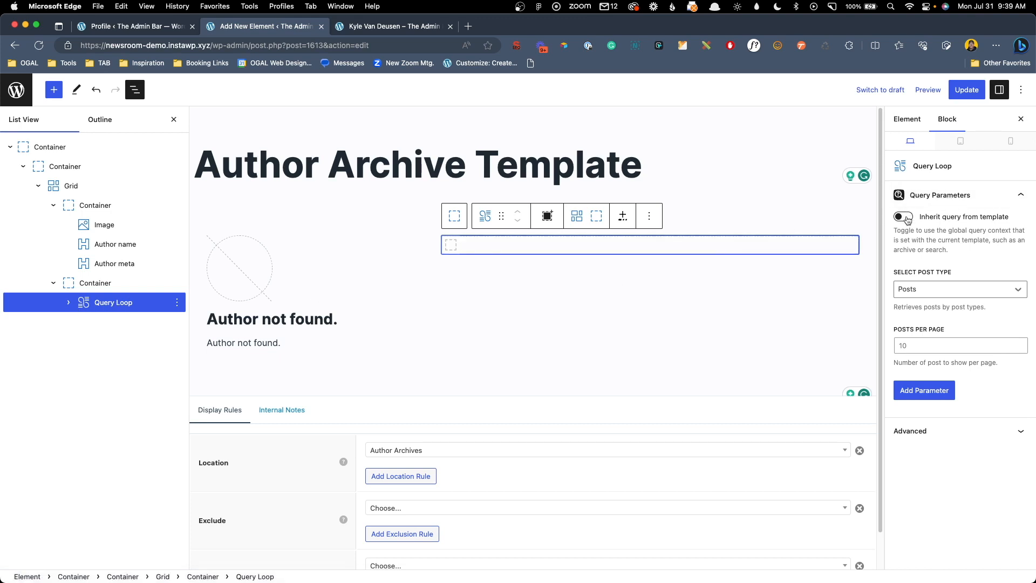
Toggle Inherit query from template, leaving it off with Posts, 10 per page
click(903, 217)
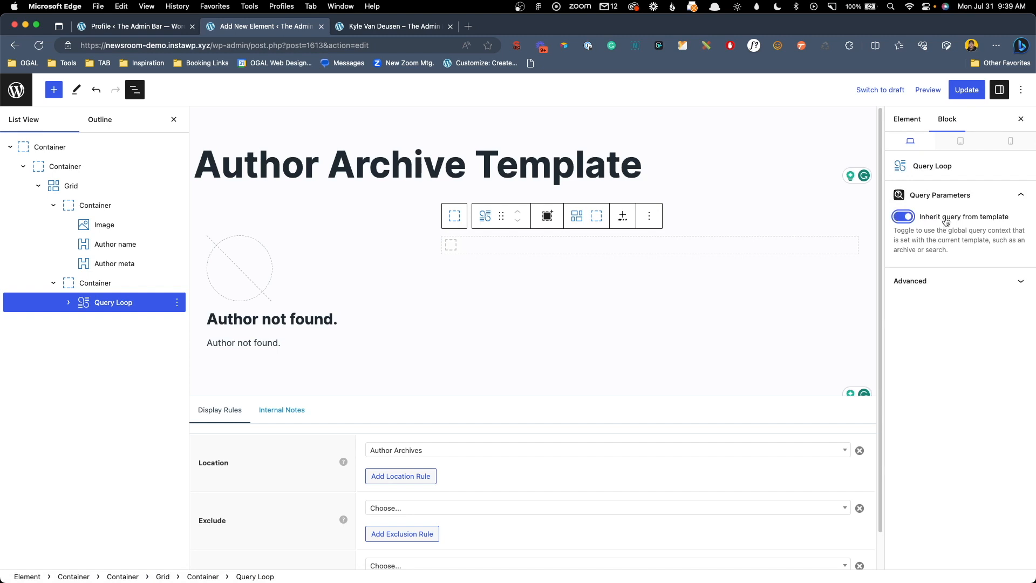
mouse_move(671, 268)
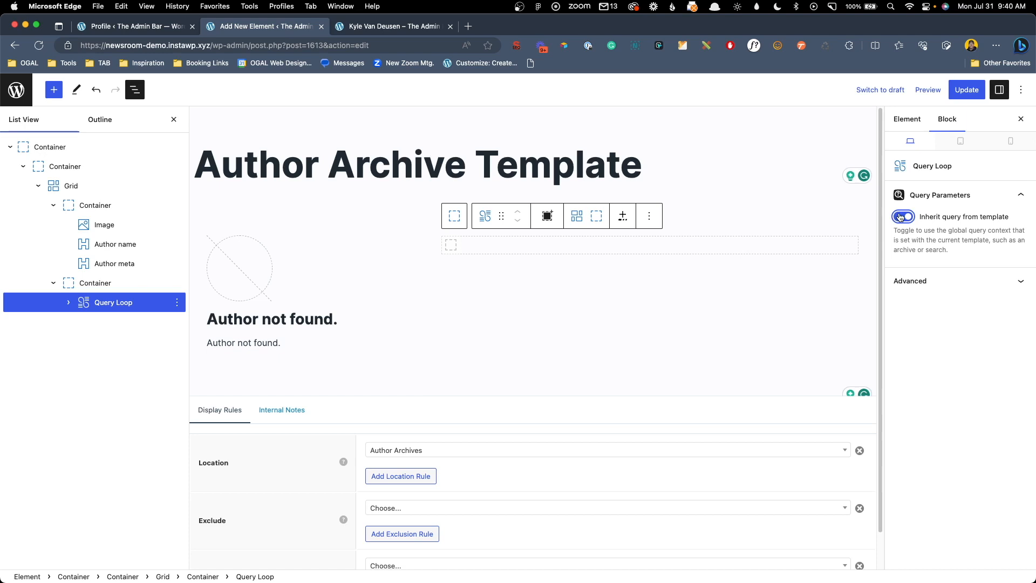
click(903, 216)
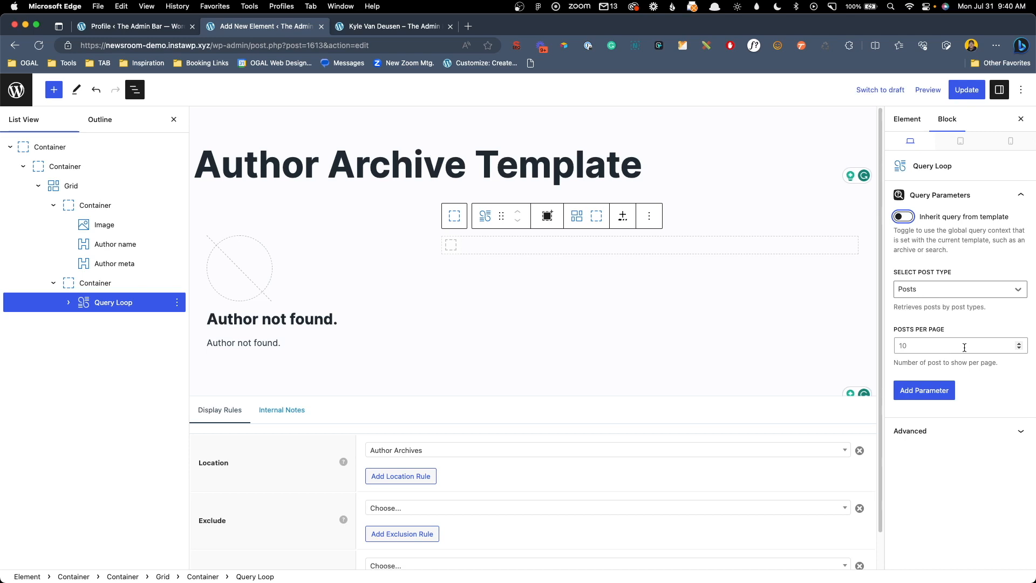
click(903, 216)
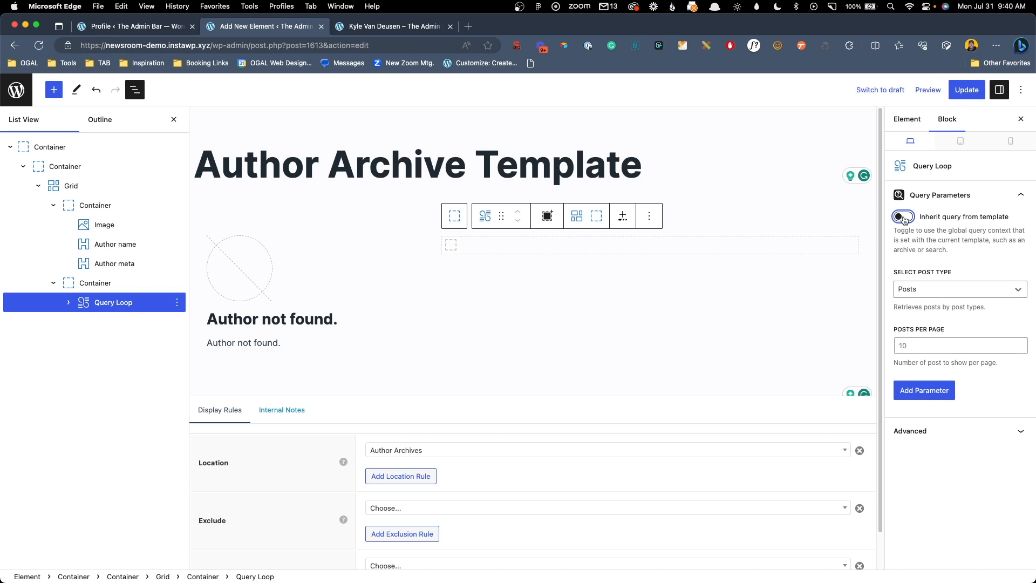
click(903, 216)
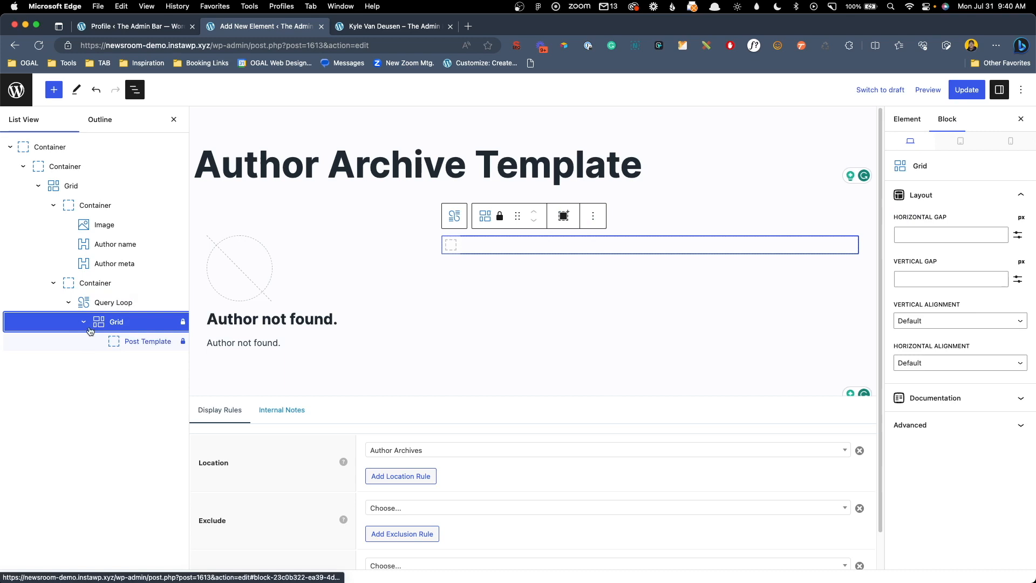
mouse_move(147, 341)
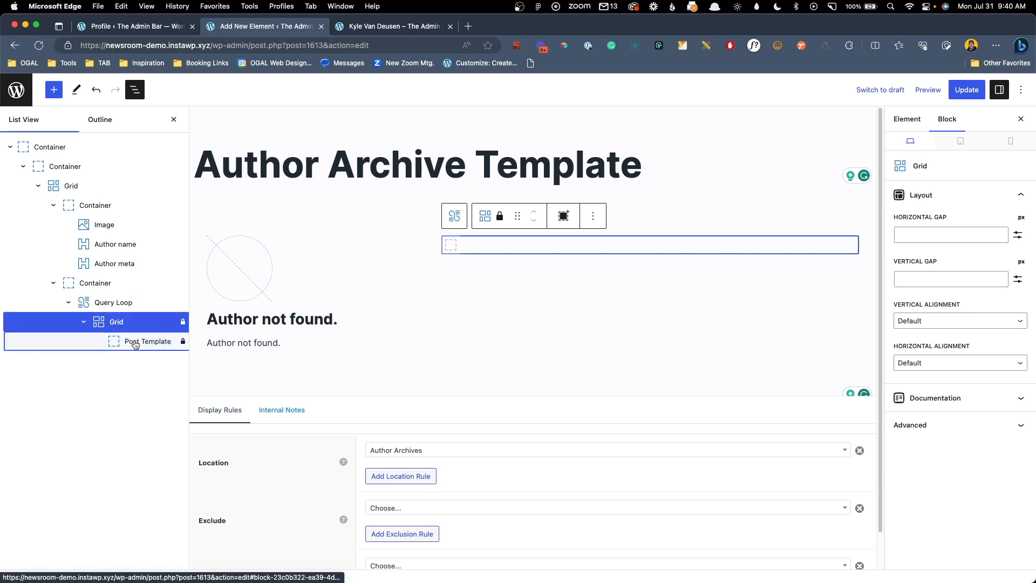
Add a dynamic Image block to the Post Template showing each post's Featured Image
click(148, 341)
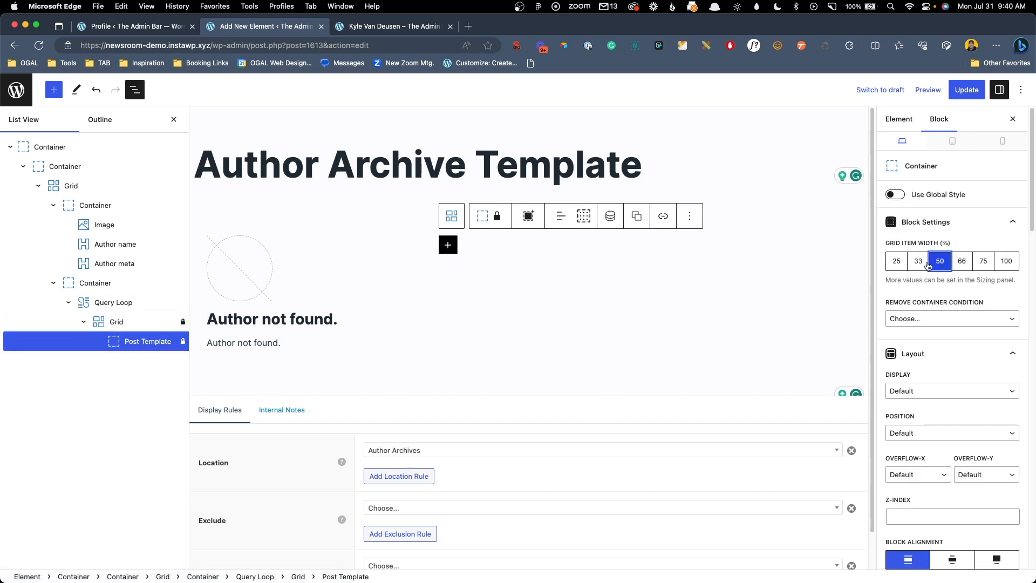
click(447, 245)
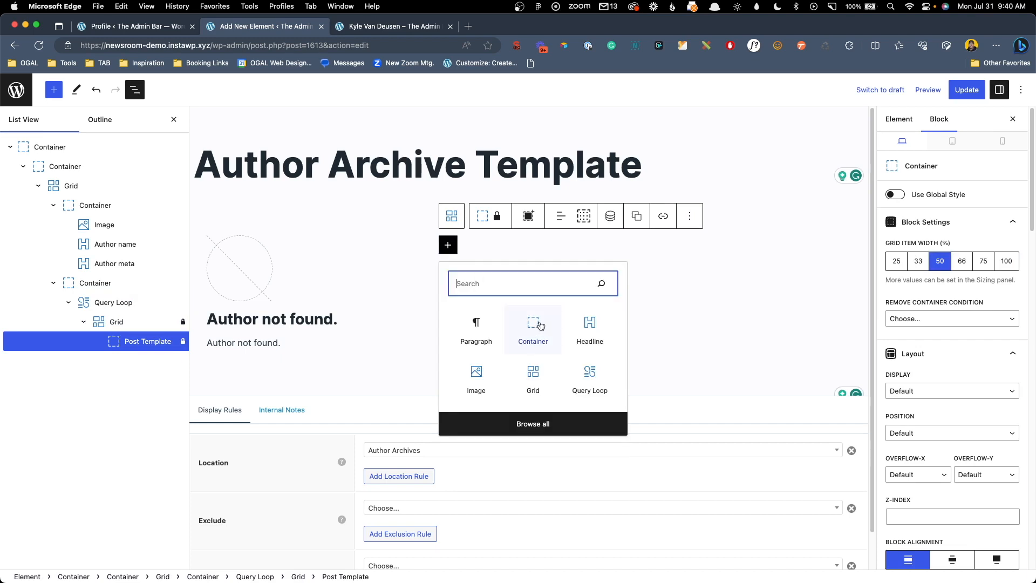
click(476, 376)
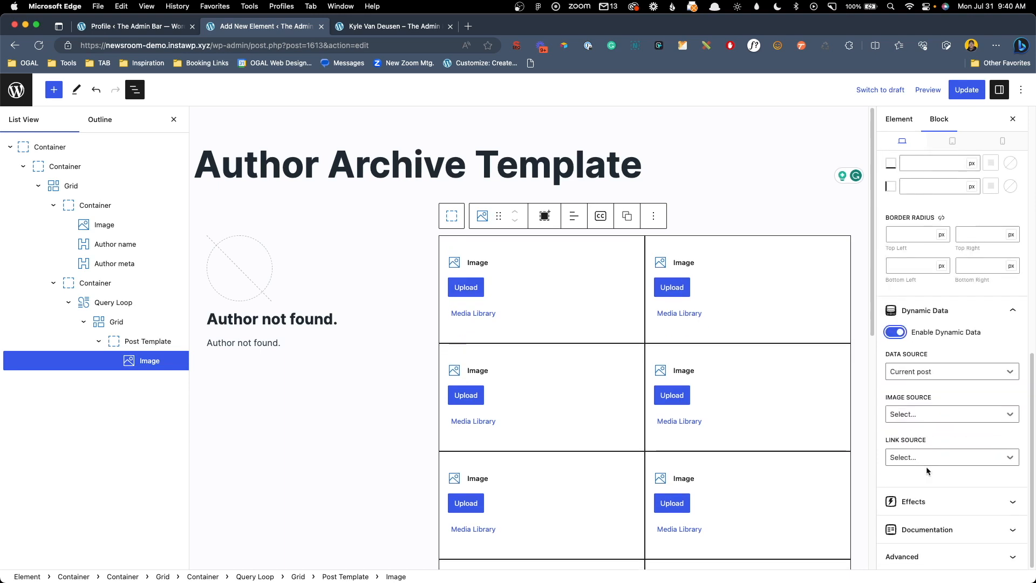
click(950, 414)
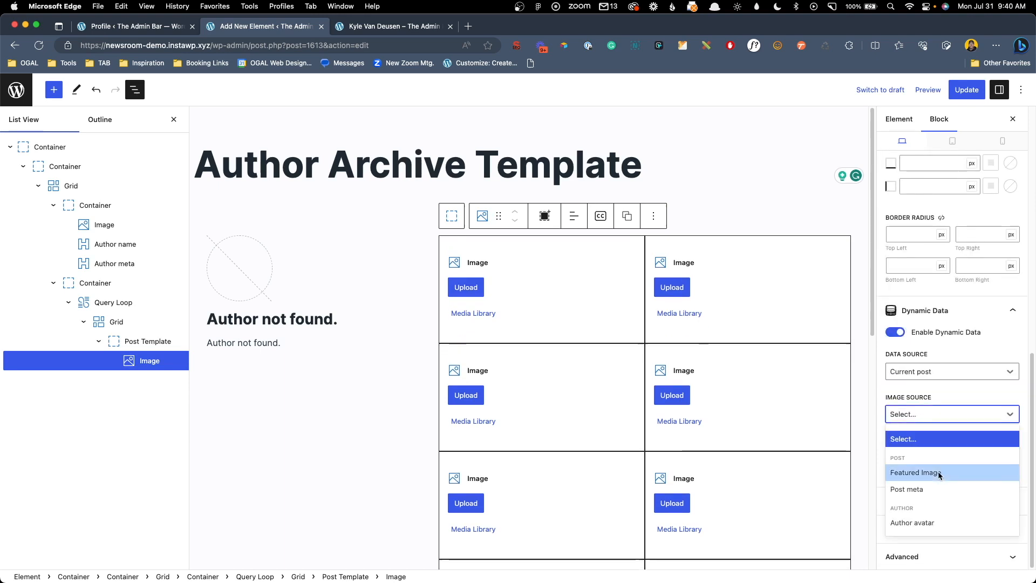
click(914, 473)
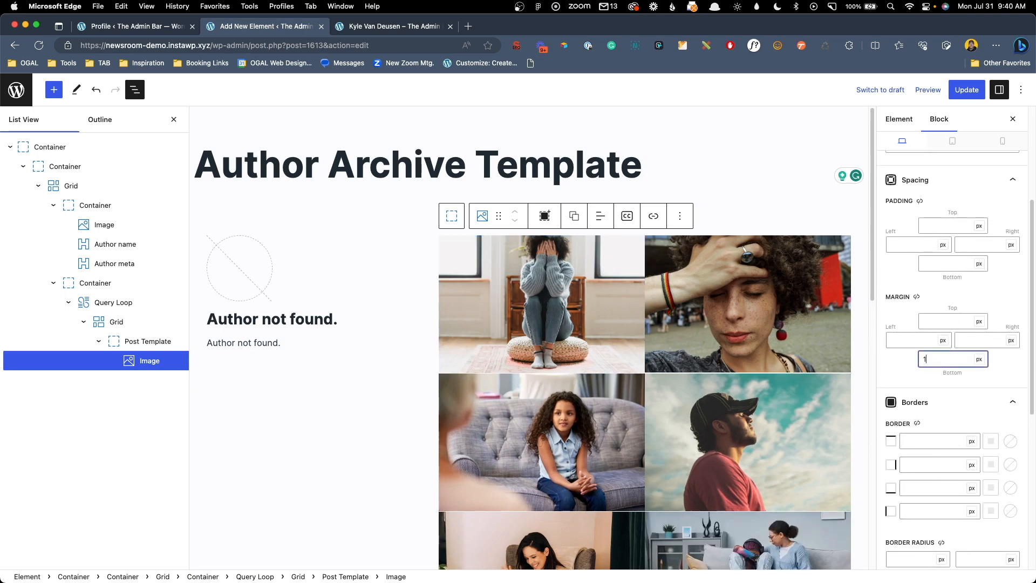
text(1)
text(/head)
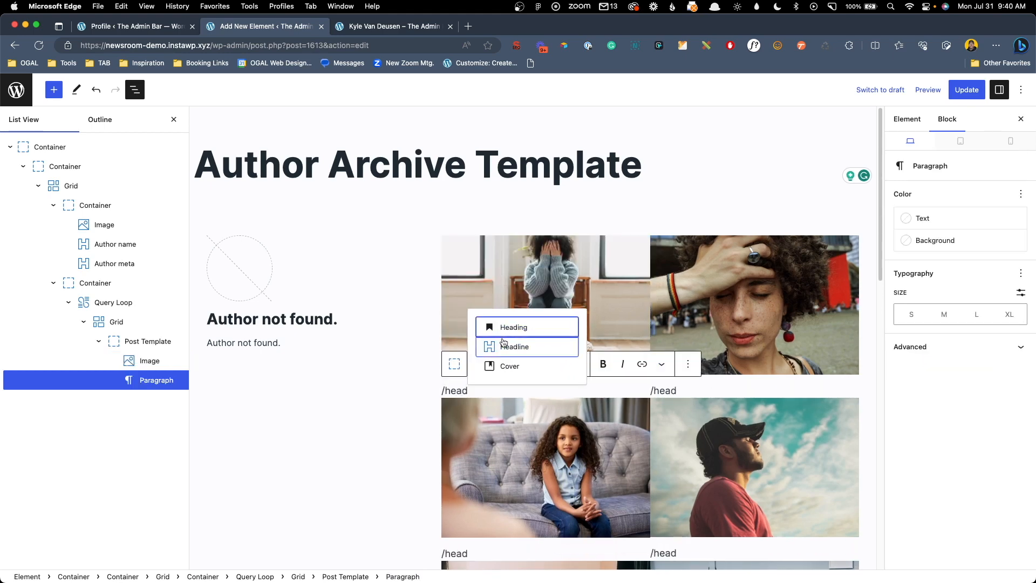
Add a Headline beneath the image with dynamic content source Title
click(514, 346)
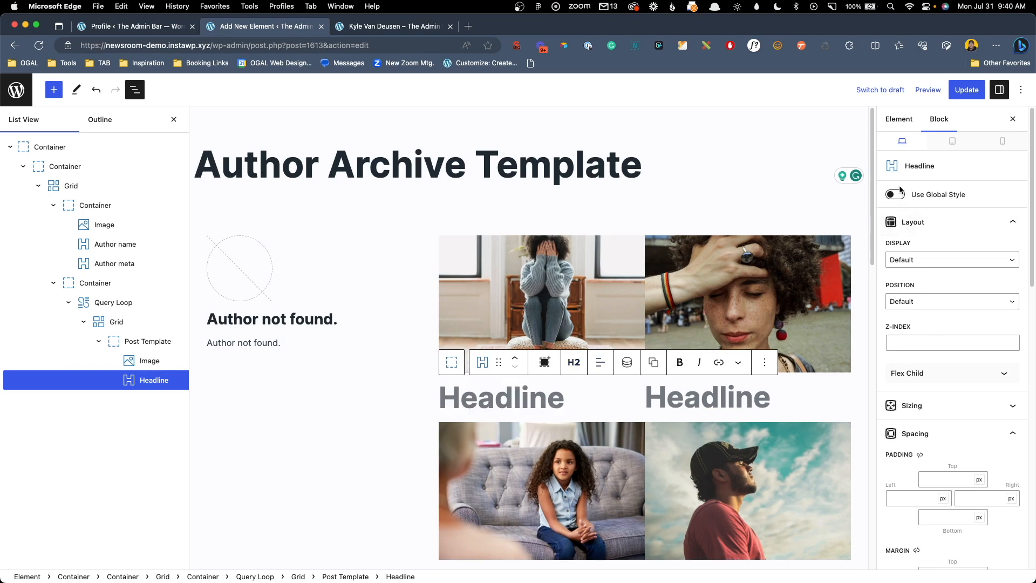
click(894, 195)
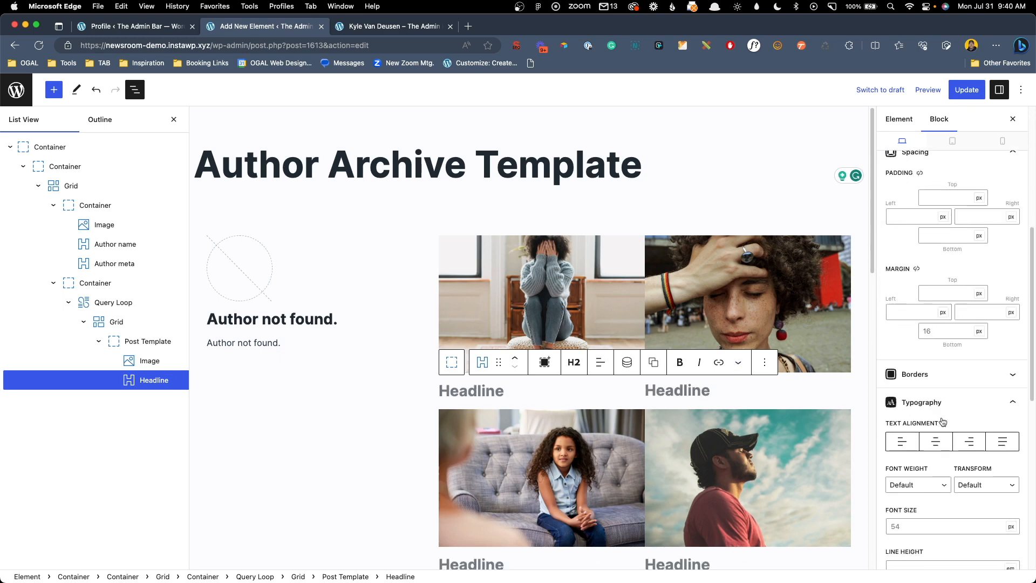
scroll(down, 3)
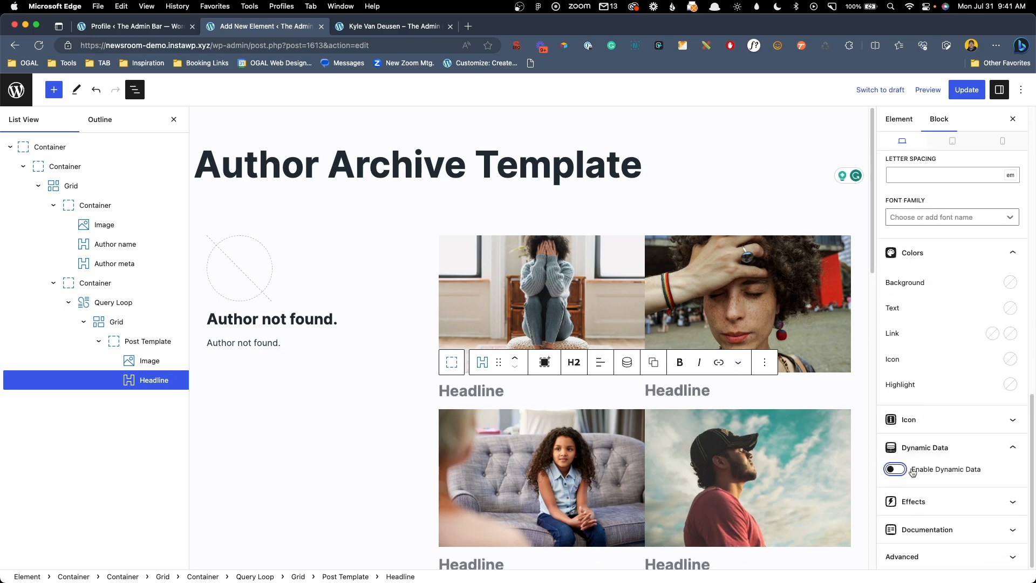
click(894, 468)
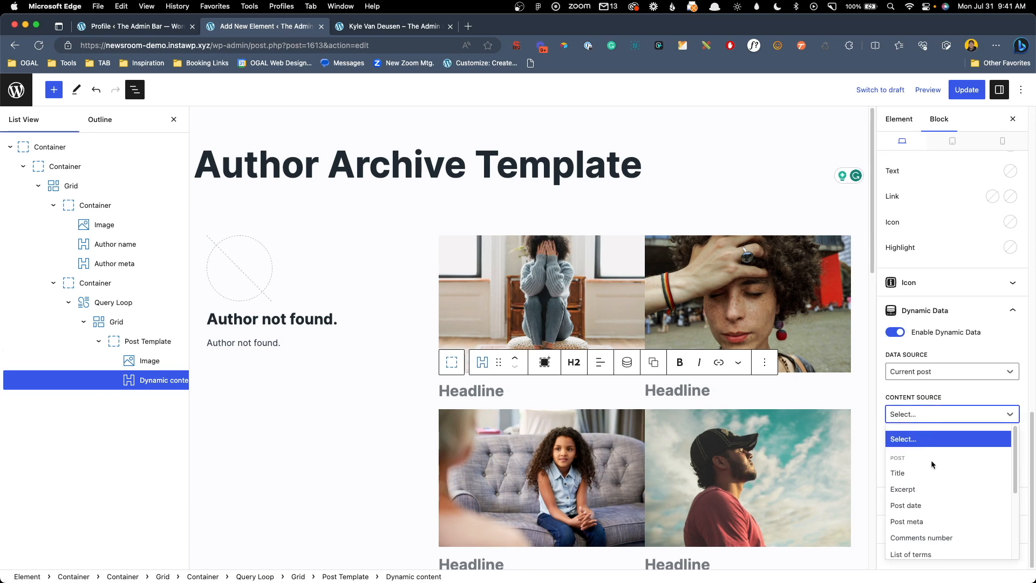
click(897, 472)
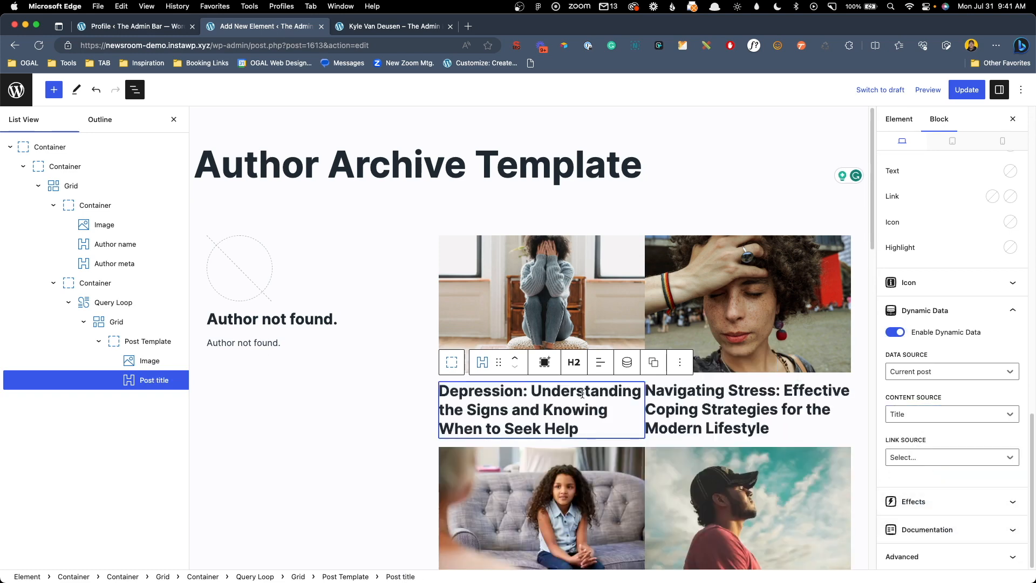
Give the loop's Grid 24px horizontal and vertical gaps
scroll(down, 3)
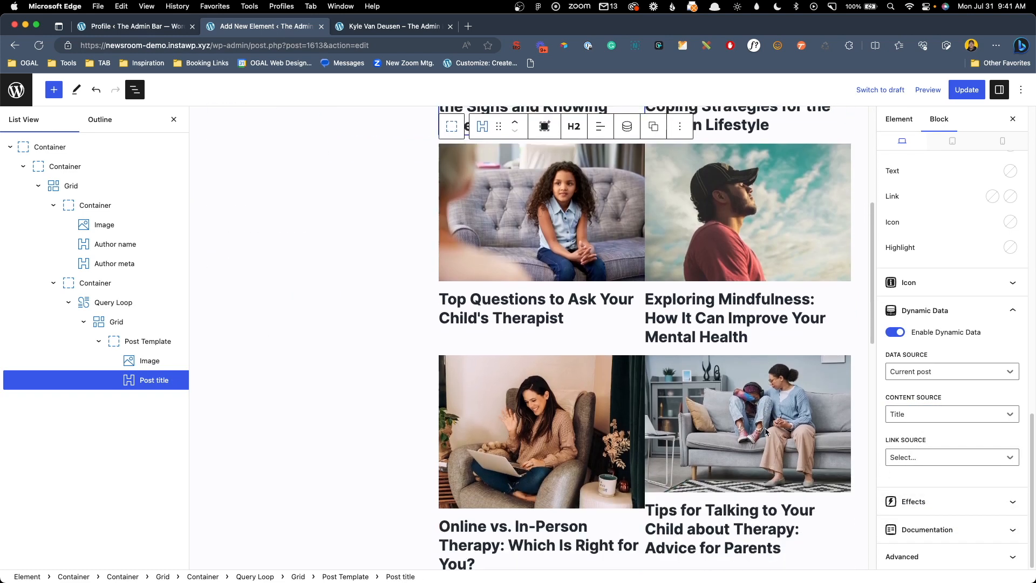
click(116, 321)
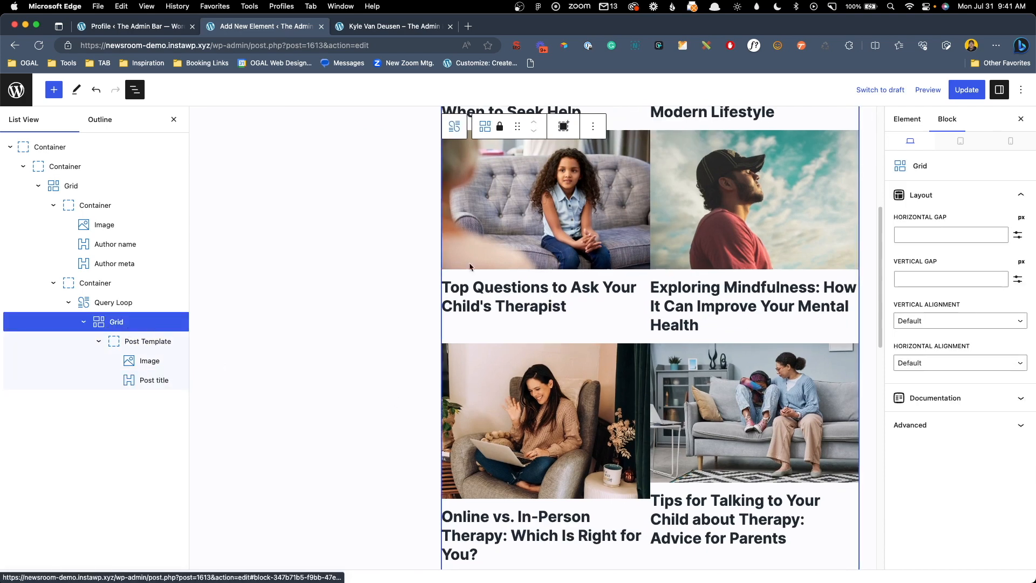
scroll(up, 3)
text(24)
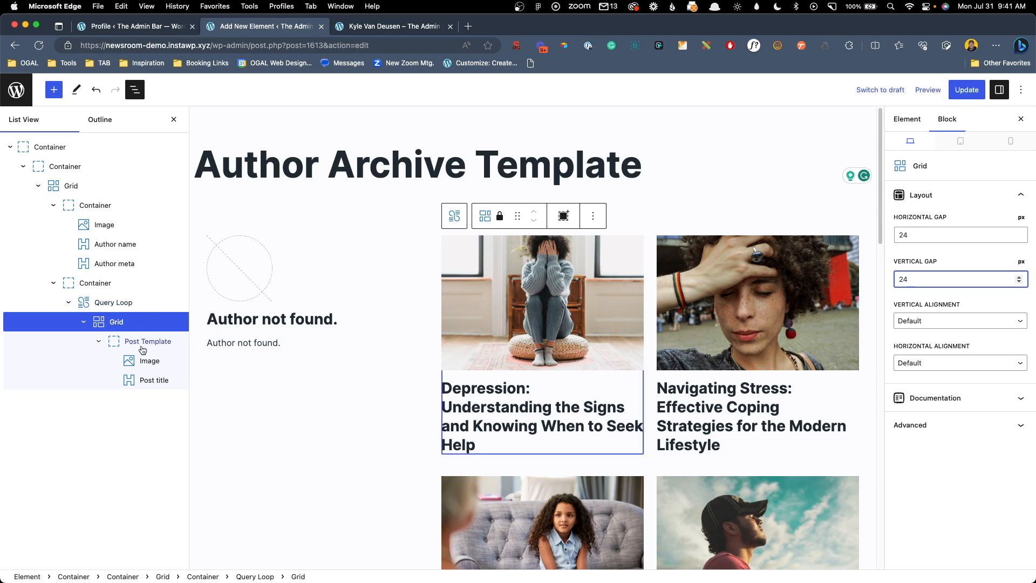
click(147, 341)
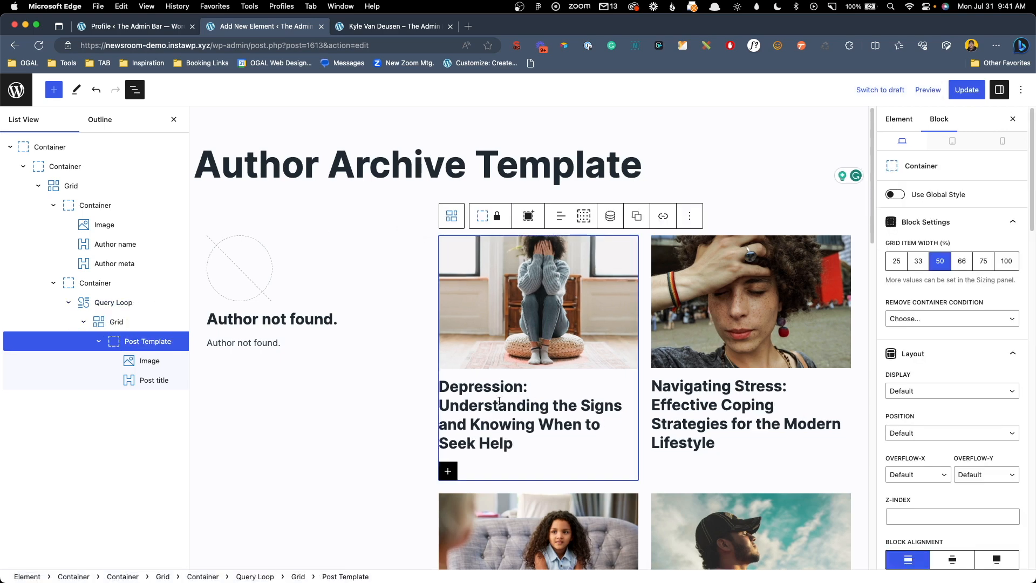
mouse_move(558, 368)
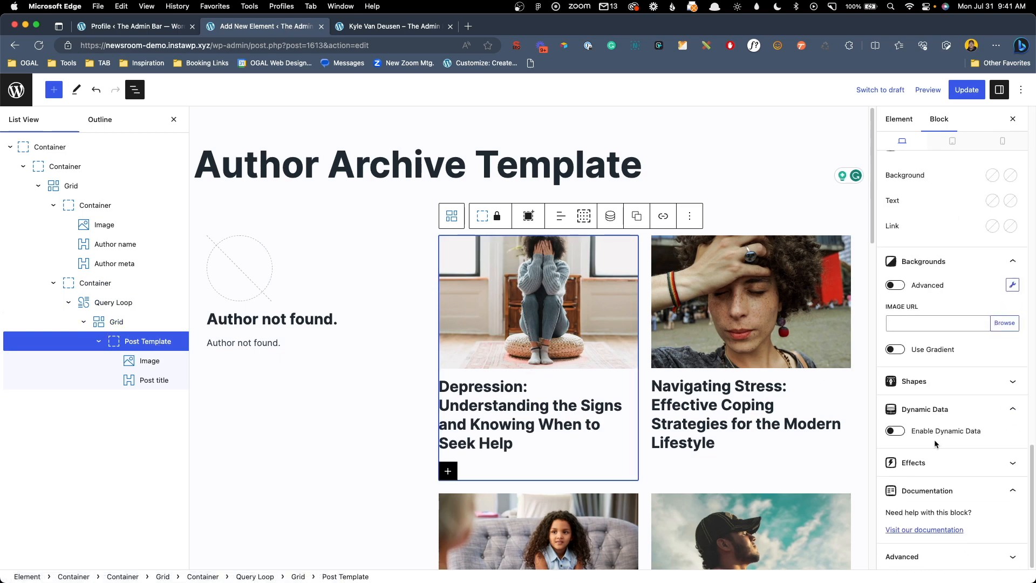
Enable Dynamic Data on the Post Template with Link source Single post
click(895, 430)
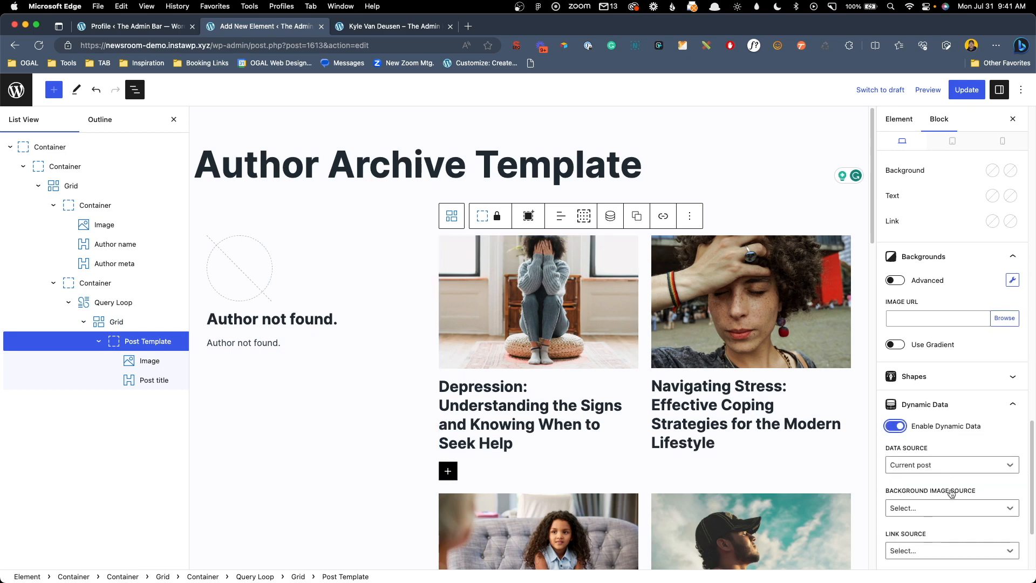
scroll(down, 3)
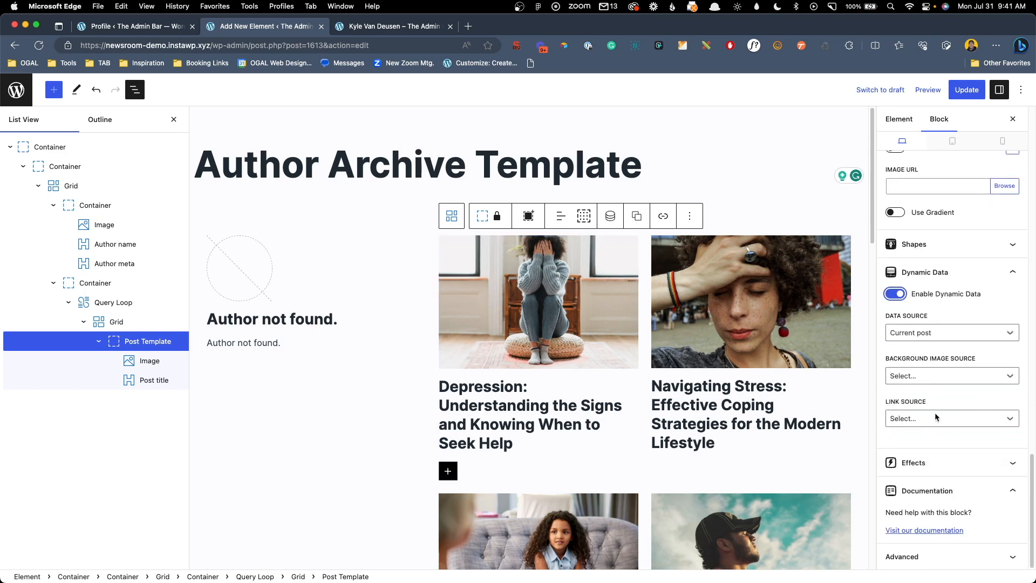
click(951, 418)
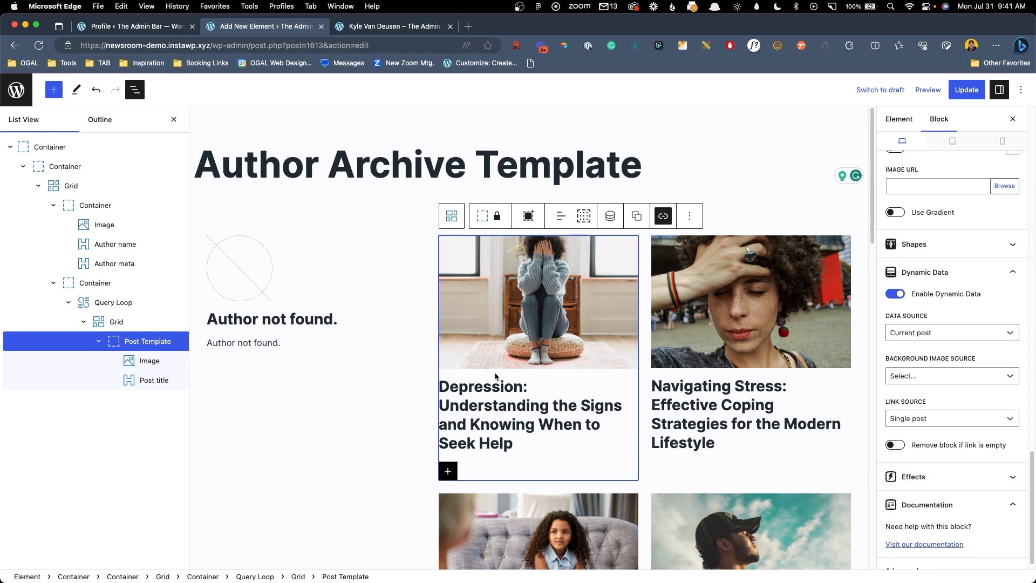
click(662, 215)
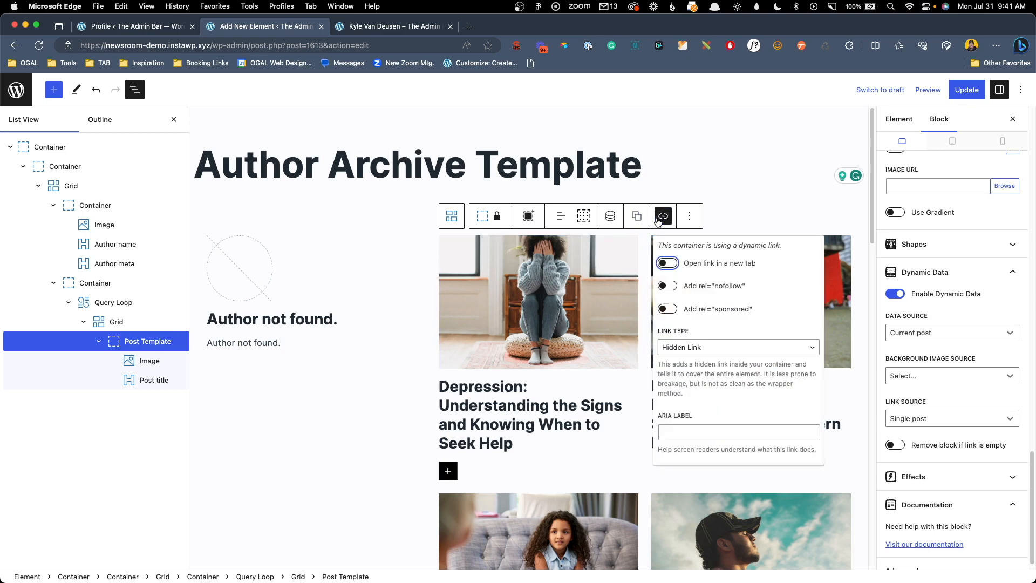
mouse_move(660, 226)
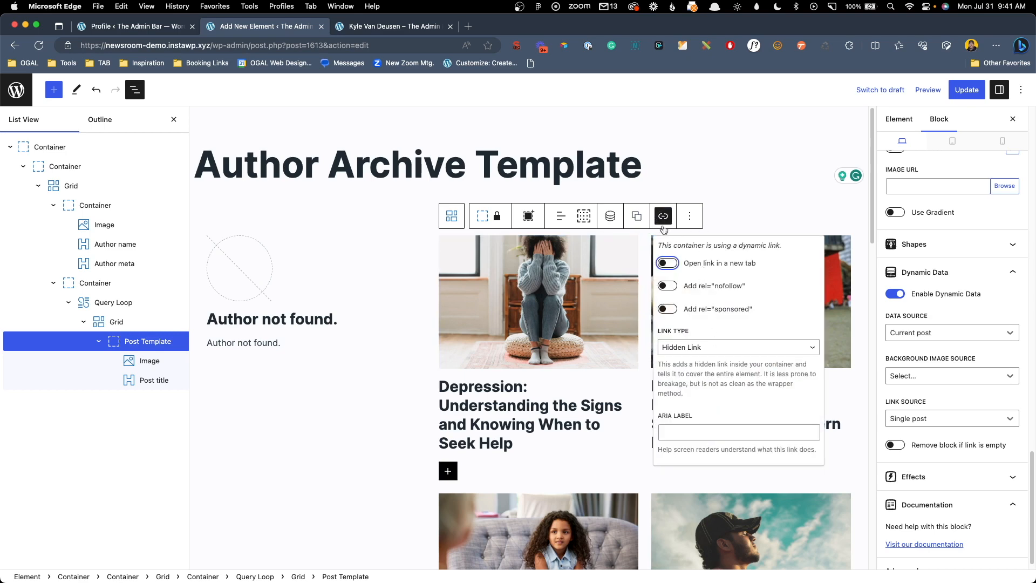
mouse_move(697, 356)
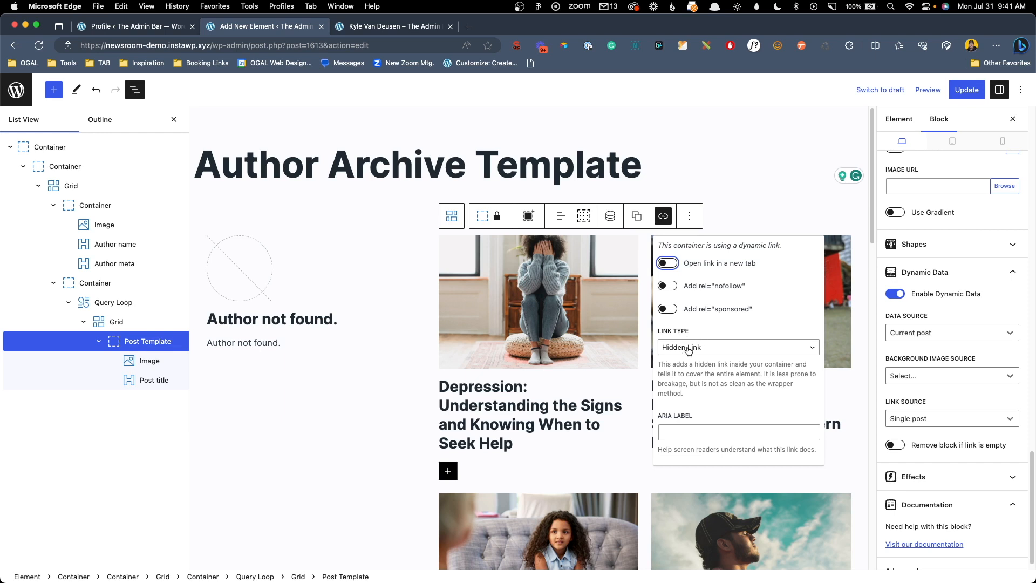
Set the post card's Link Type to Wrapper so the whole card links to its post
click(737, 347)
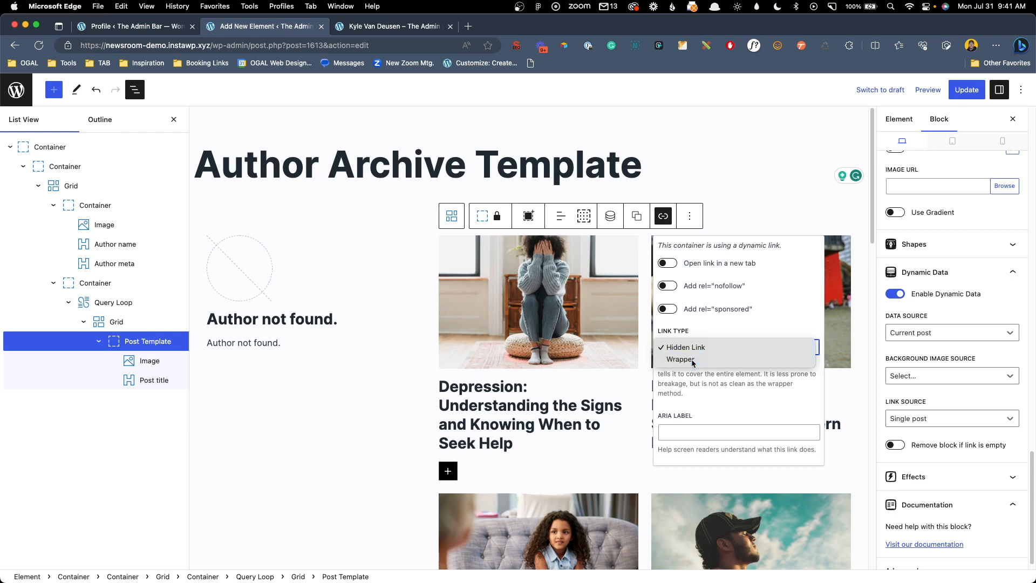
click(680, 359)
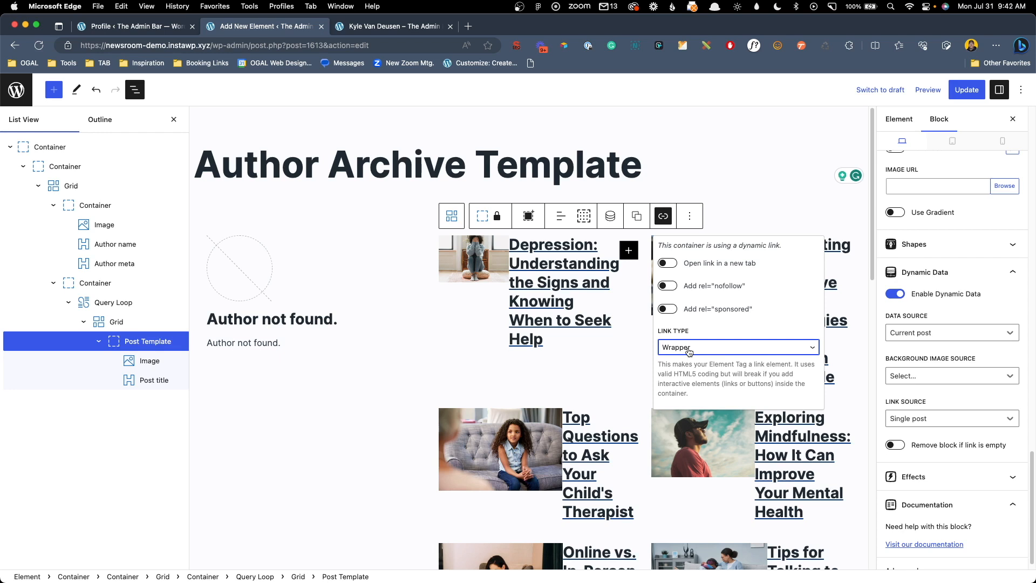
click(738, 347)
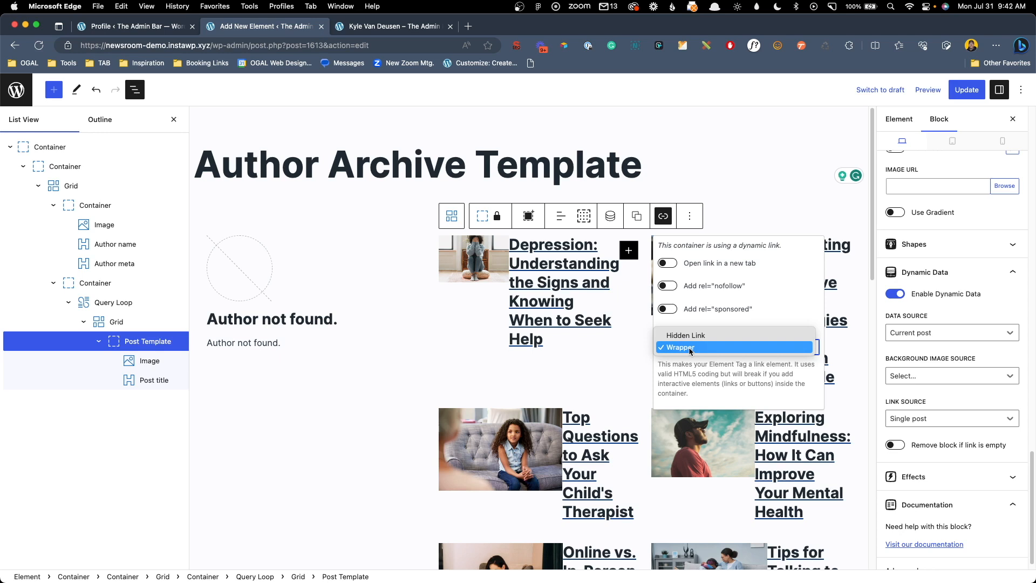
mouse_move(685, 335)
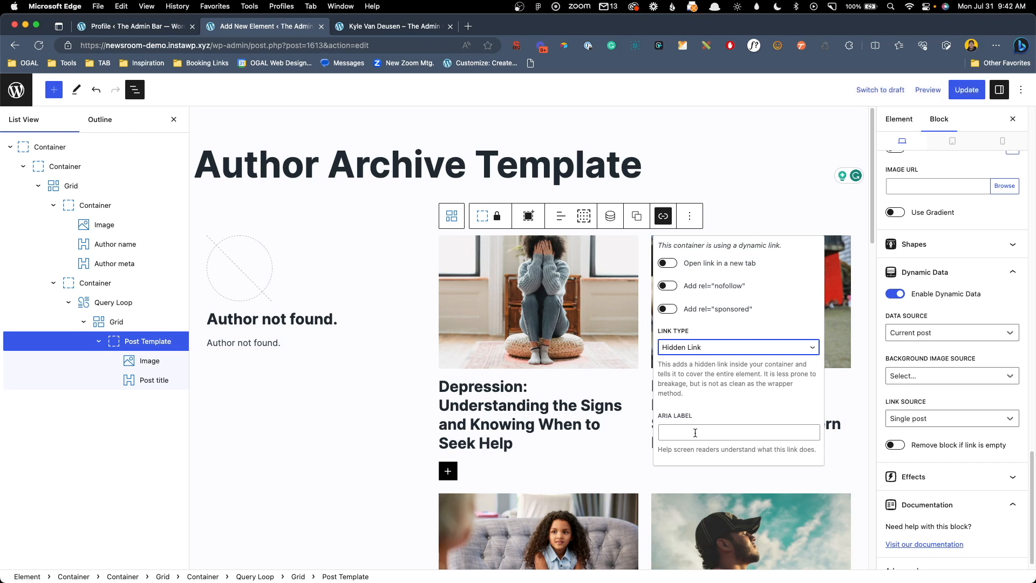
mouse_move(713, 361)
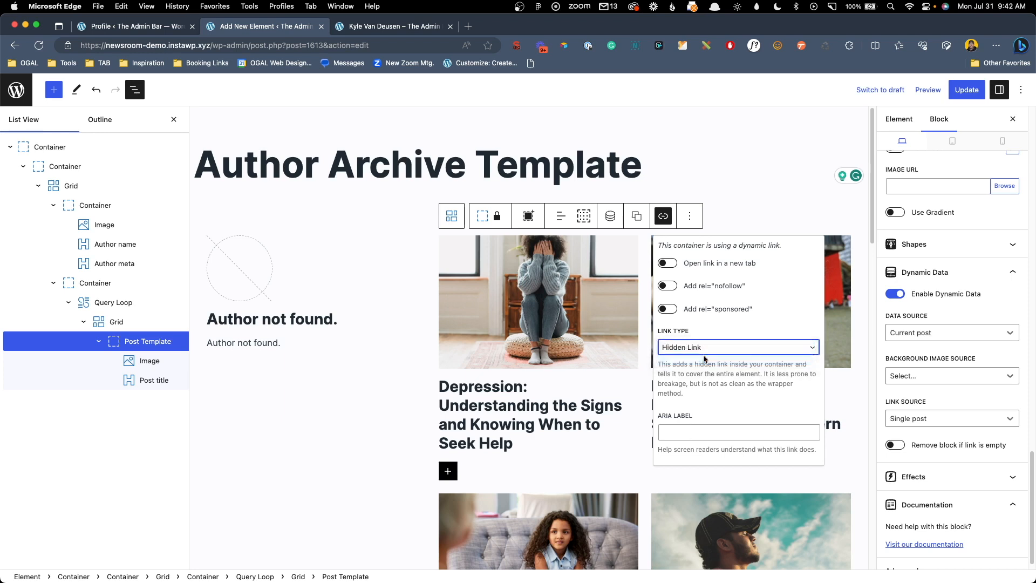
click(736, 347)
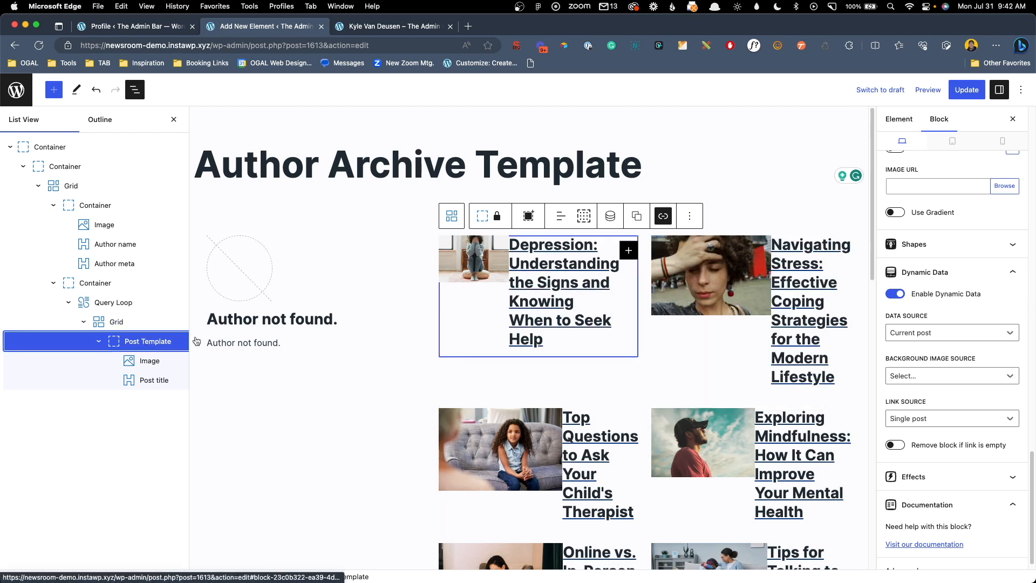
Give the post card container Flex display with Column direction so titles sit below images
scroll(down, 3)
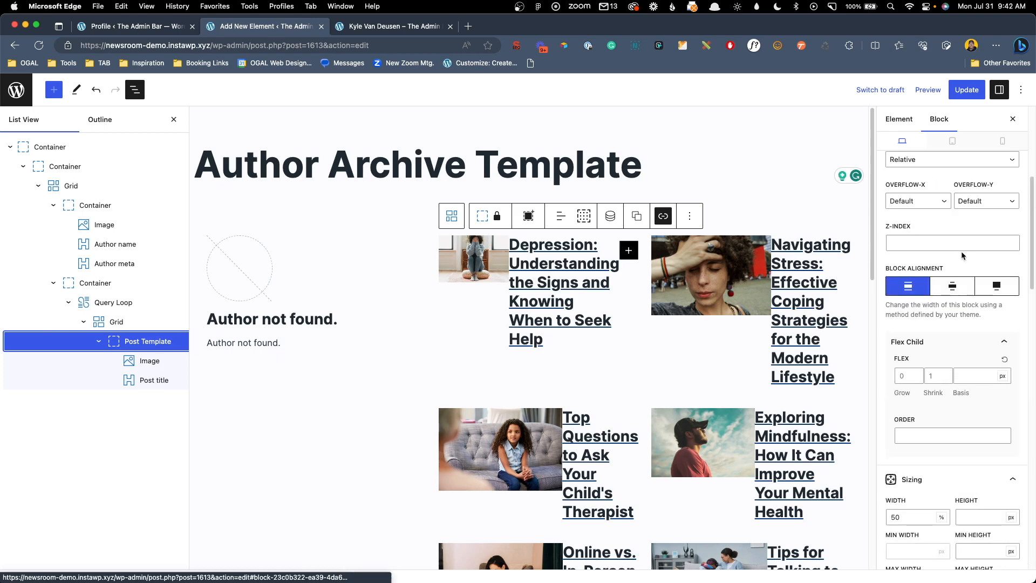
click(948, 391)
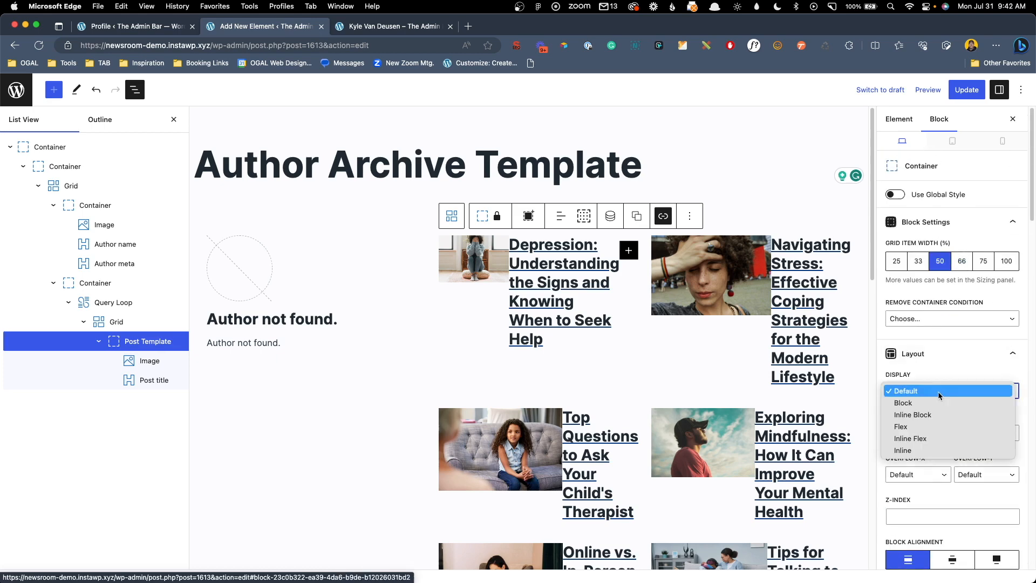
click(900, 426)
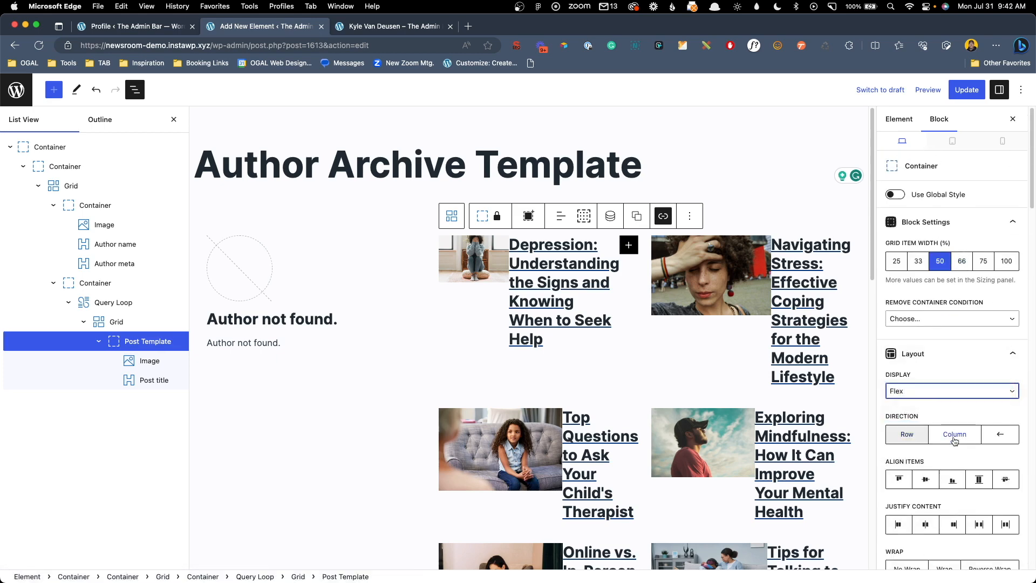
click(953, 434)
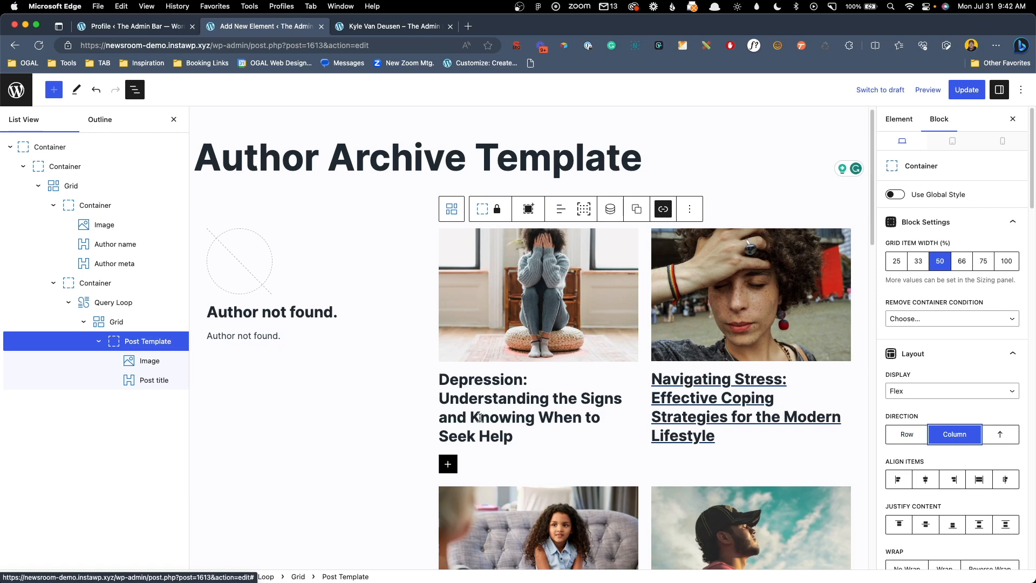
mouse_move(465, 366)
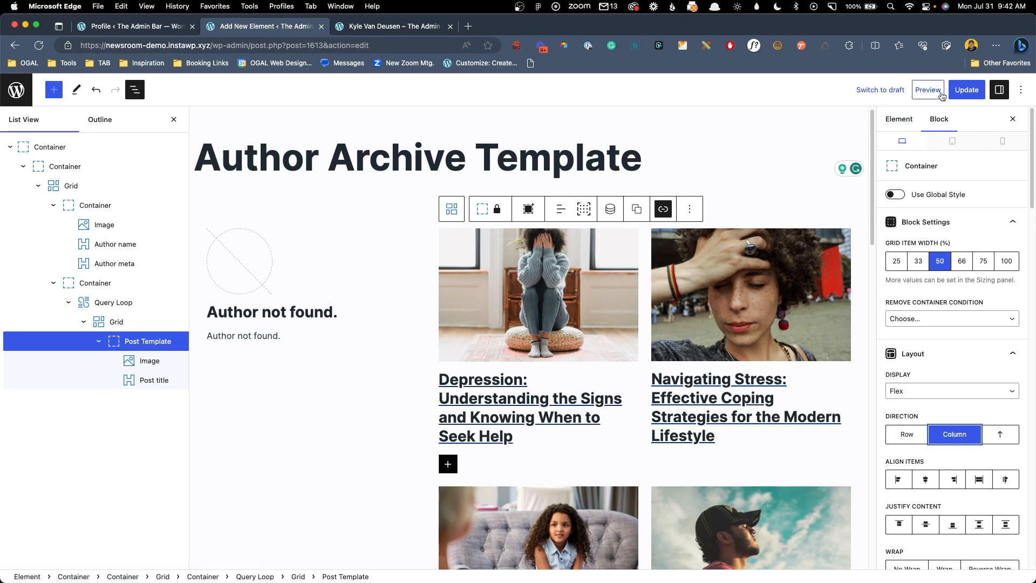
Preview the author archive and look over the bio and two-column post grid on the live site
click(966, 89)
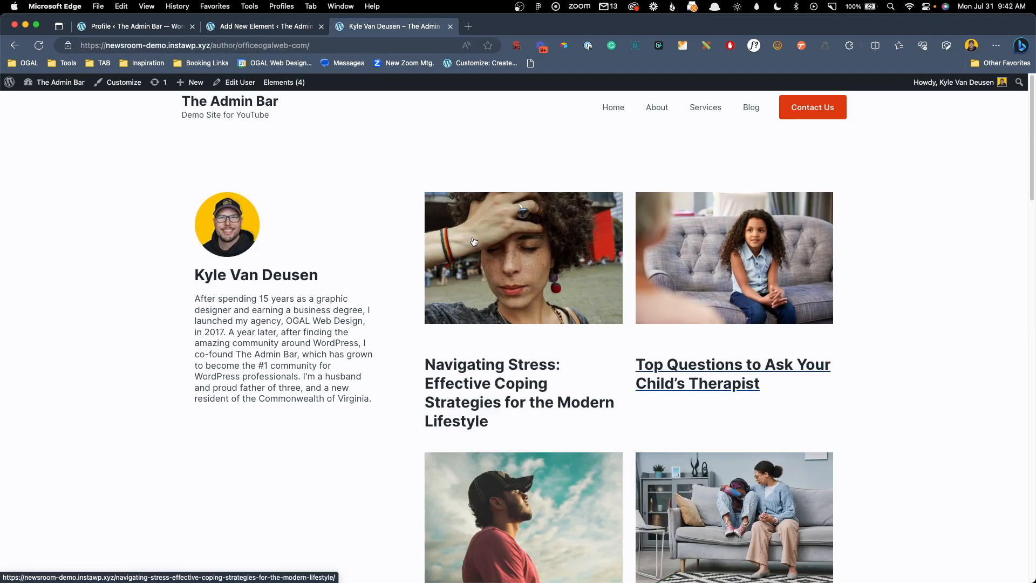
mouse_move(376, 379)
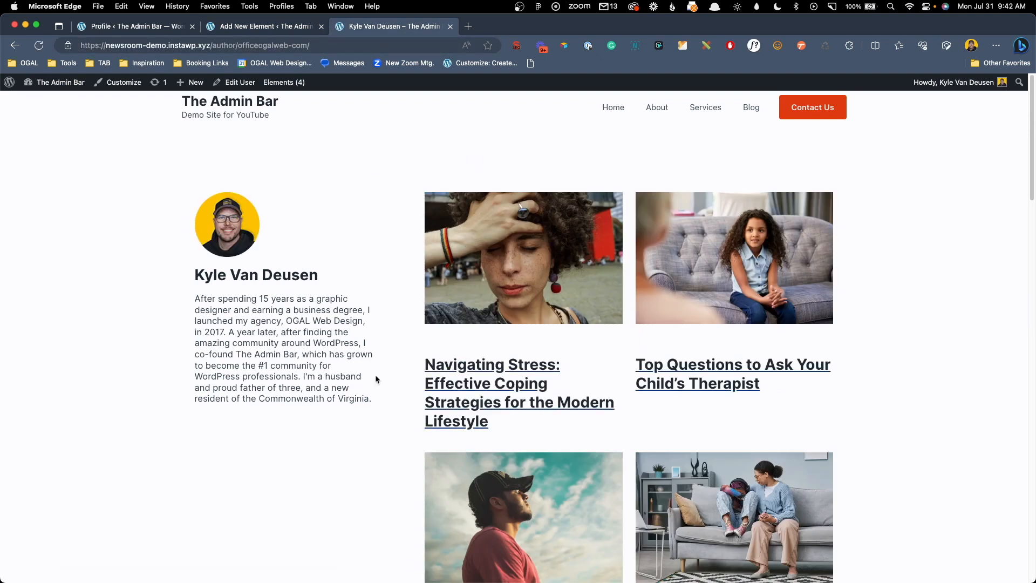
scroll(down, 3)
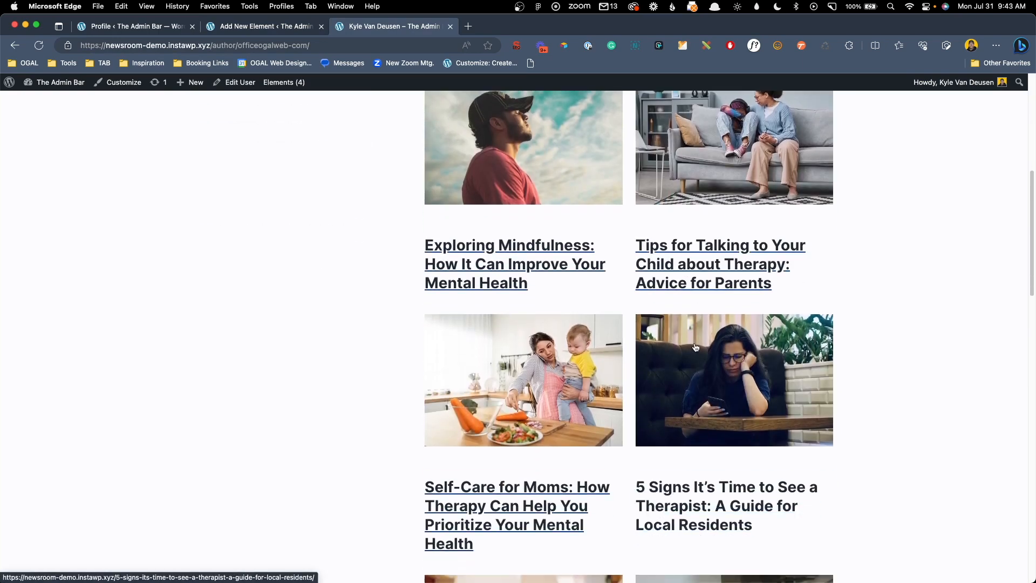
scroll(up, 3)
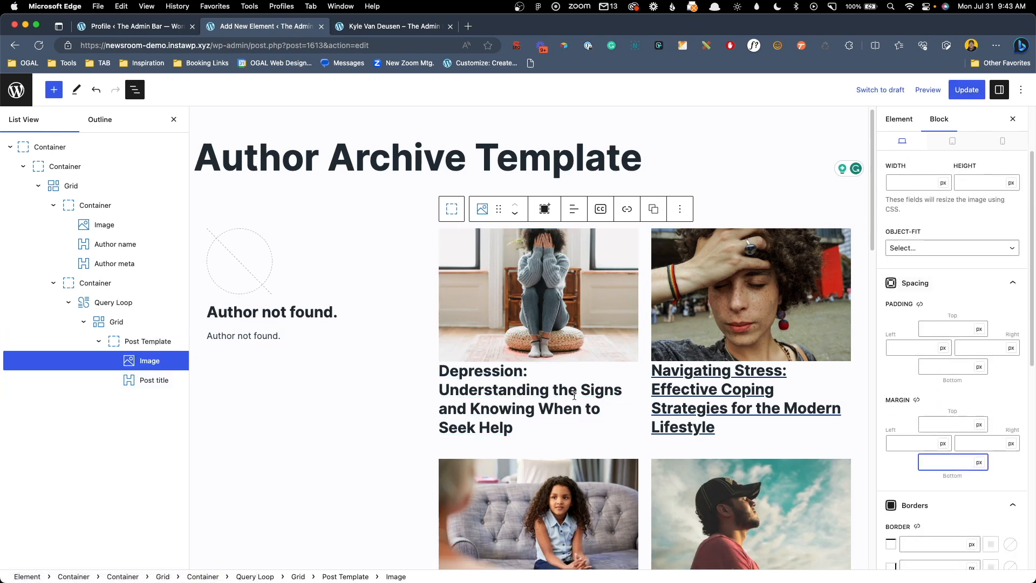
Review the post title block's spacing, update the template and switch to the live archive
click(154, 379)
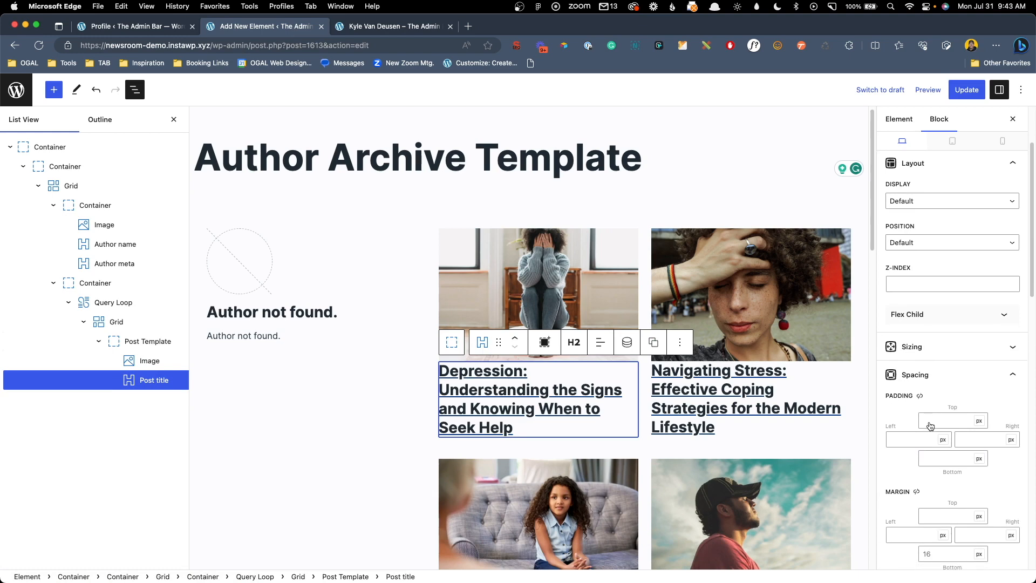
scroll(down, 3)
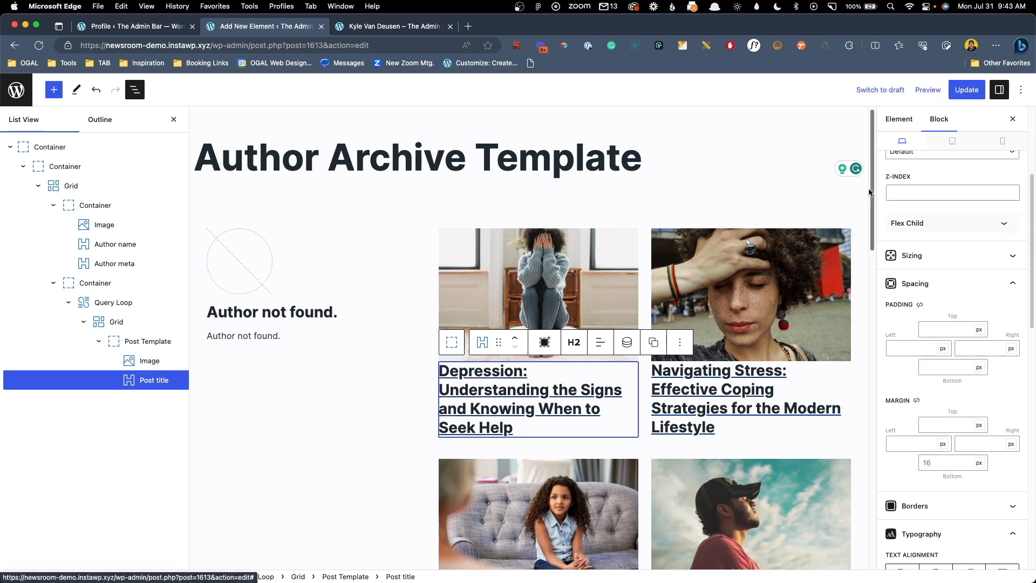
click(966, 89)
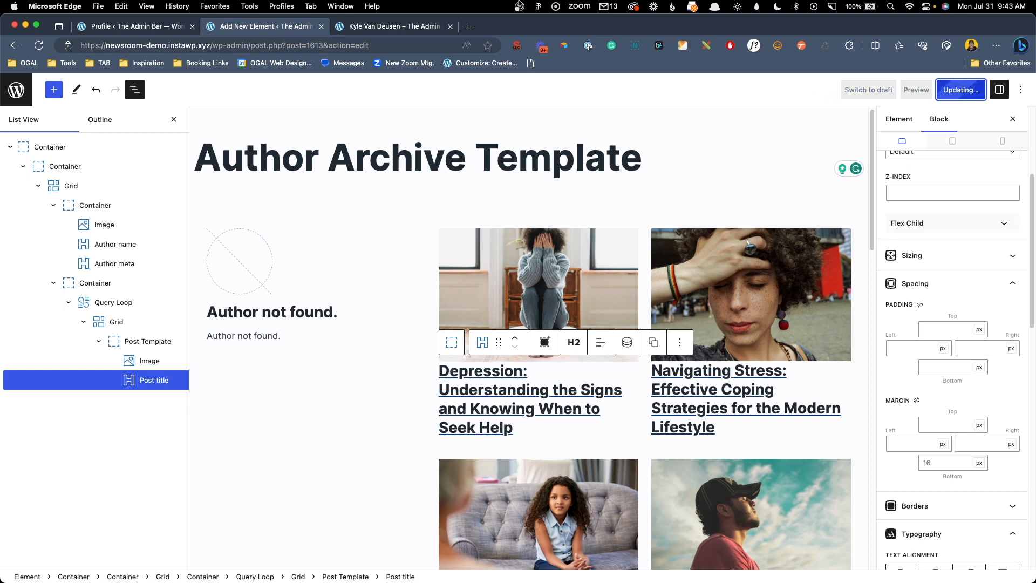
click(393, 27)
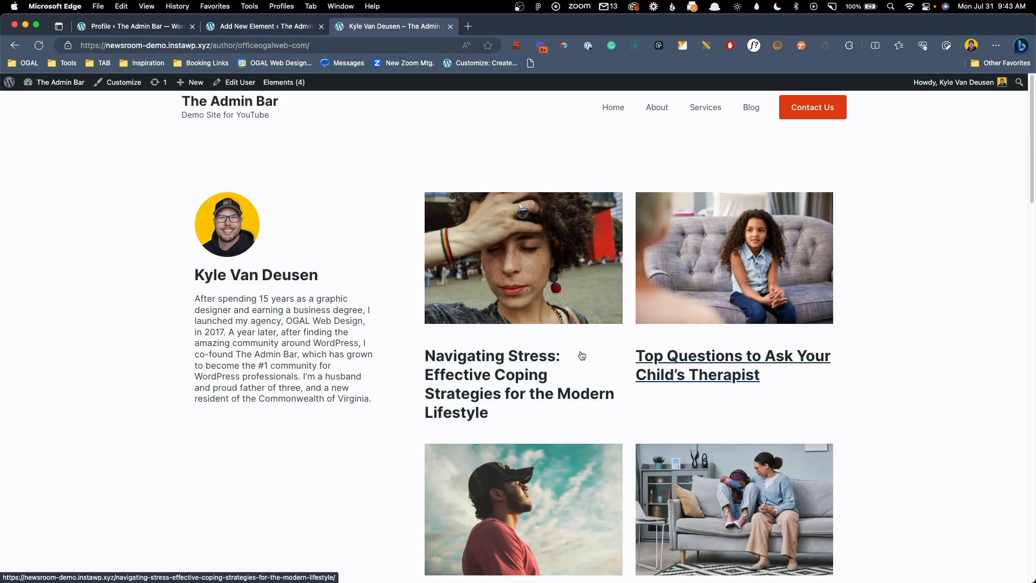
mouse_move(481, 373)
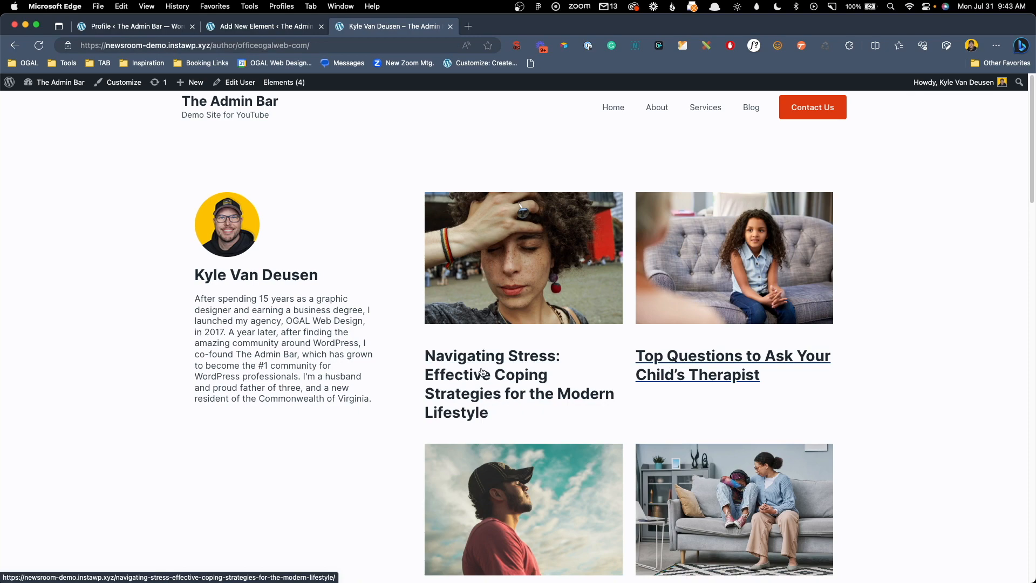
Follow a post's author link to Kim Minkle's archive and check her avatar, name and three posts
scroll(down, 3)
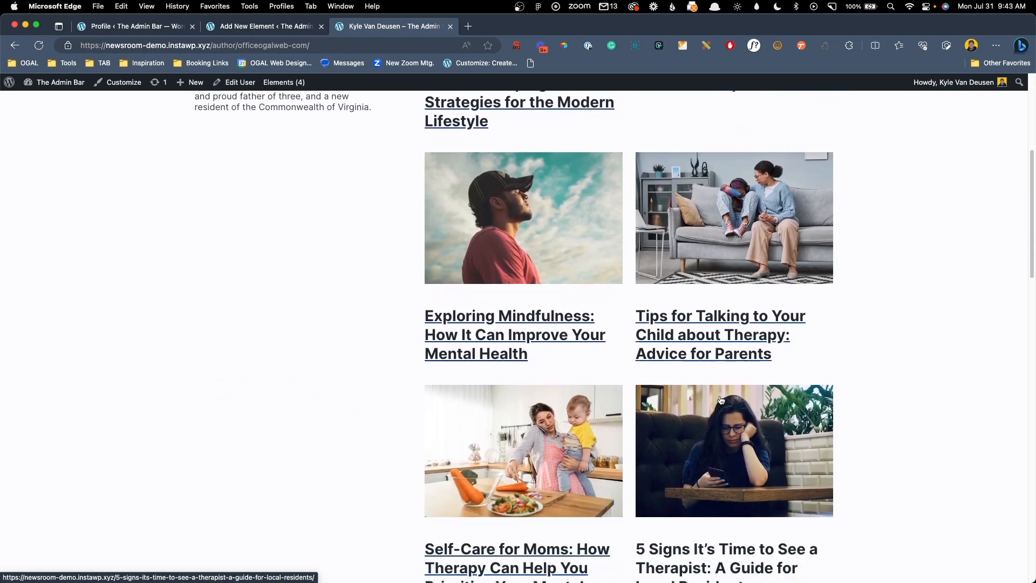
scroll(up, 3)
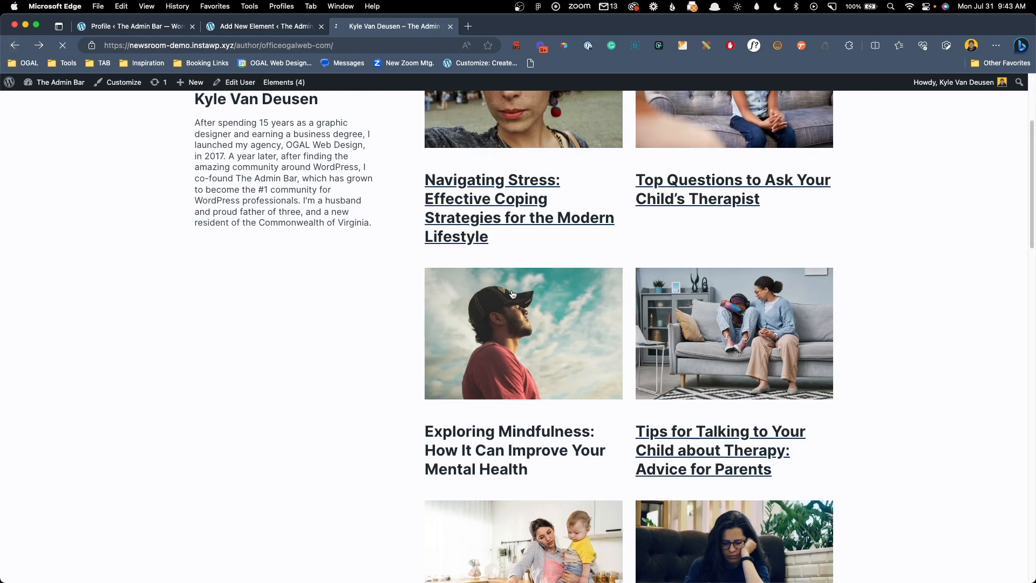
scroll(up, 3)
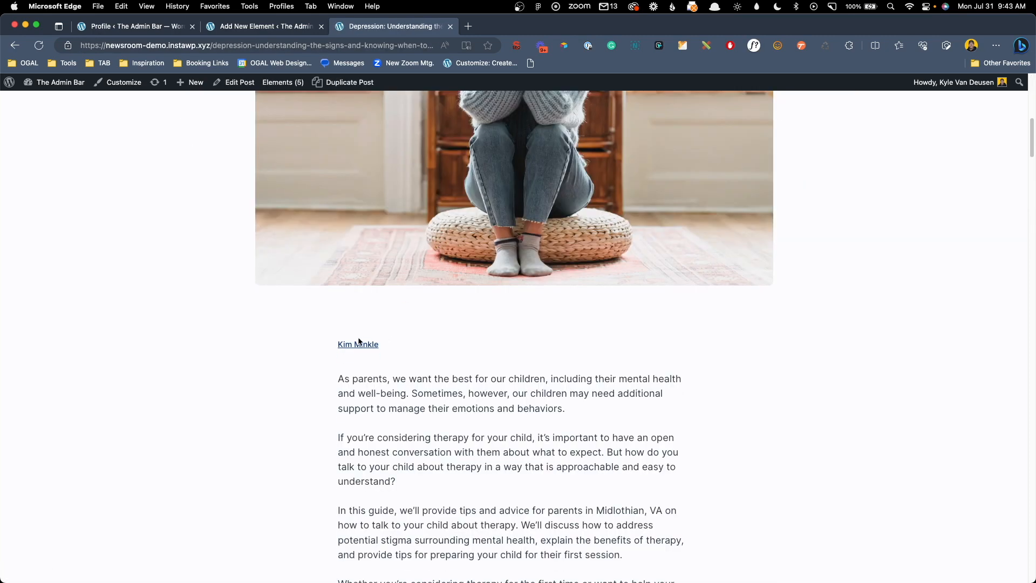
click(357, 343)
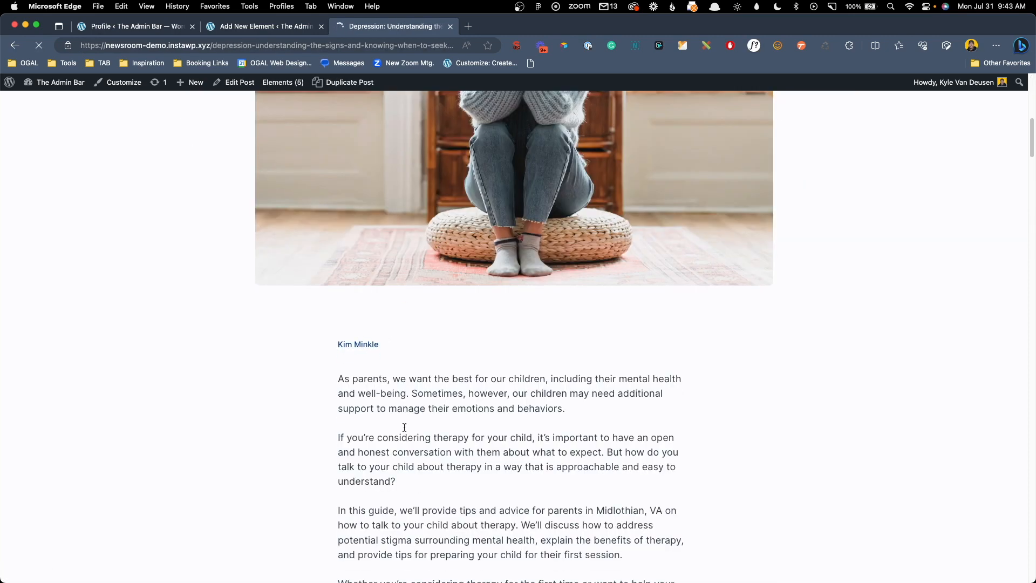
click(358, 344)
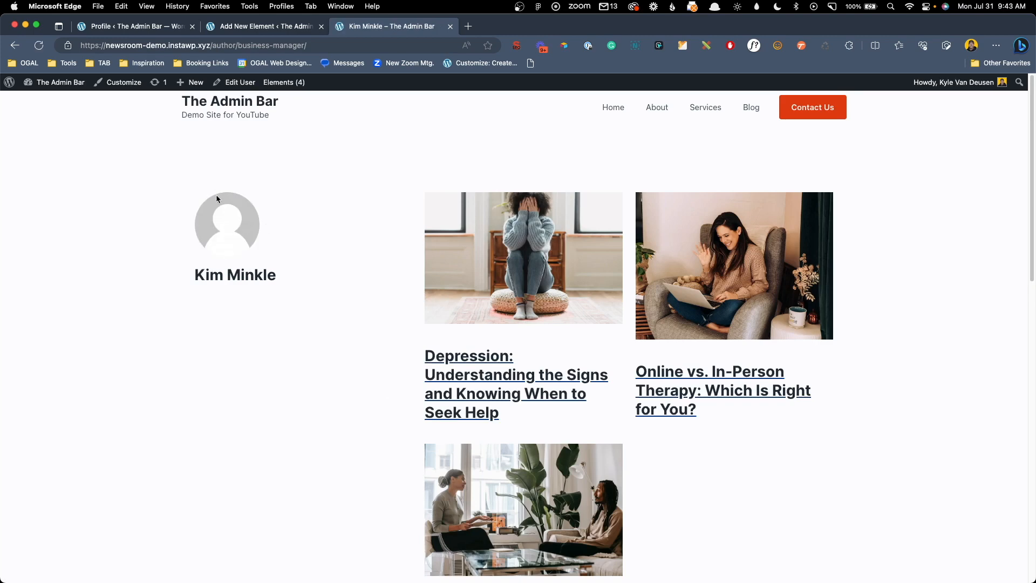
mouse_move(226, 210)
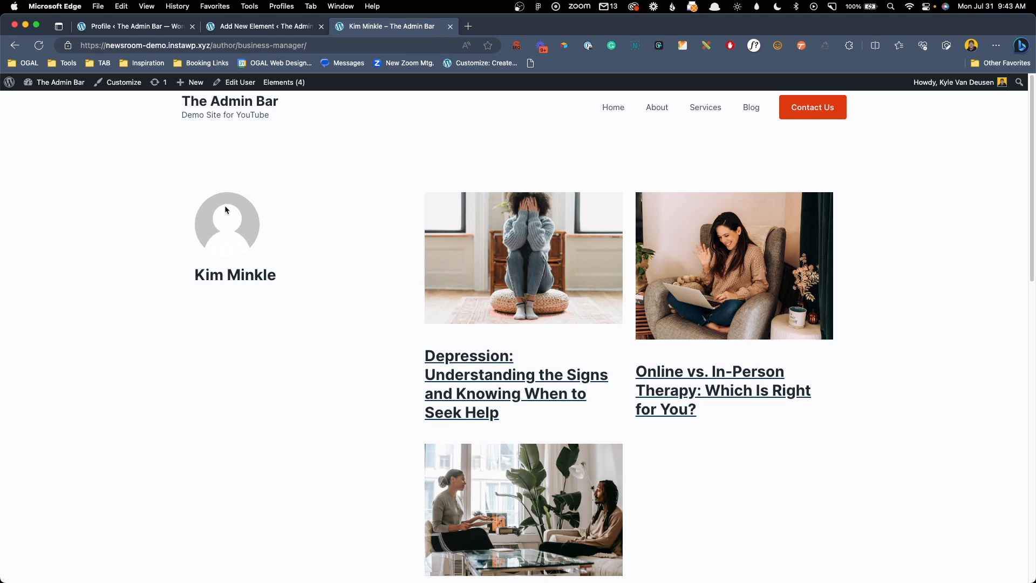
scroll(down, 3)
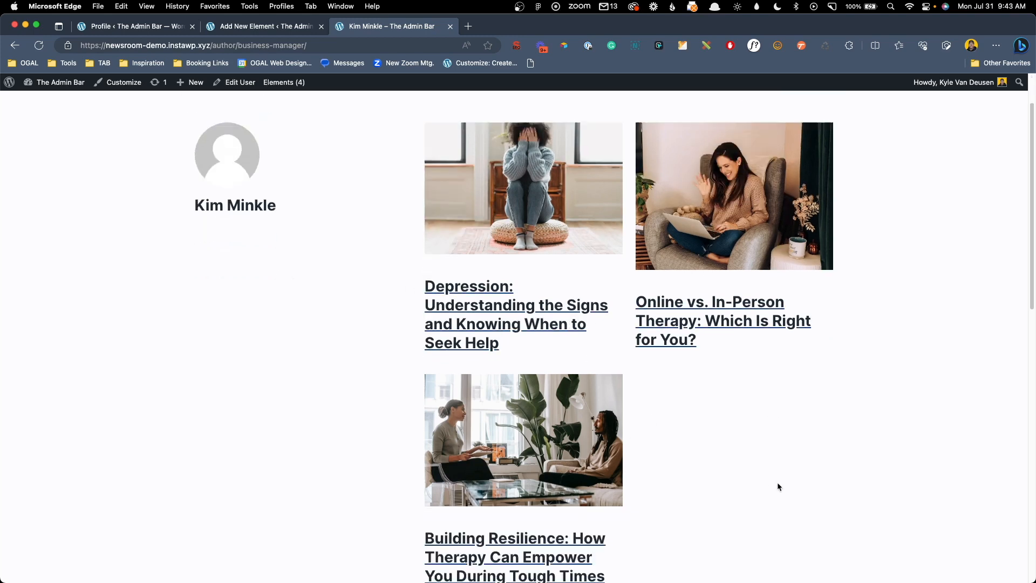